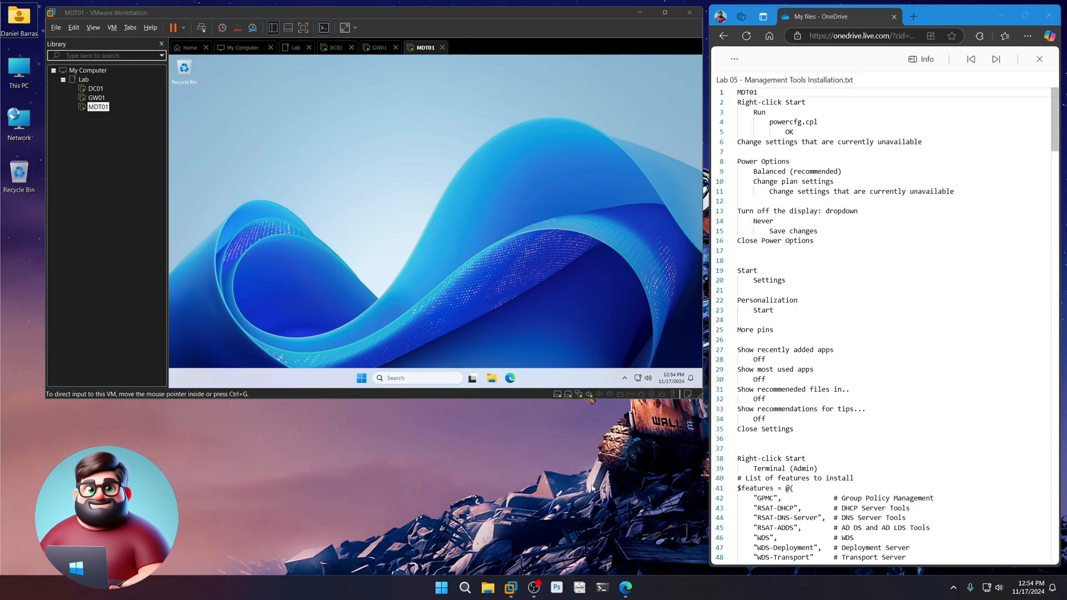
mouse_move(660, 463)
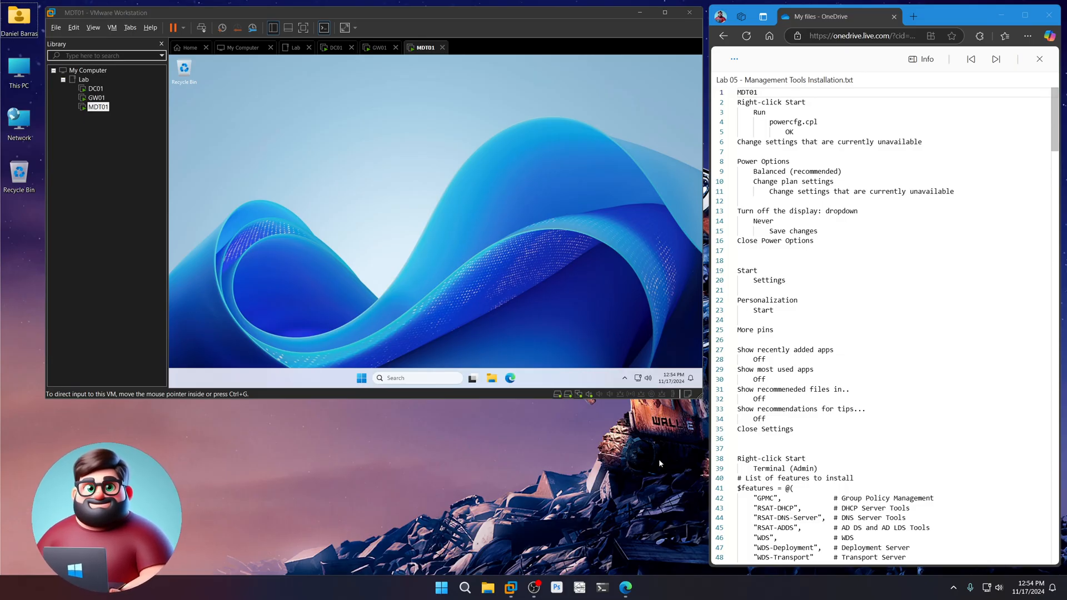
- Set the Balanced plan's Turn off the display to Never via powercfg.cpl, then close Power Options
scroll("down", 3)
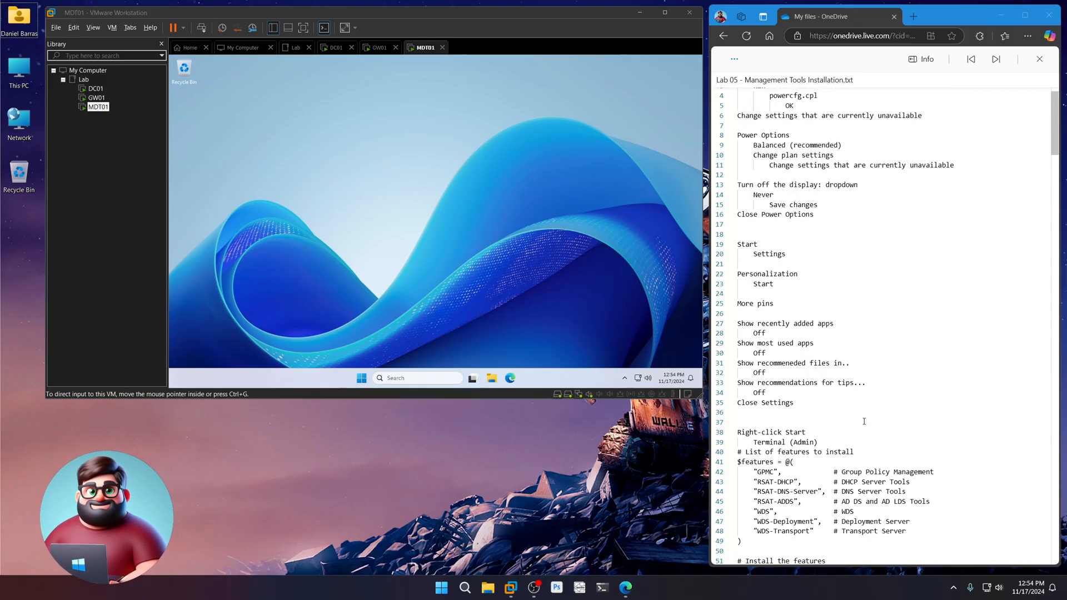
scroll("down", 3)
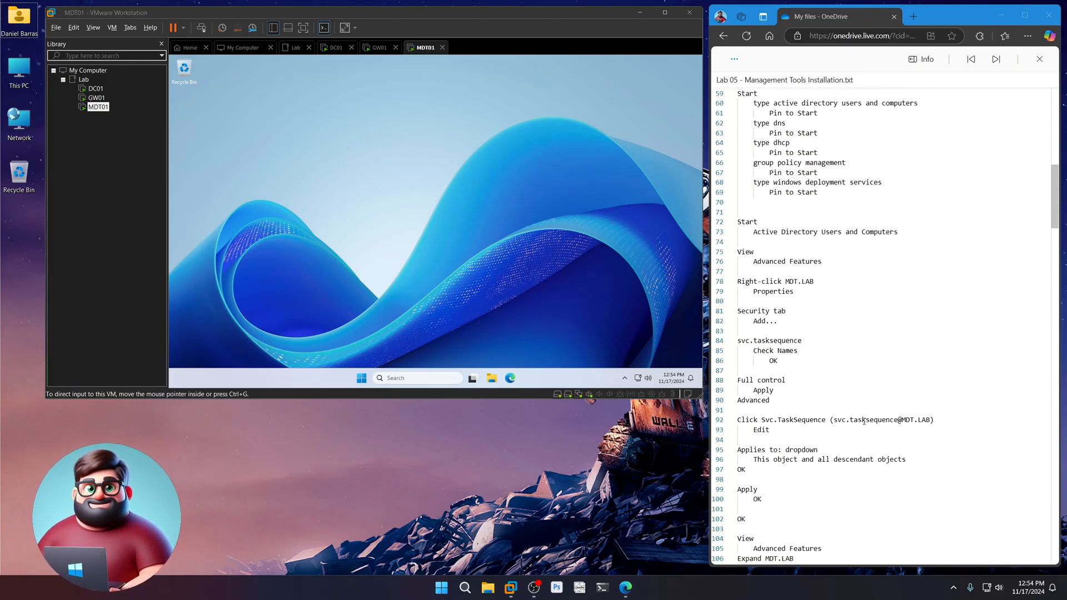
scroll("down", 3)
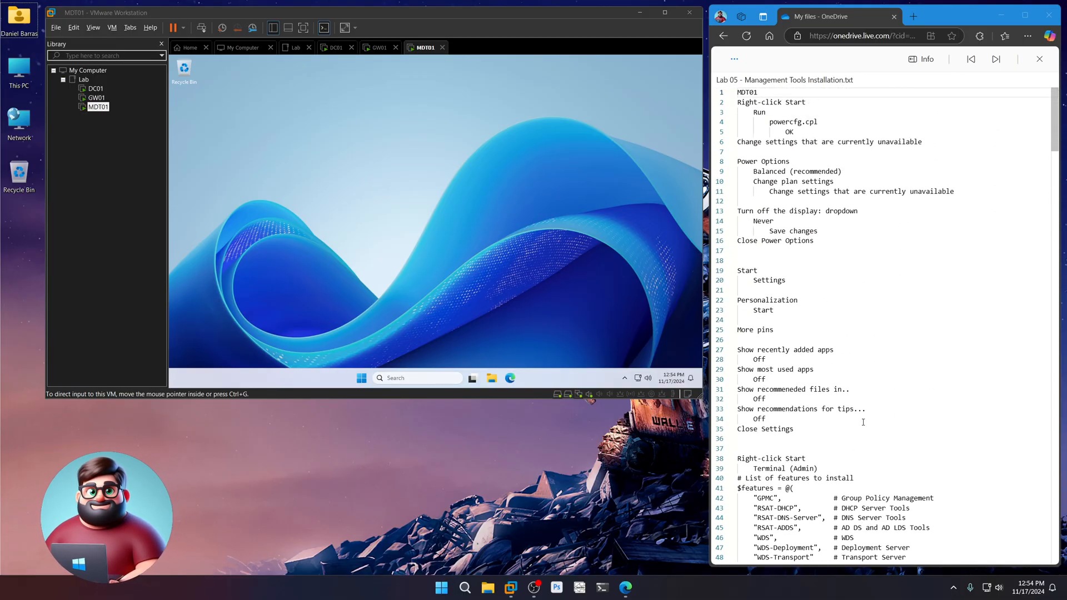
mouse_move(505, 490)
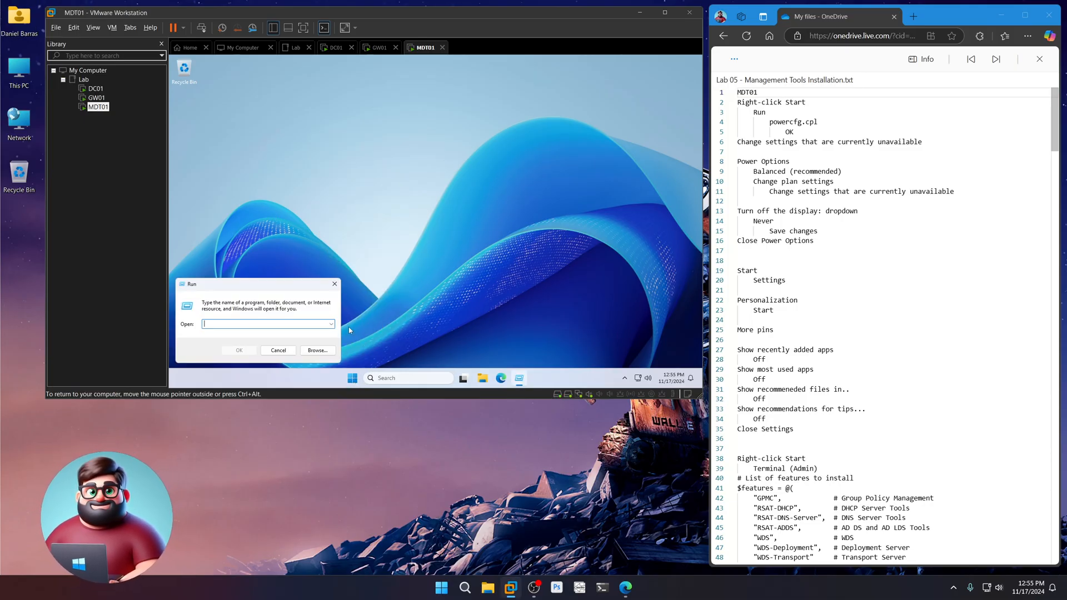
type("powercfg.cpl")
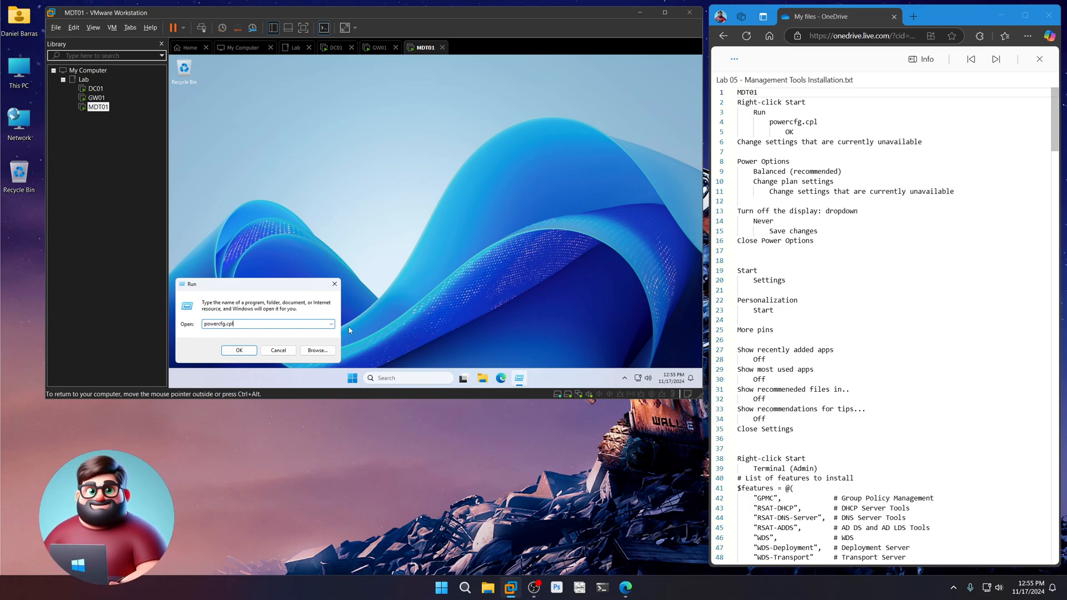
left_click(239, 350)
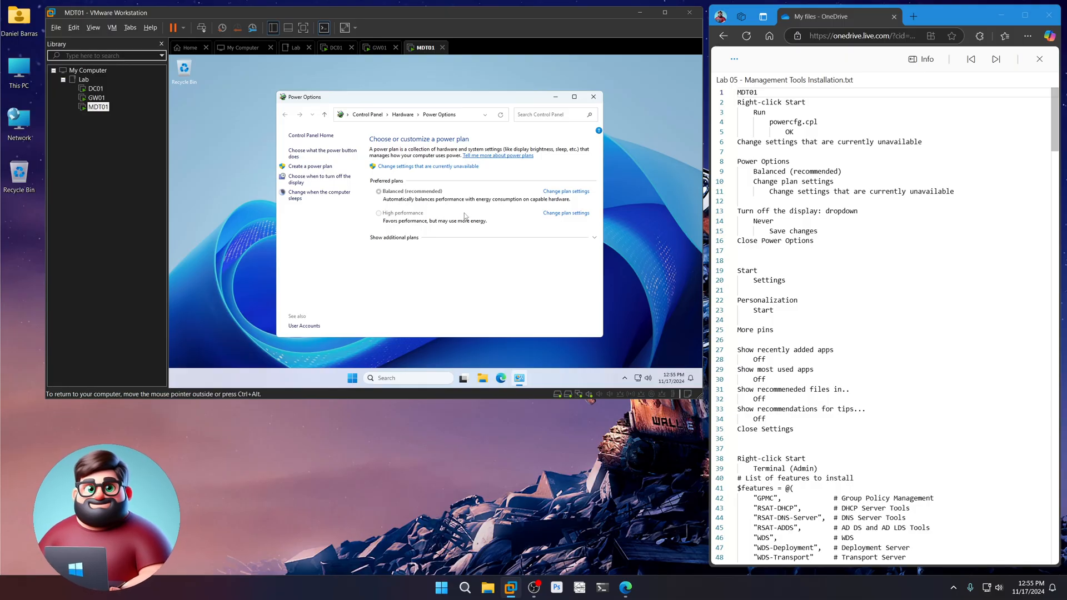
mouse_move(416, 168)
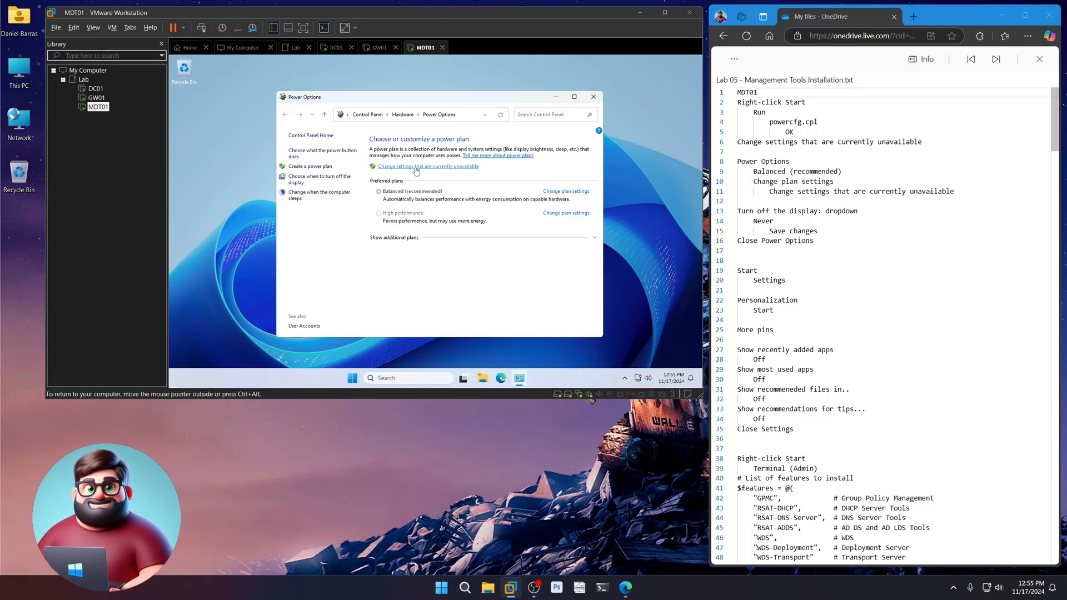
left_click(428, 166)
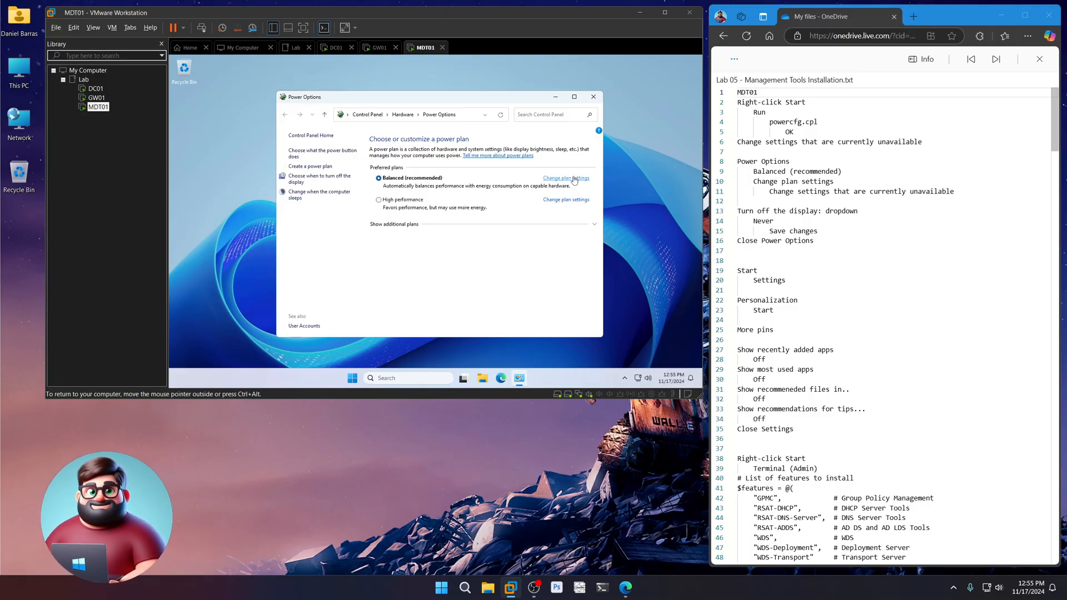
left_click(565, 177)
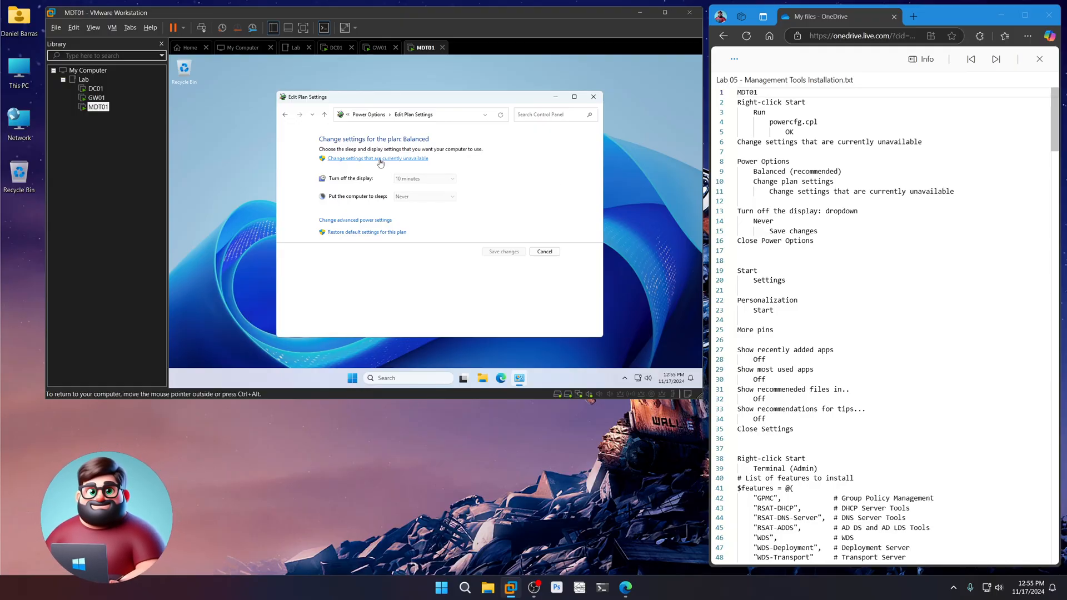
left_click(451, 169)
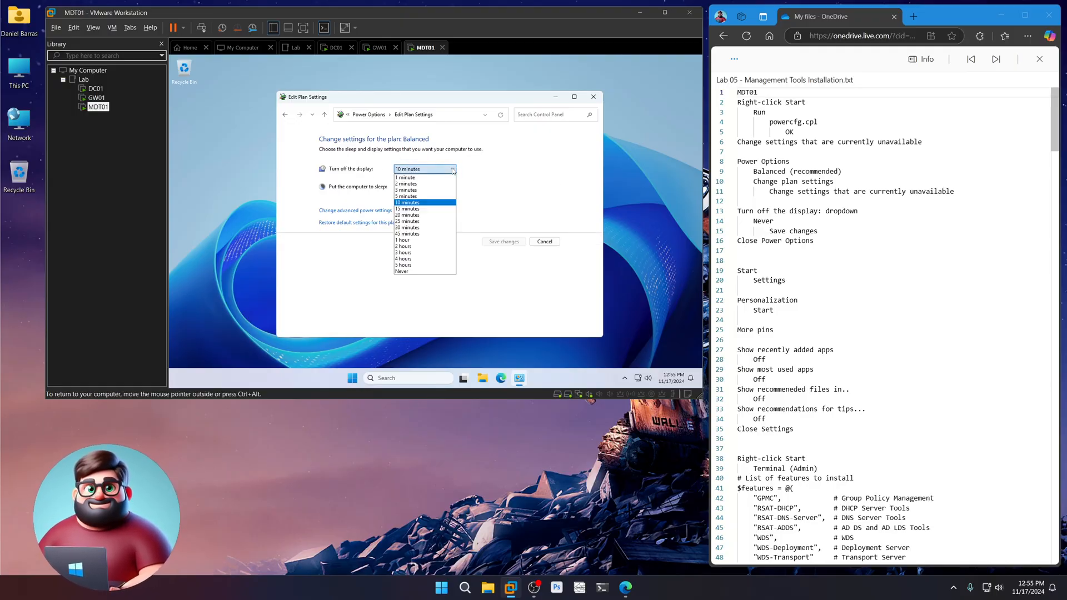
left_click(402, 270)
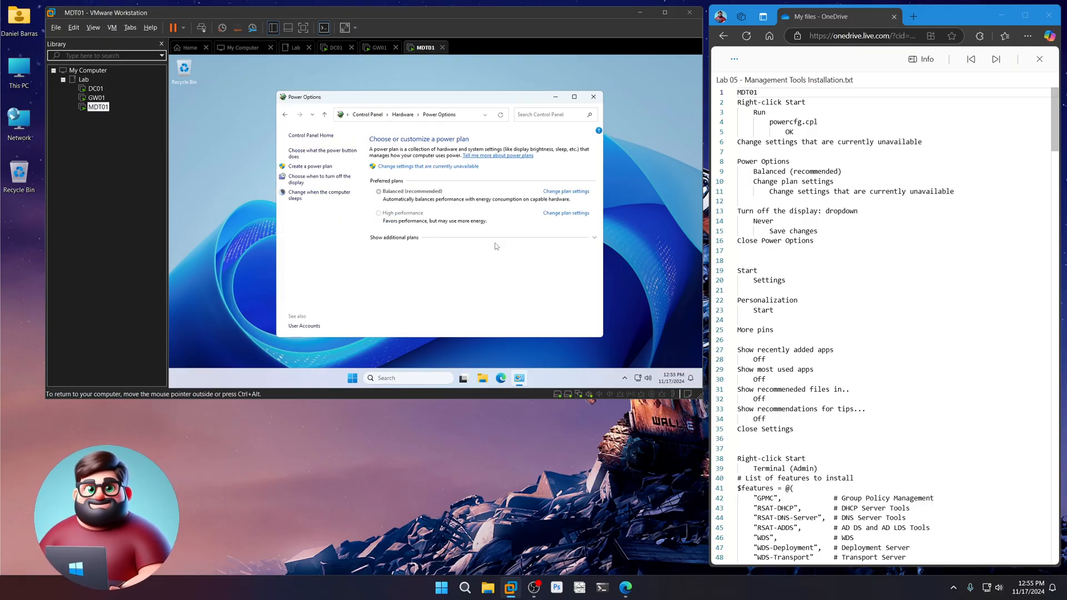
left_click(593, 96)
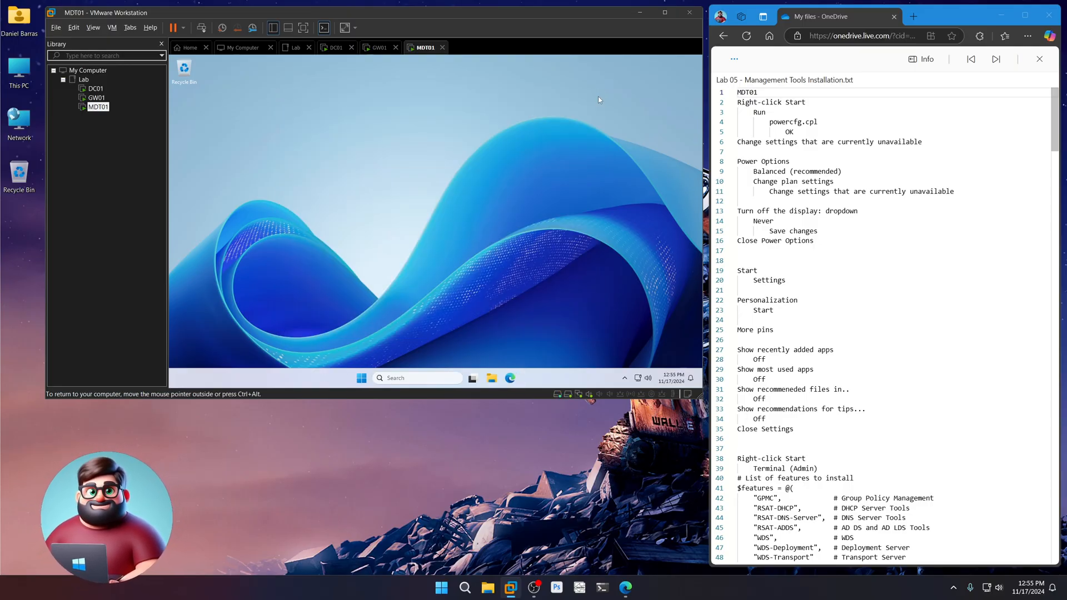
scroll("down", 3)
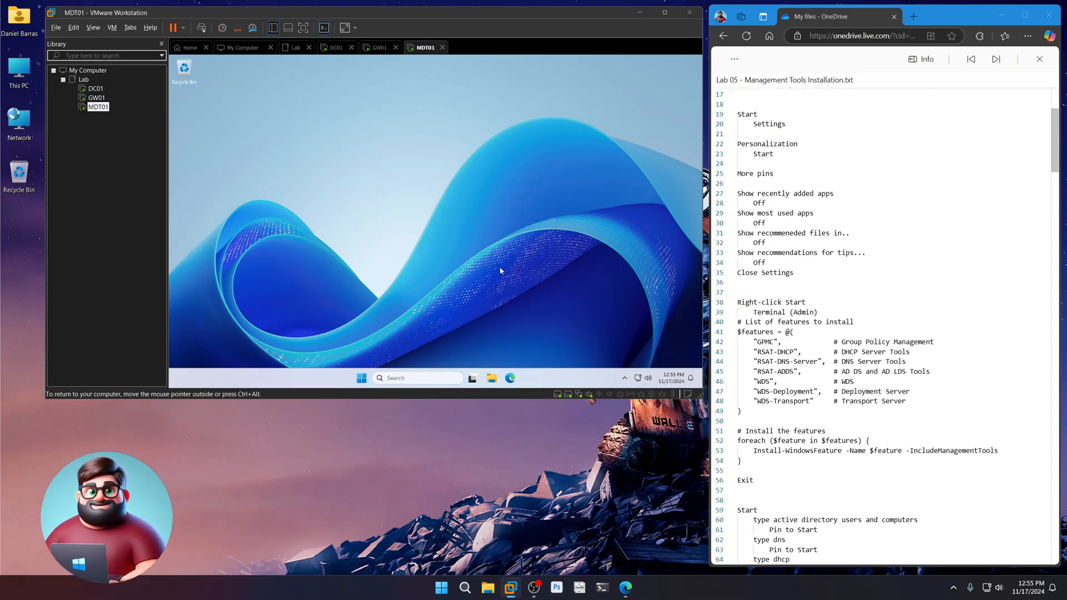
- Under Personalization > Start, use More pins and switch off recent, most-used and recommended listings
left_click(361, 378)
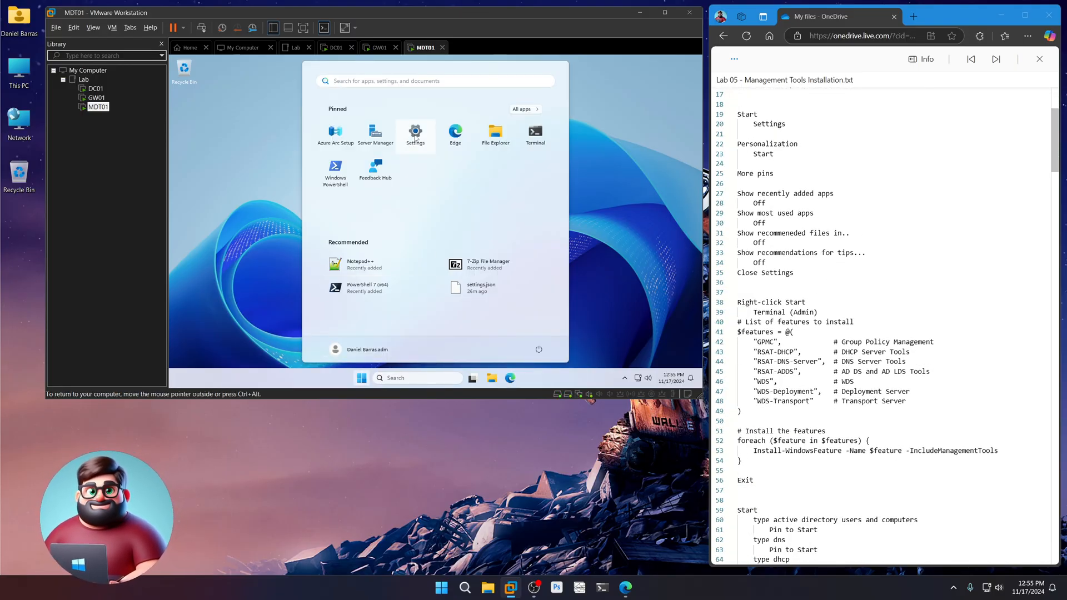
left_click(415, 134)
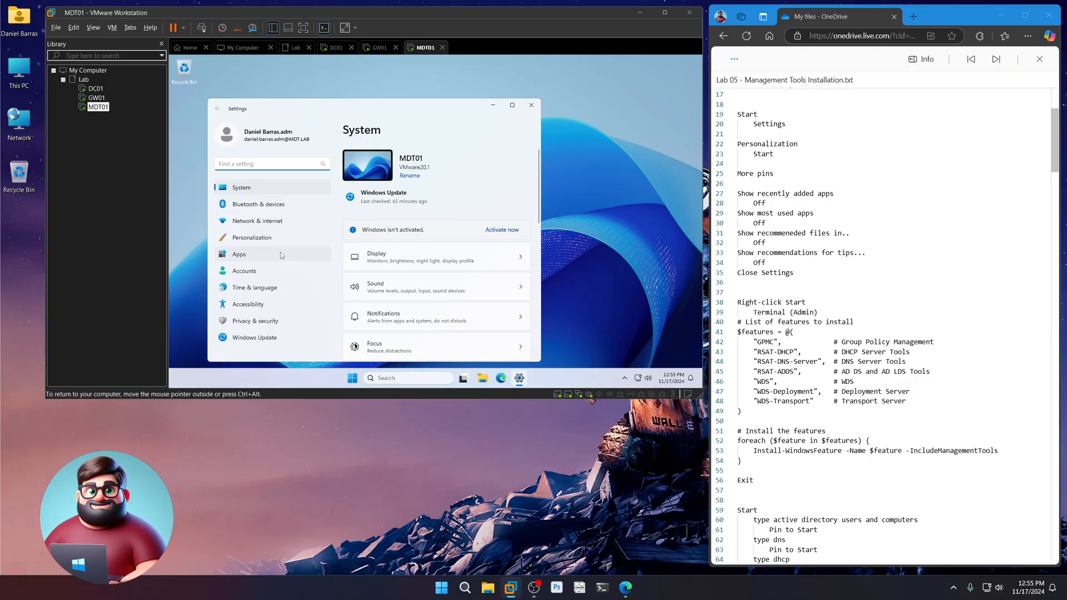
left_click(252, 237)
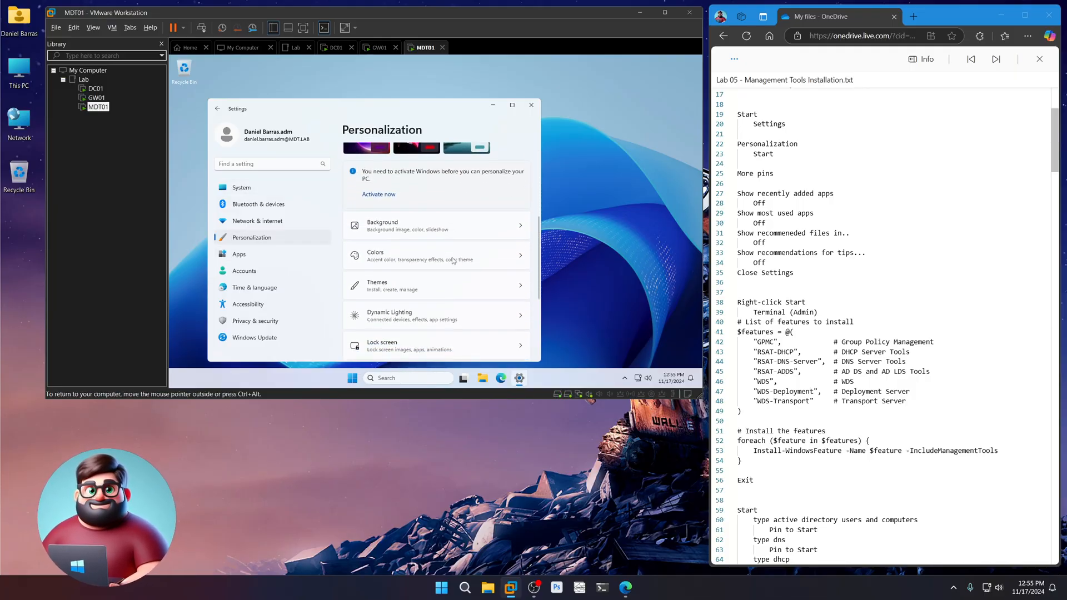
scroll("down", 3)
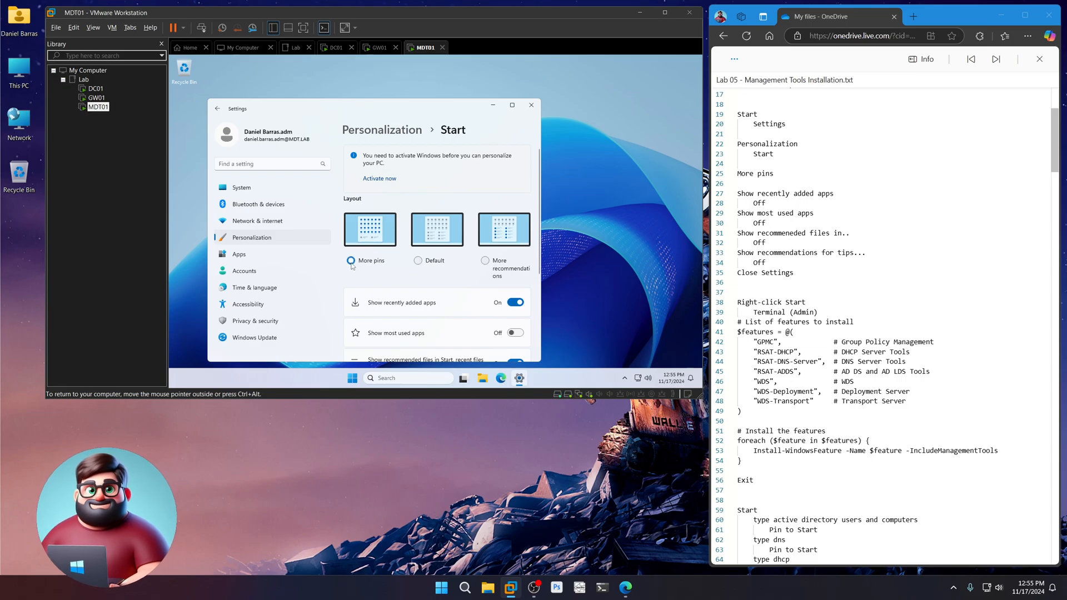
scroll("down", 3)
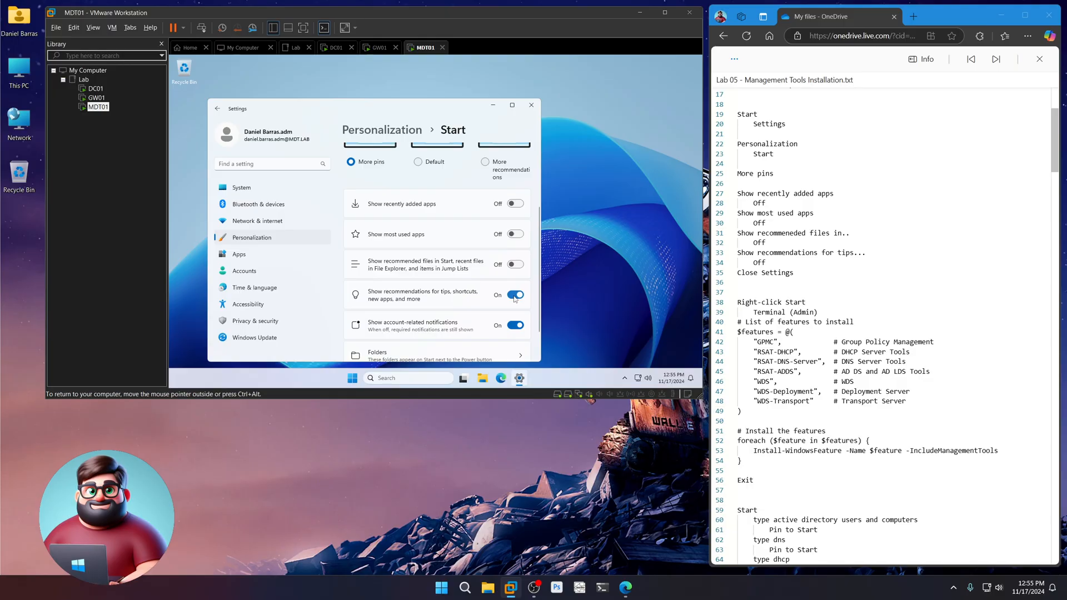
left_click(515, 296)
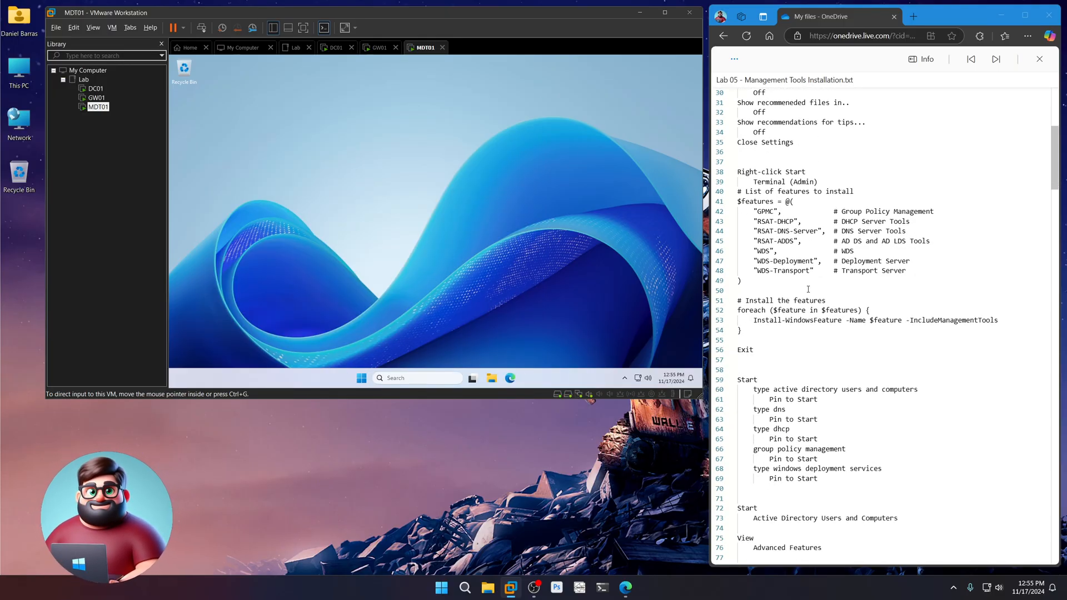
- Paste and run the GPMC, DHCP, DNS, AD DS and WDS install script in an admin Terminal
right_click(361, 378)
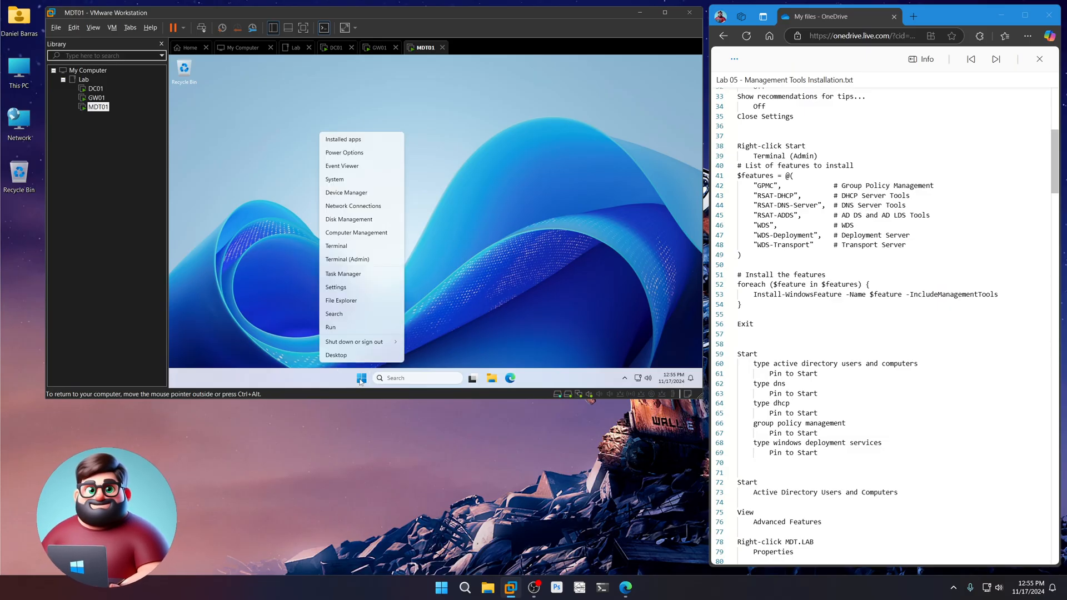
left_click(347, 259)
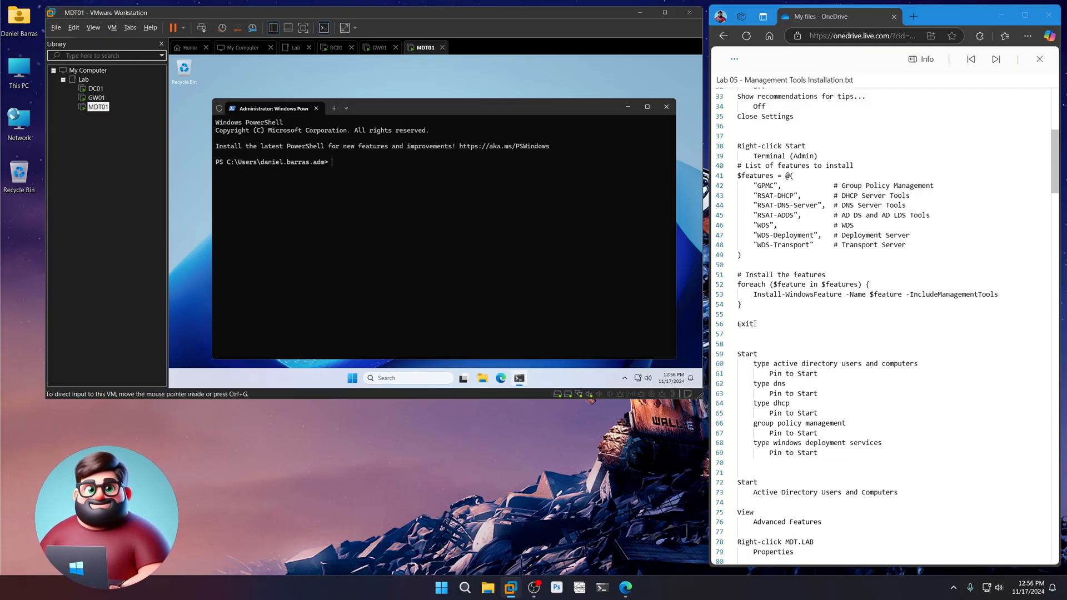
left_click_drag(749, 235, 755, 324)
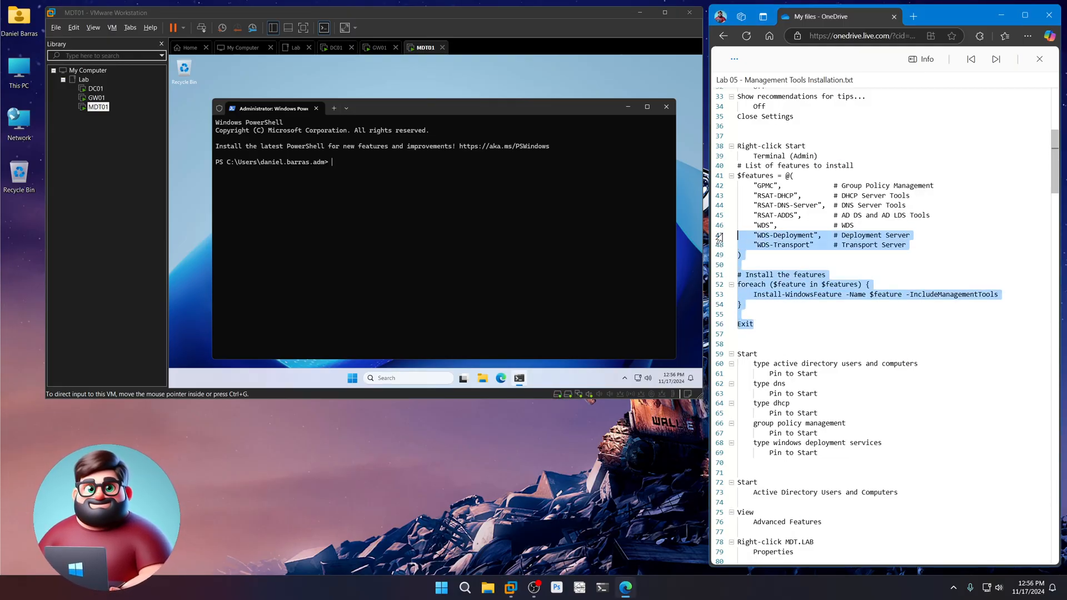
right_click(762, 185)
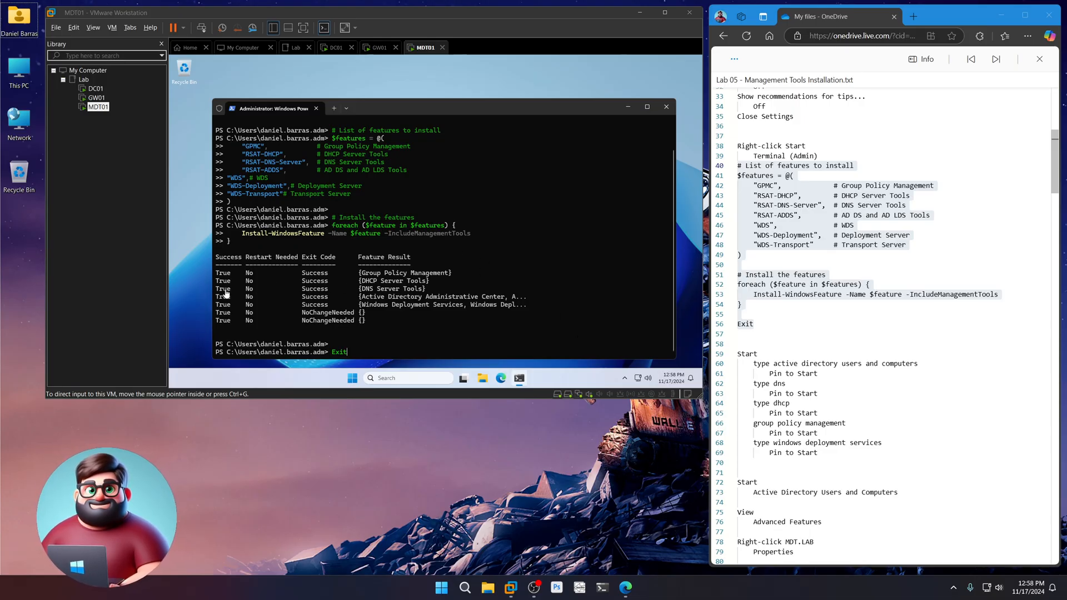
mouse_move(323, 327)
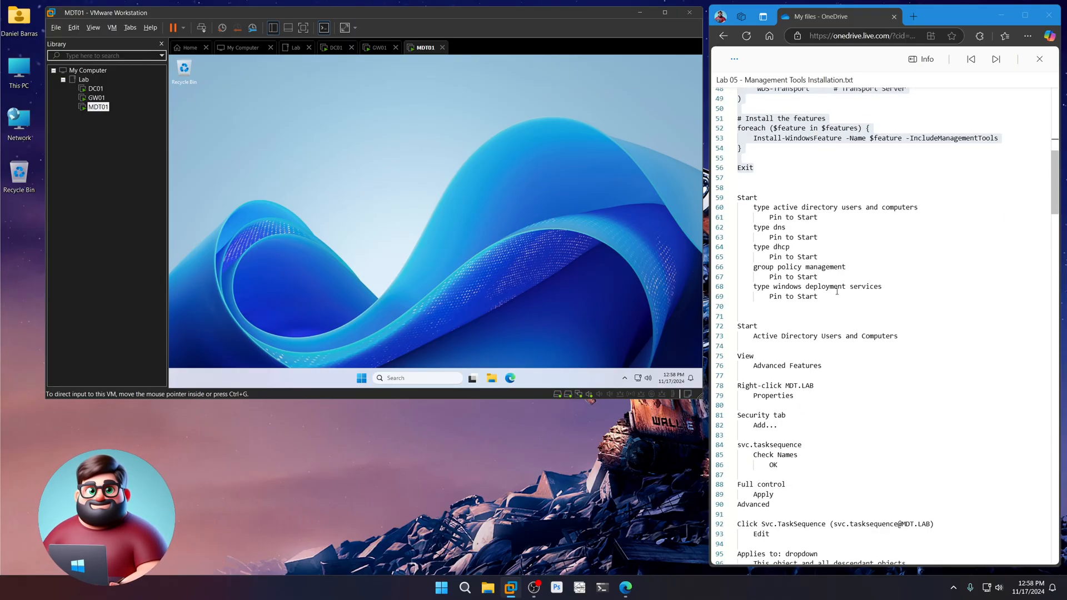
- Pin AD Users and Computers, DNS, DHCP, Group Policy Management and WDS to Start, then verify
left_click(361, 378)
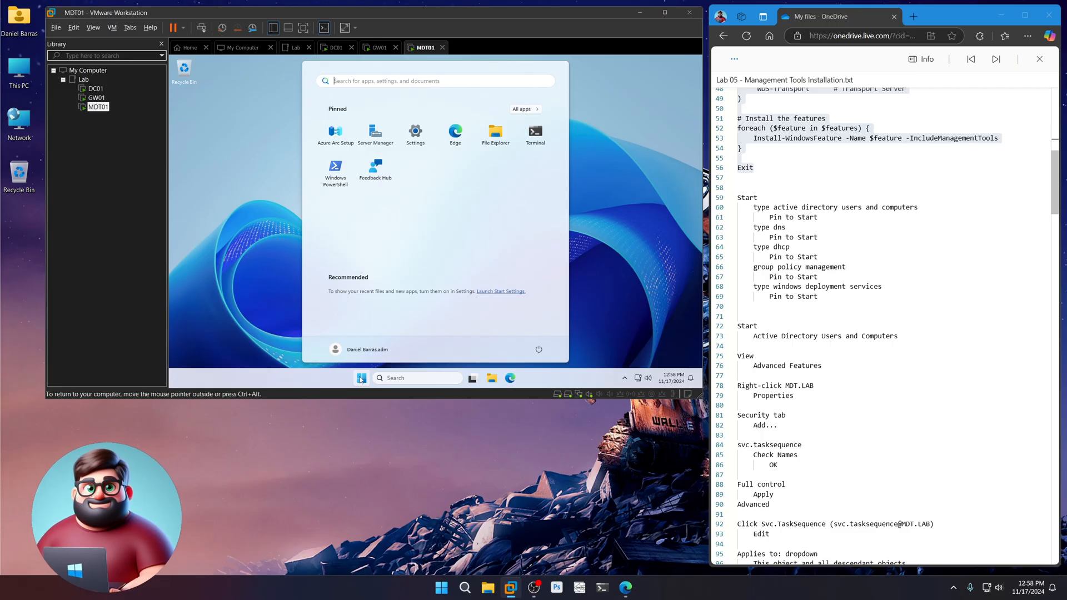
type("active d")
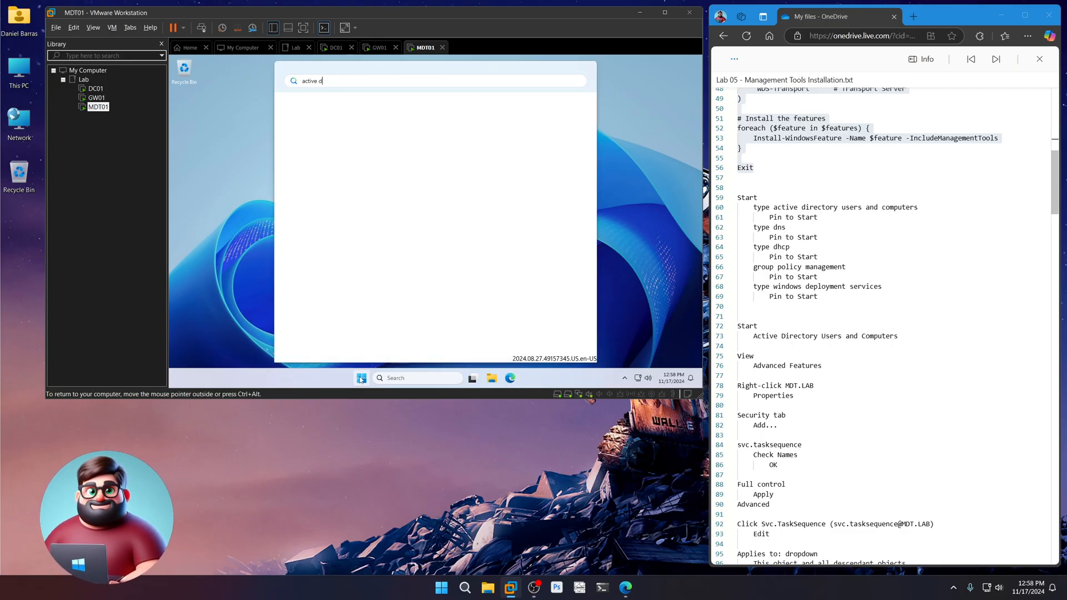
type("active directory users and Computers")
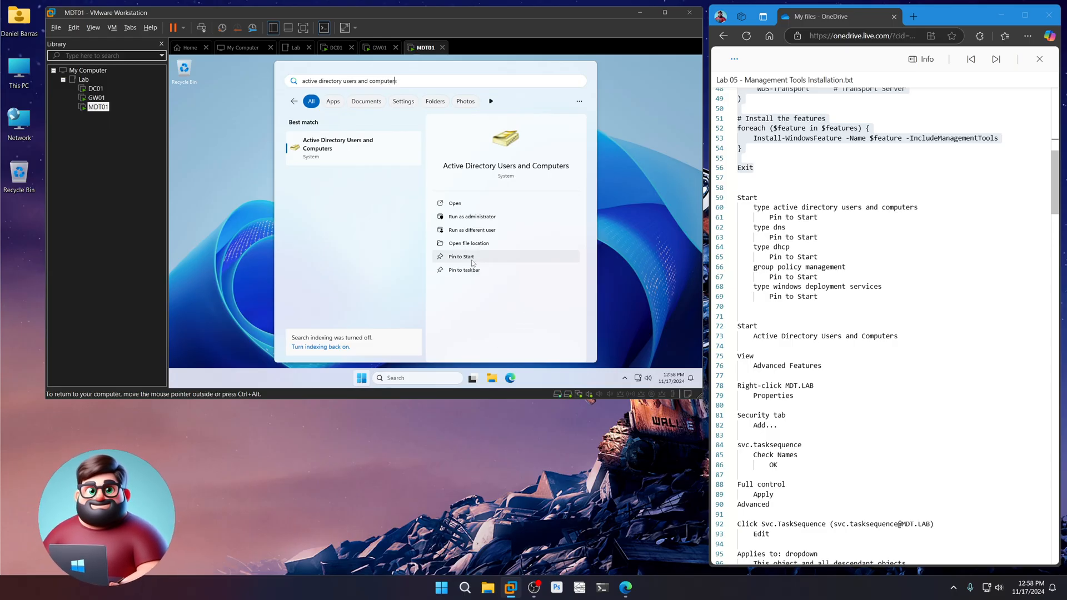
left_click(461, 257)
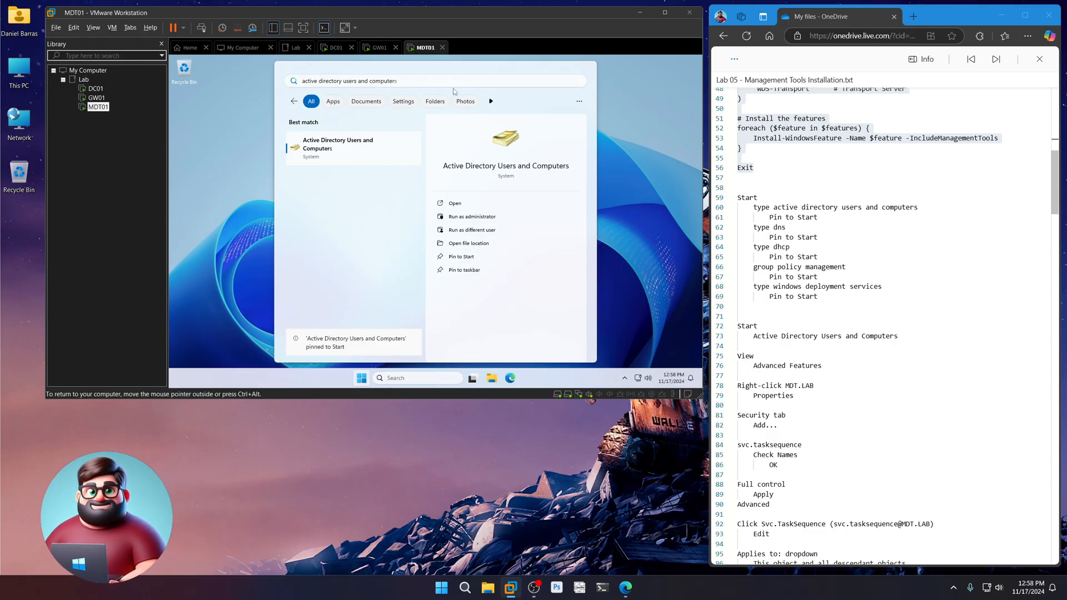
type("dns")
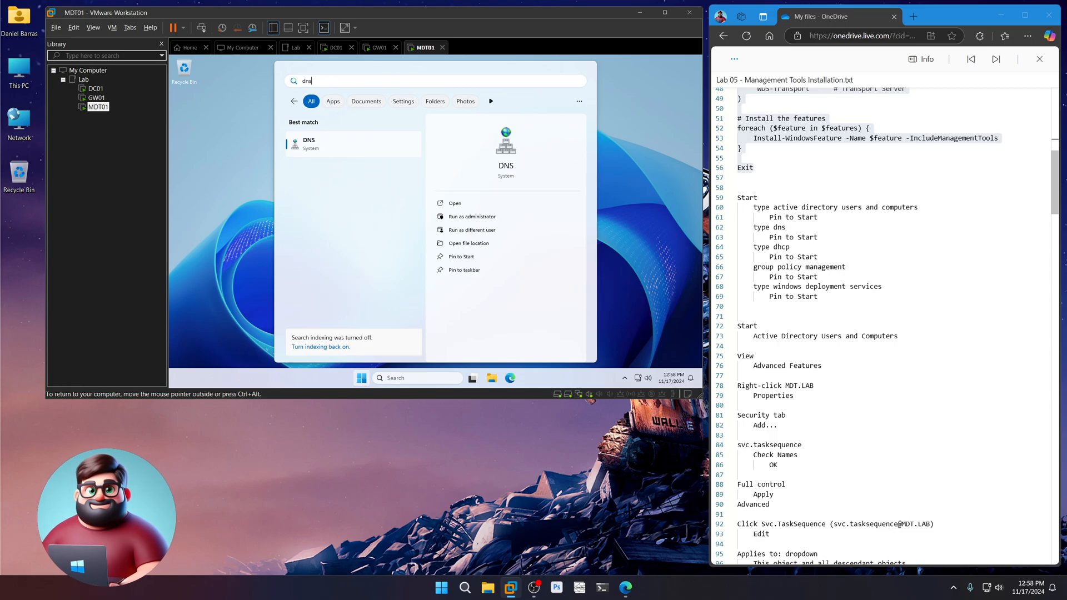
left_click(461, 256)
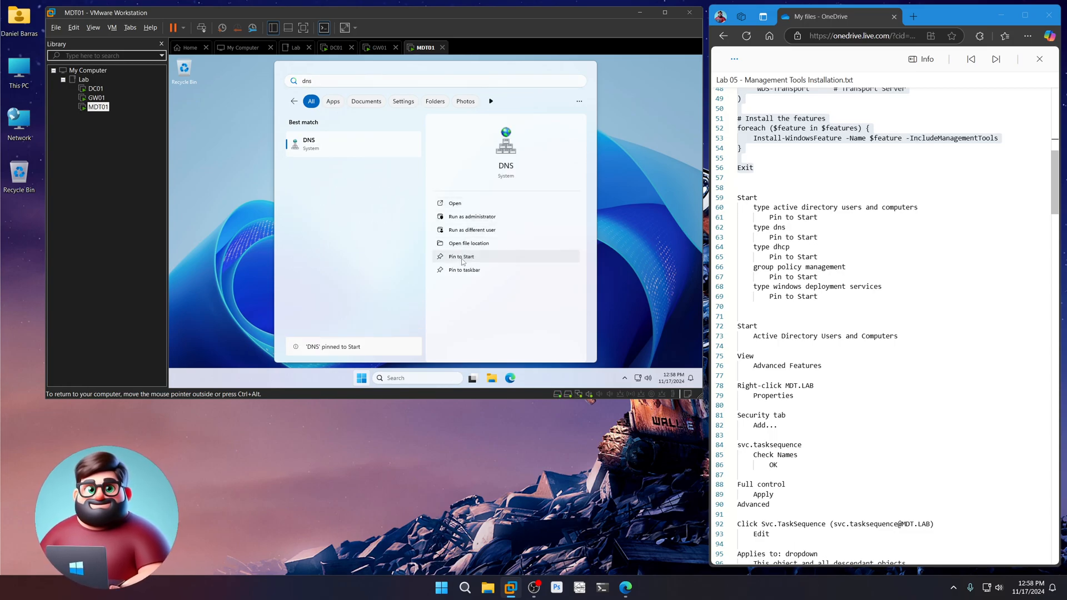
type("dhcp")
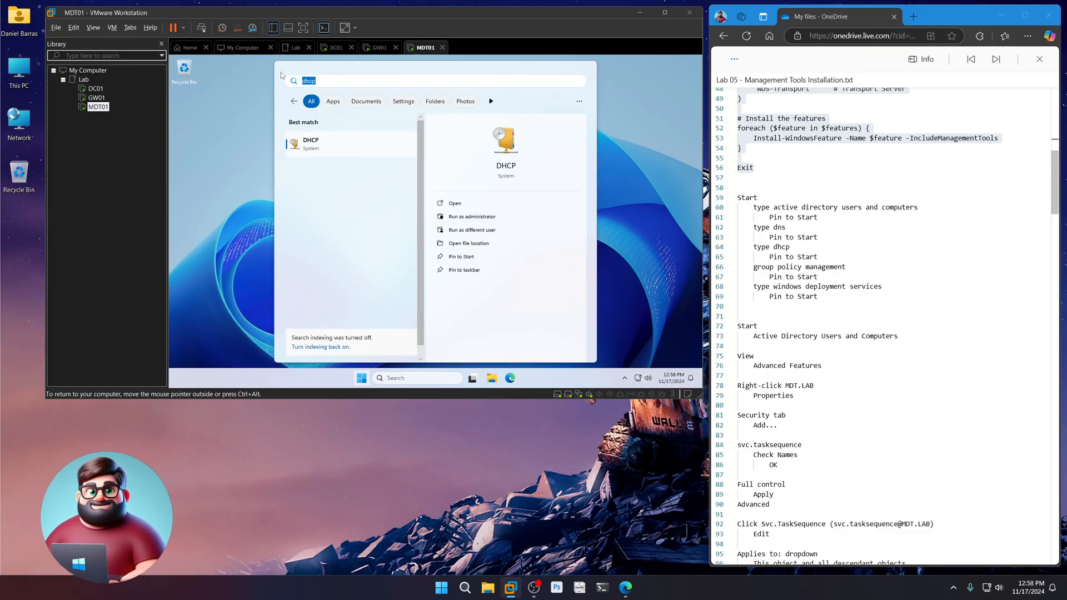
type("group Policy Management")
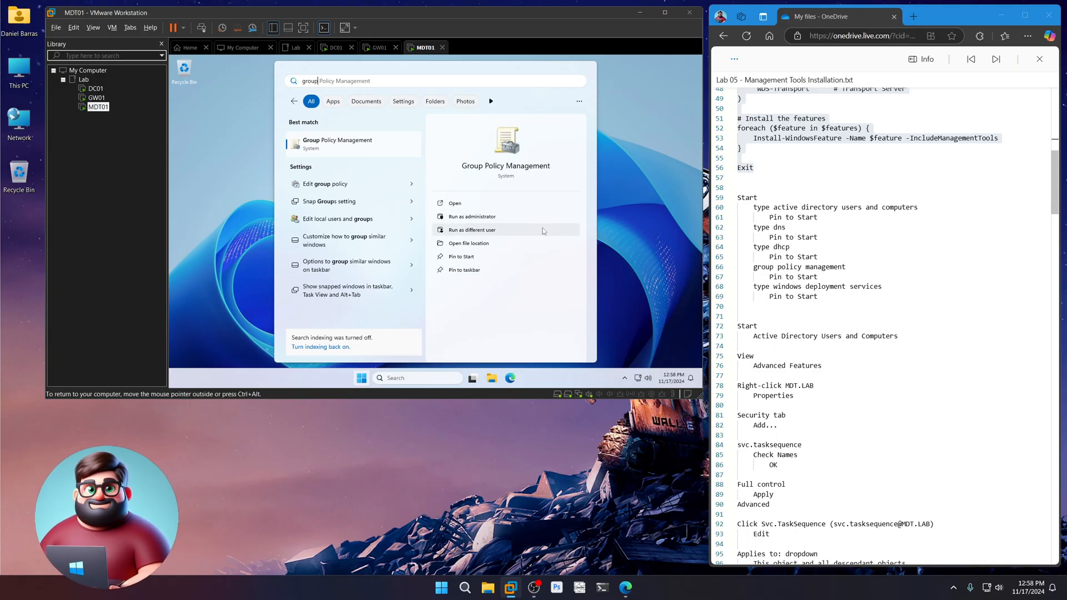
left_click(461, 256)
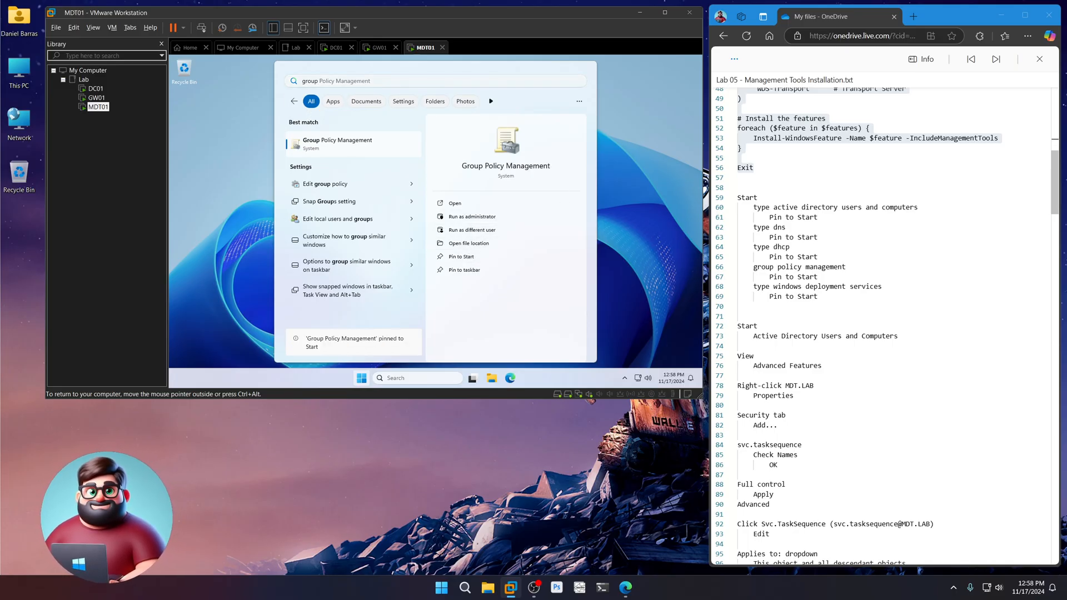
type("windows deployment Services")
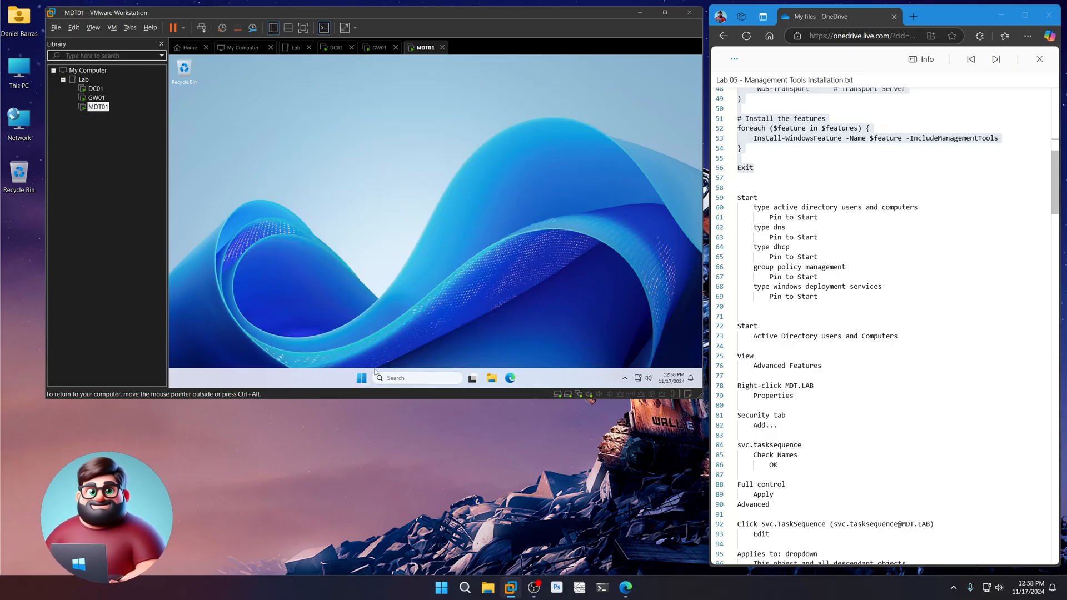
left_click(361, 378)
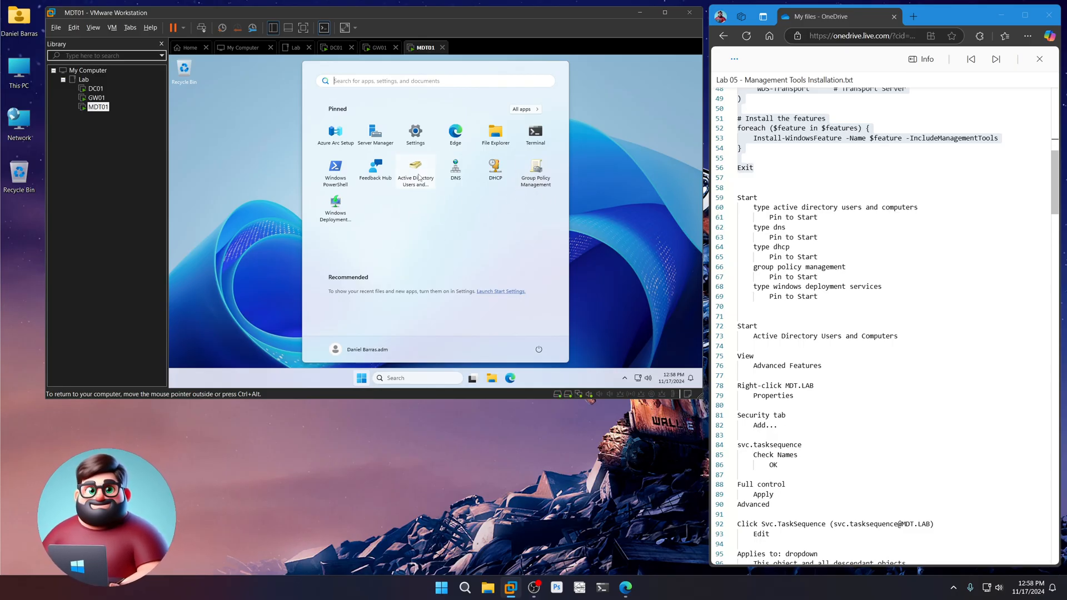
- Launch AD Users and Computers, enable Advanced Features, and open MDT.LAB's Properties
left_click(416, 167)
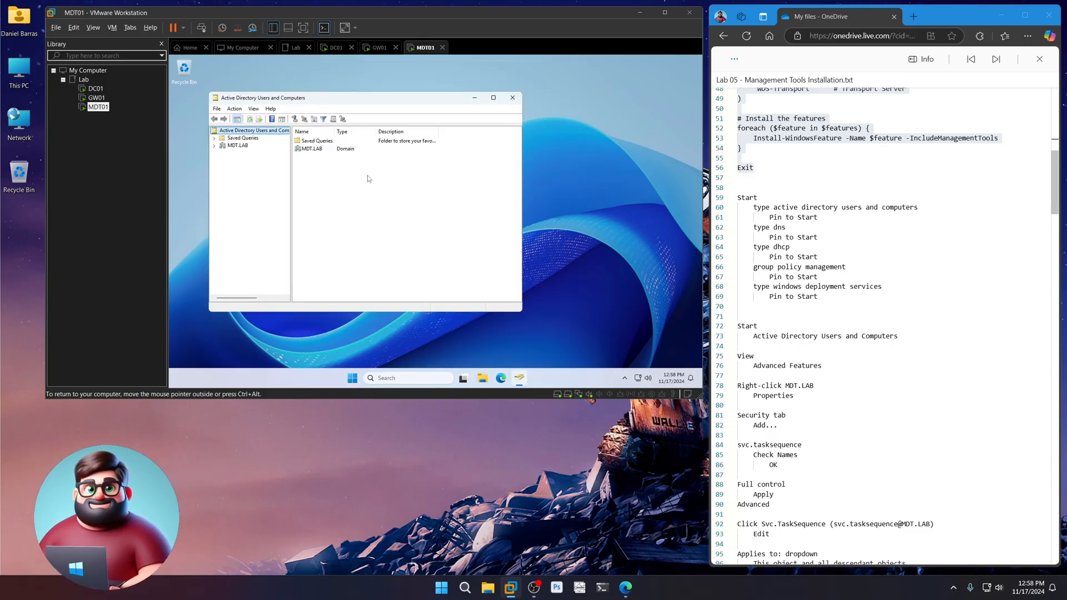
left_click(254, 109)
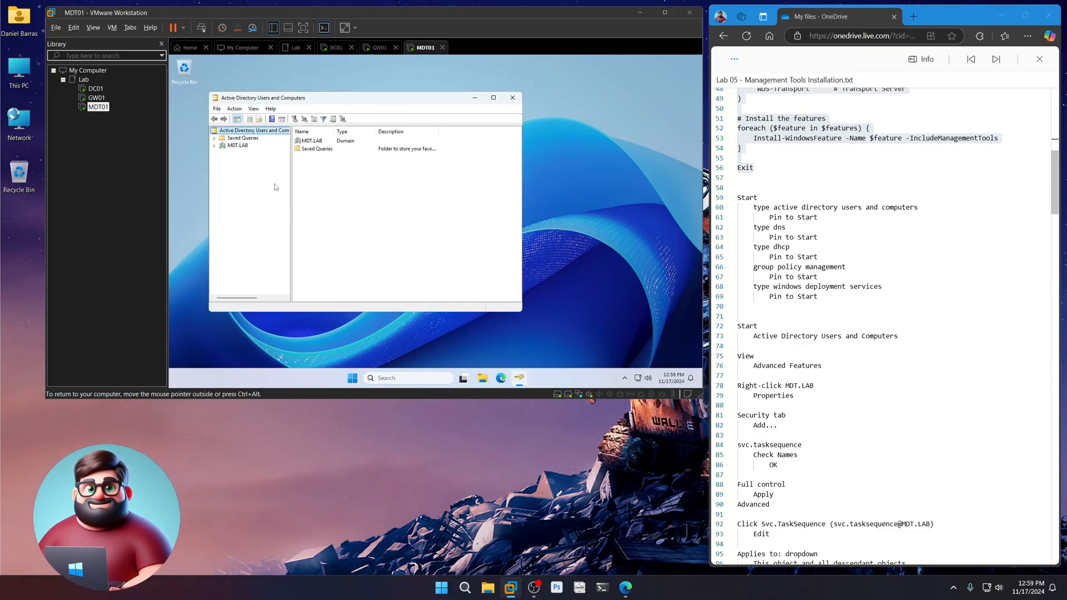
right_click(234, 145)
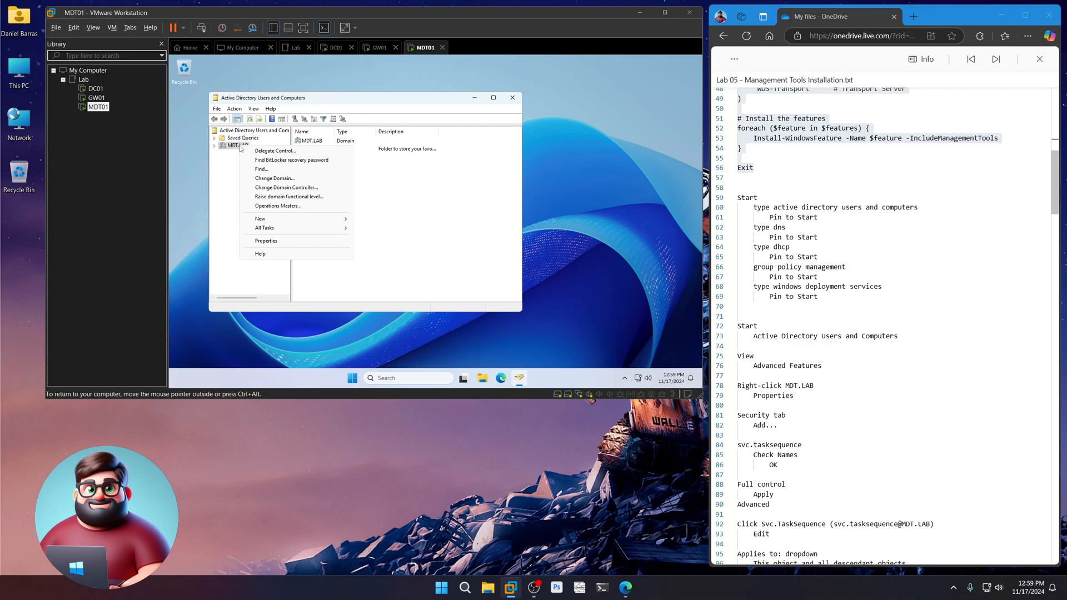
left_click(266, 241)
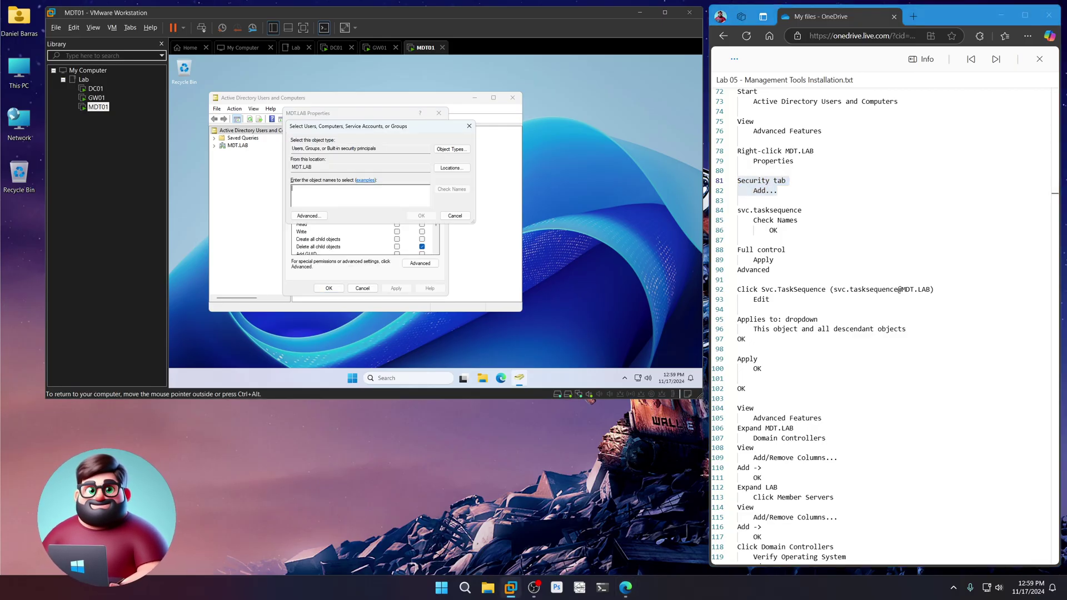
- Add the Svc.TaskSequence account to MDT.LAB's security list with Full control allowed
type("svc.tasksequence")
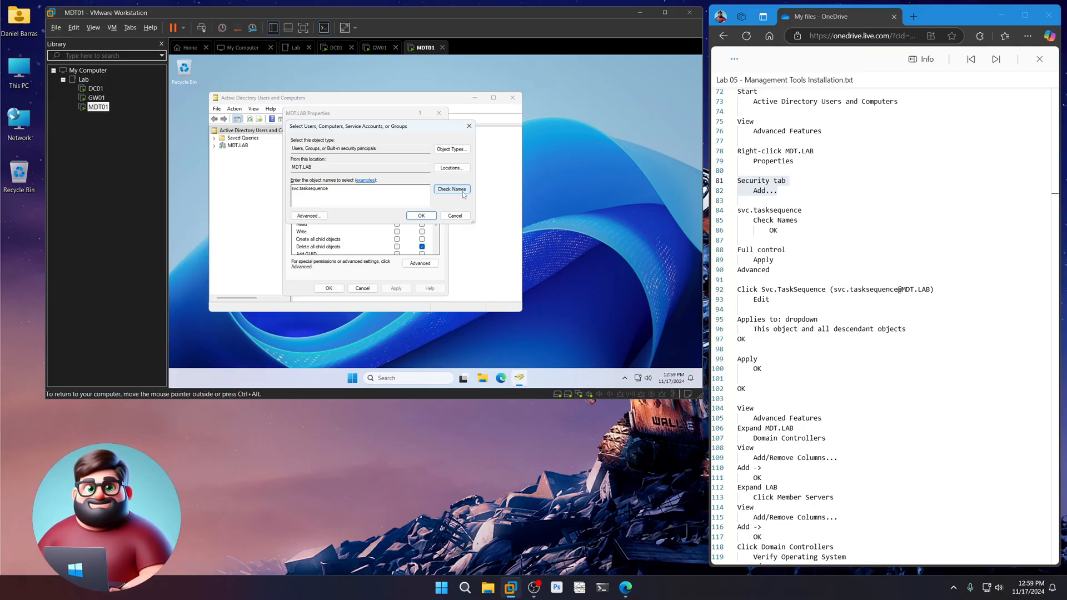
left_click(452, 189)
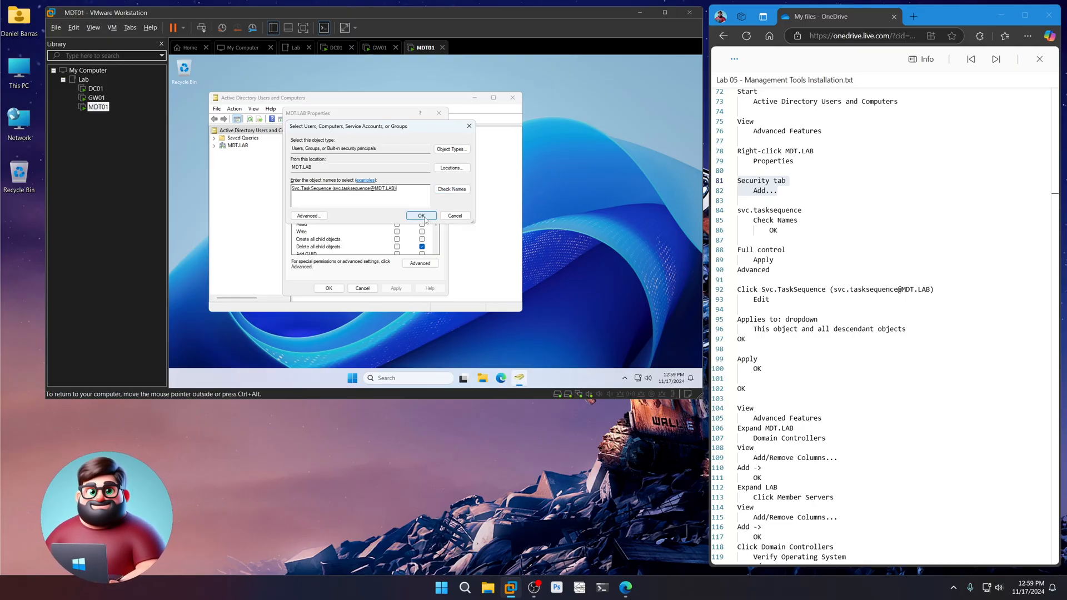
left_click(422, 215)
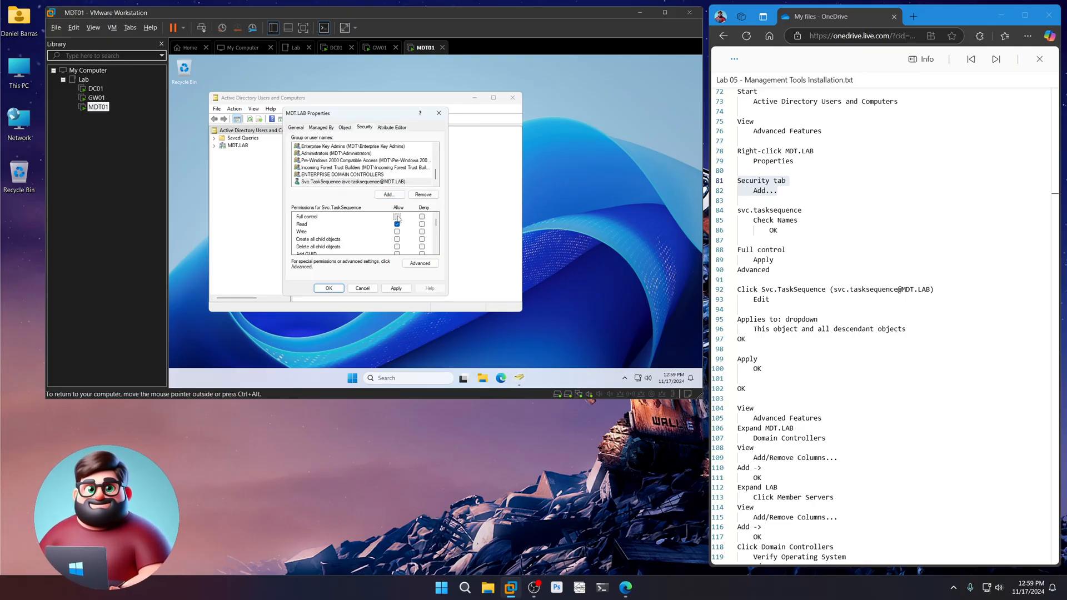
left_click(397, 217)
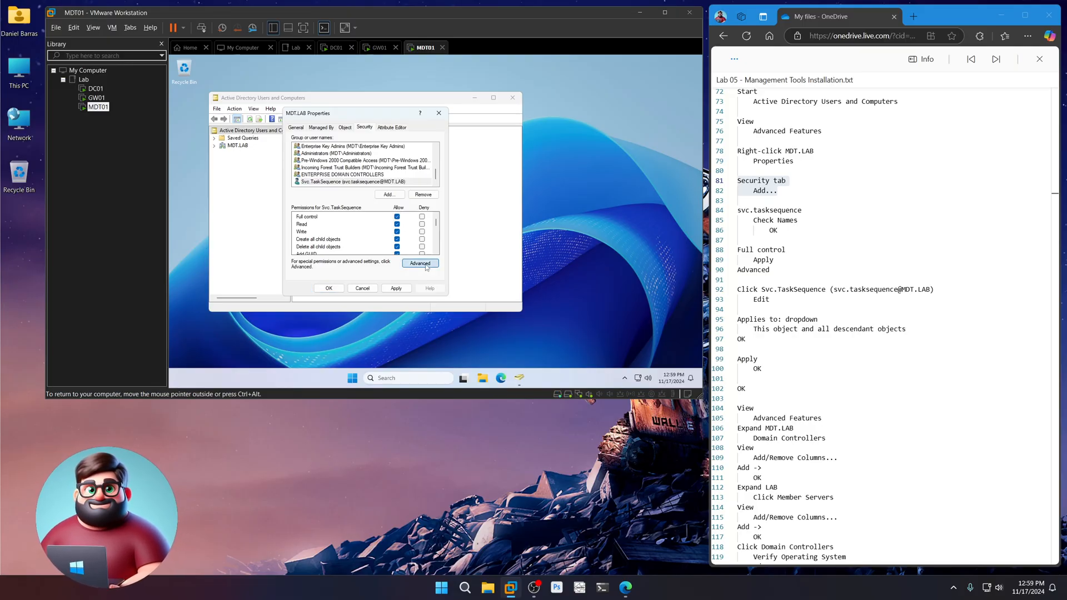
- Make the Svc.TaskSequence permission entry apply to this object and all descendant objects
left_click(420, 263)
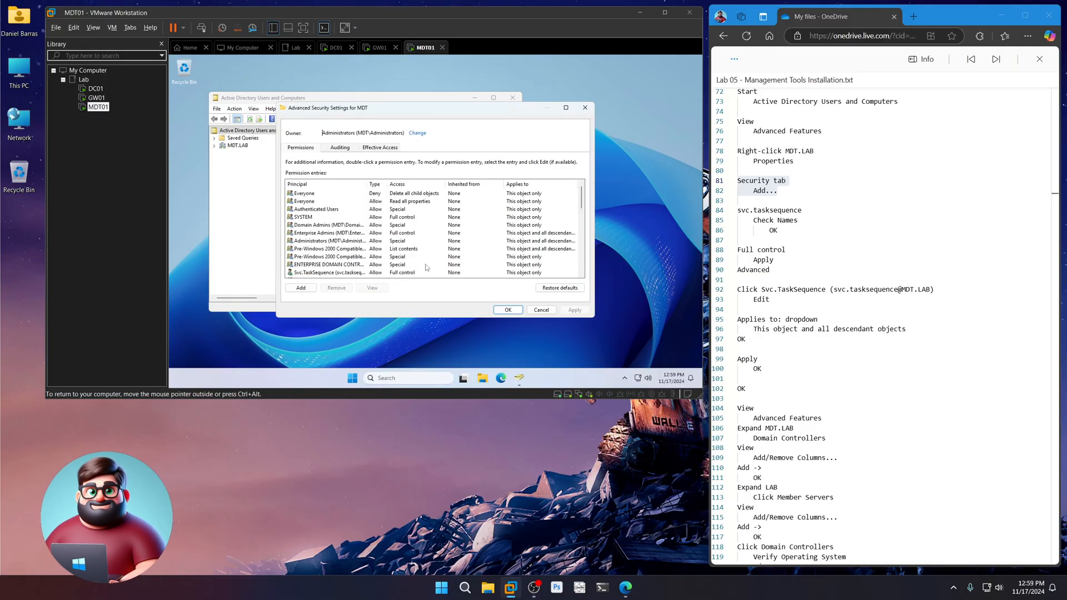
left_click(329, 273)
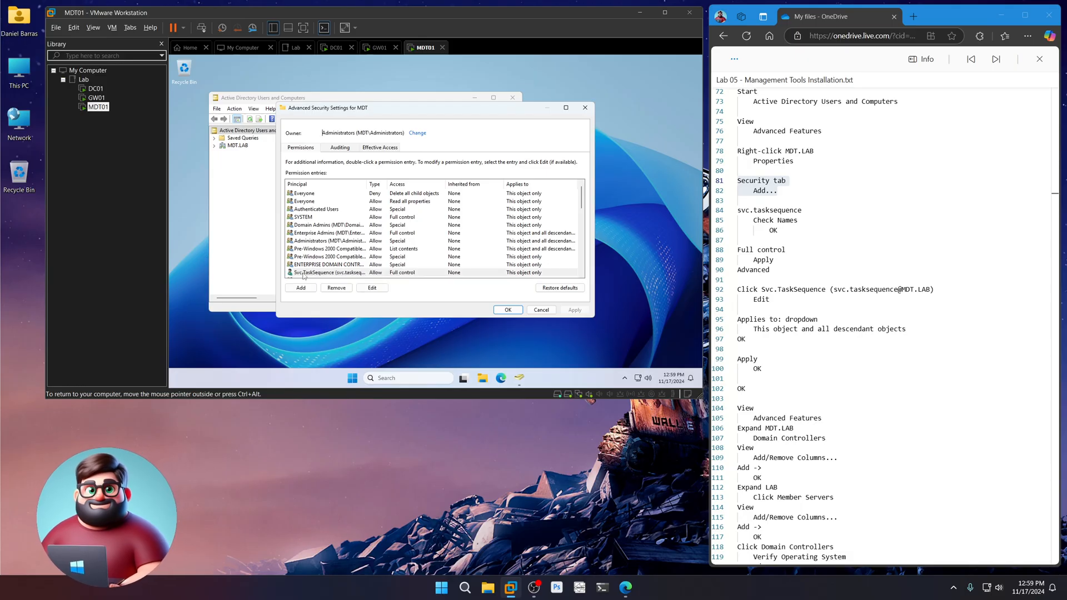
left_click(372, 288)
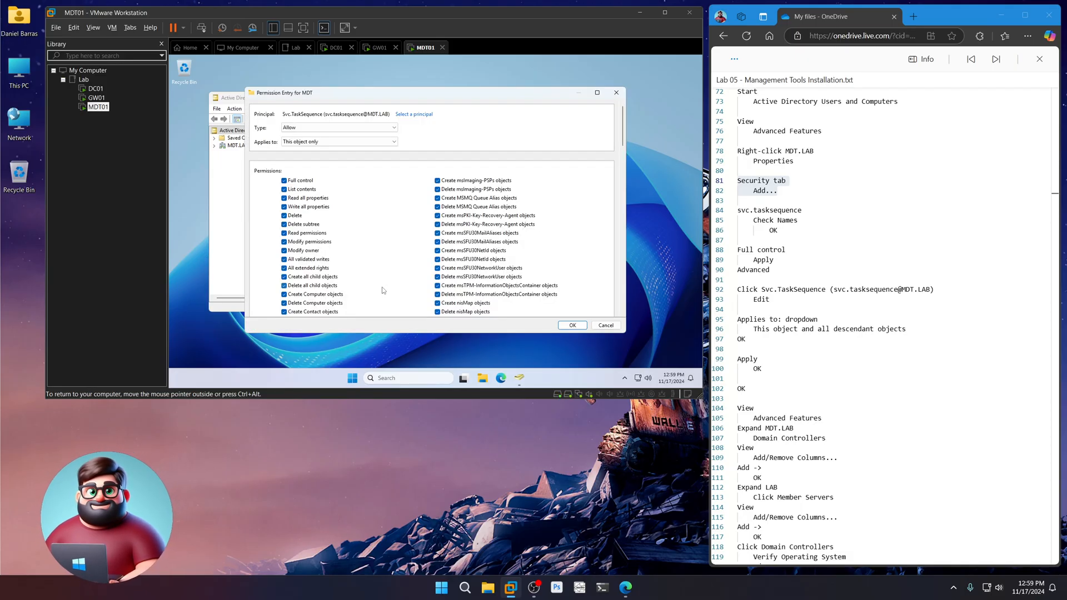
left_click(338, 141)
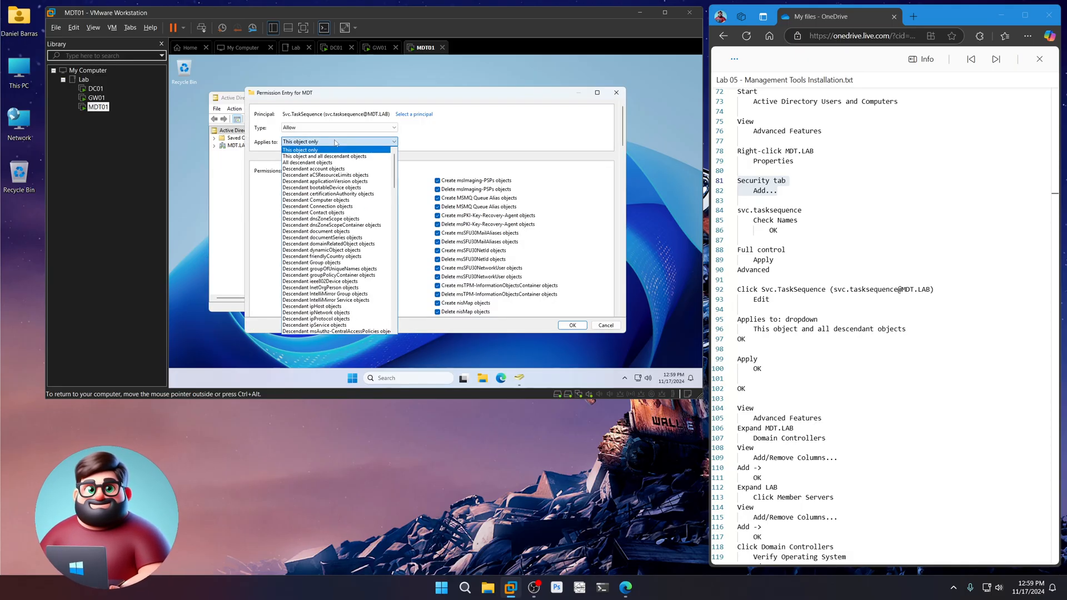
left_click(333, 156)
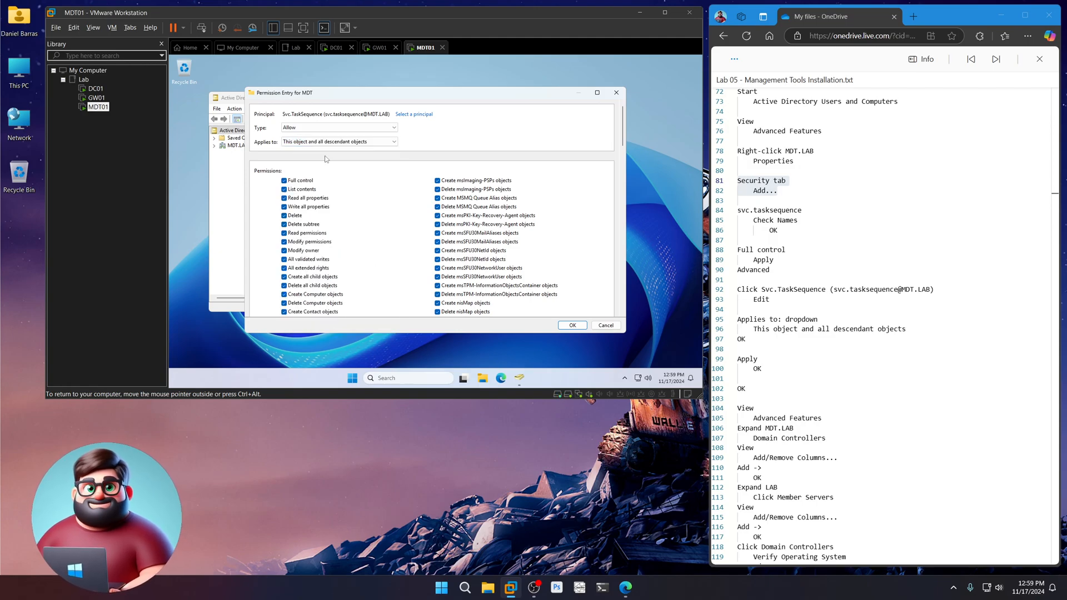
left_click(572, 325)
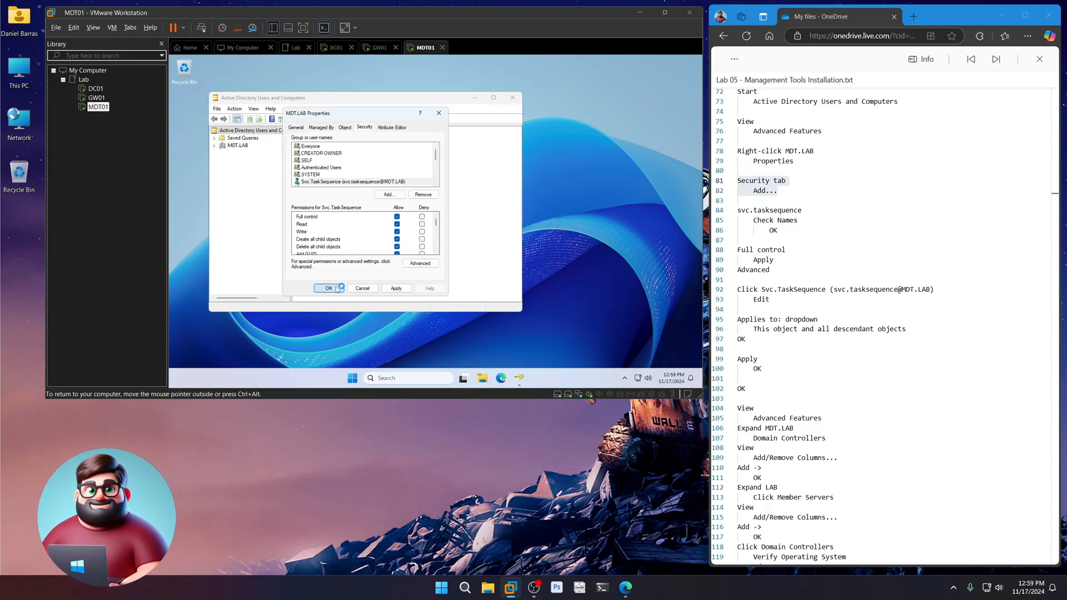
- Close the domain properties and show the Operating System column for Domain Controllers
left_click(326, 288)
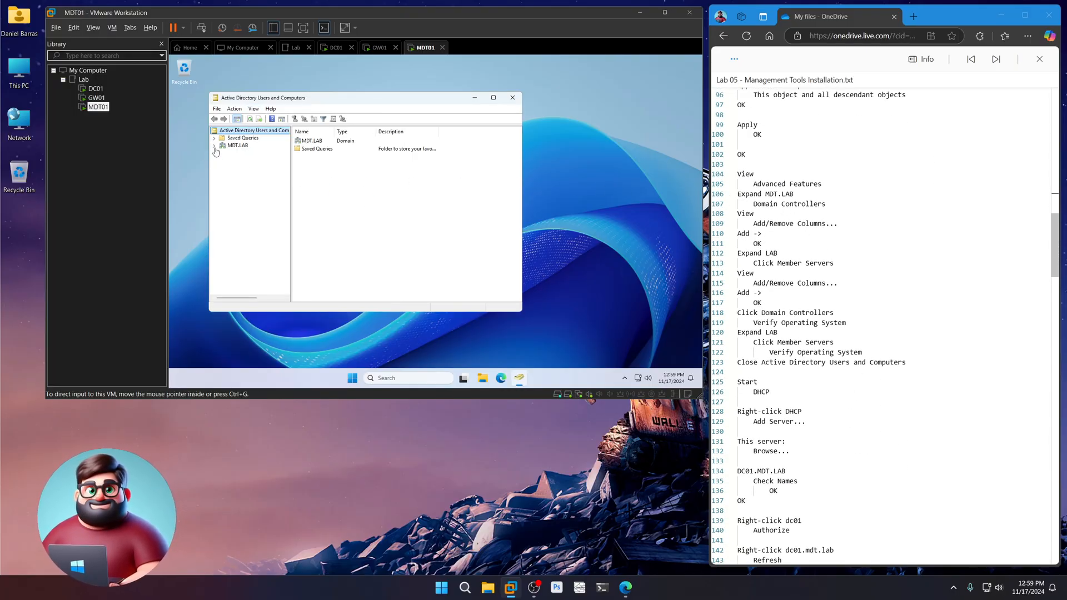
left_click(215, 145)
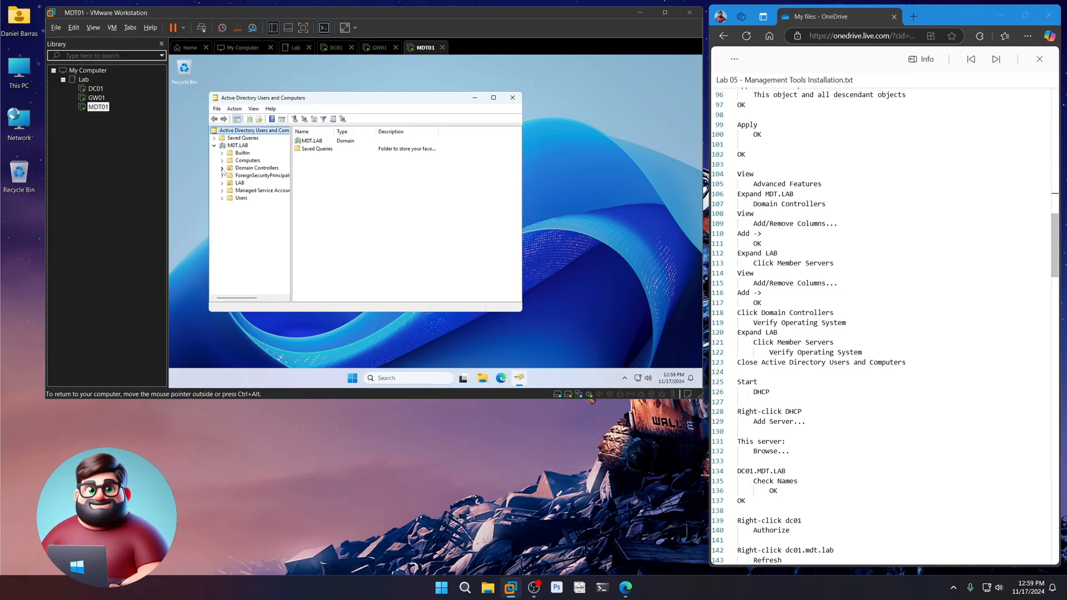
left_click(256, 168)
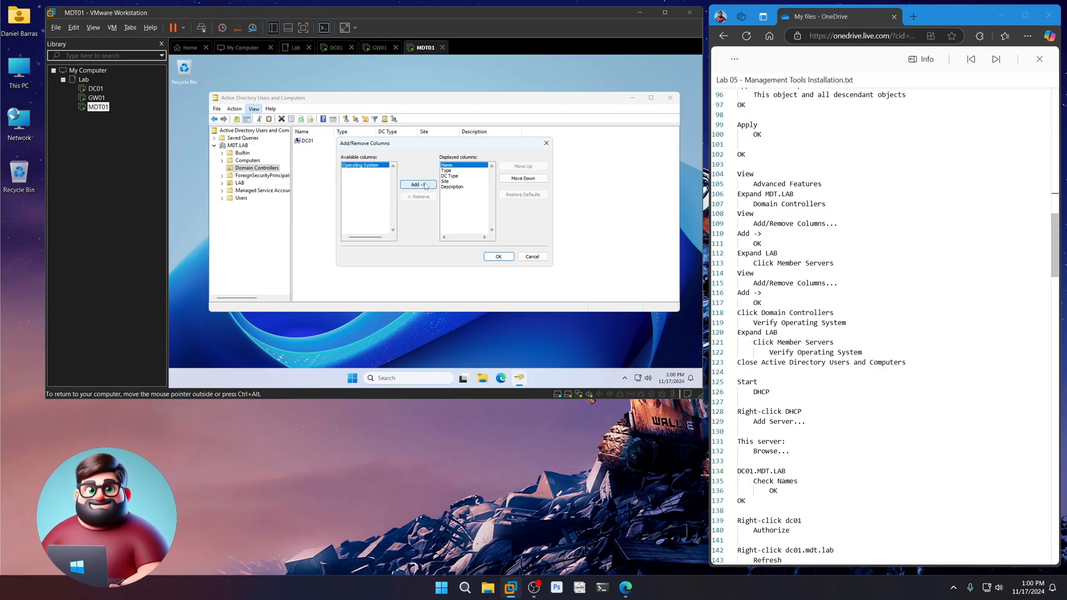
left_click(498, 256)
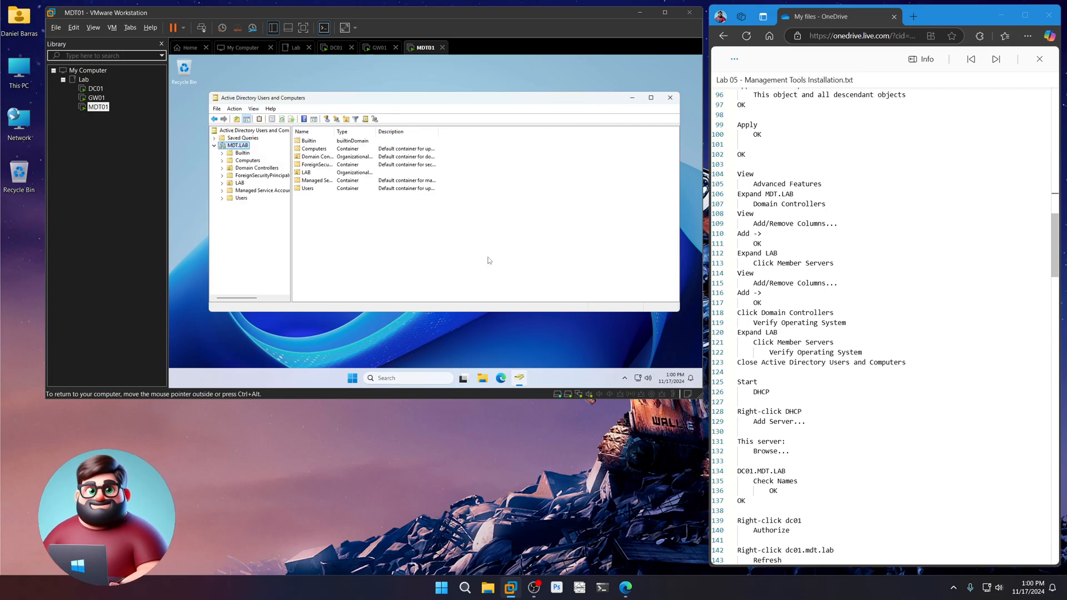
left_click(256, 167)
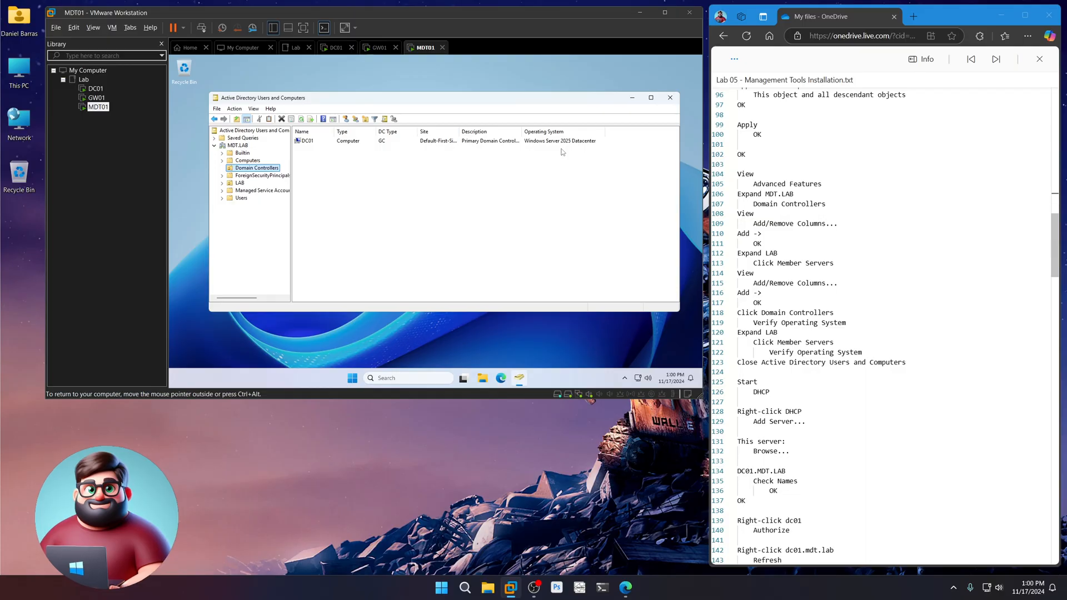
- Show the Operating System column for the LAB > Member Servers container
left_click(222, 182)
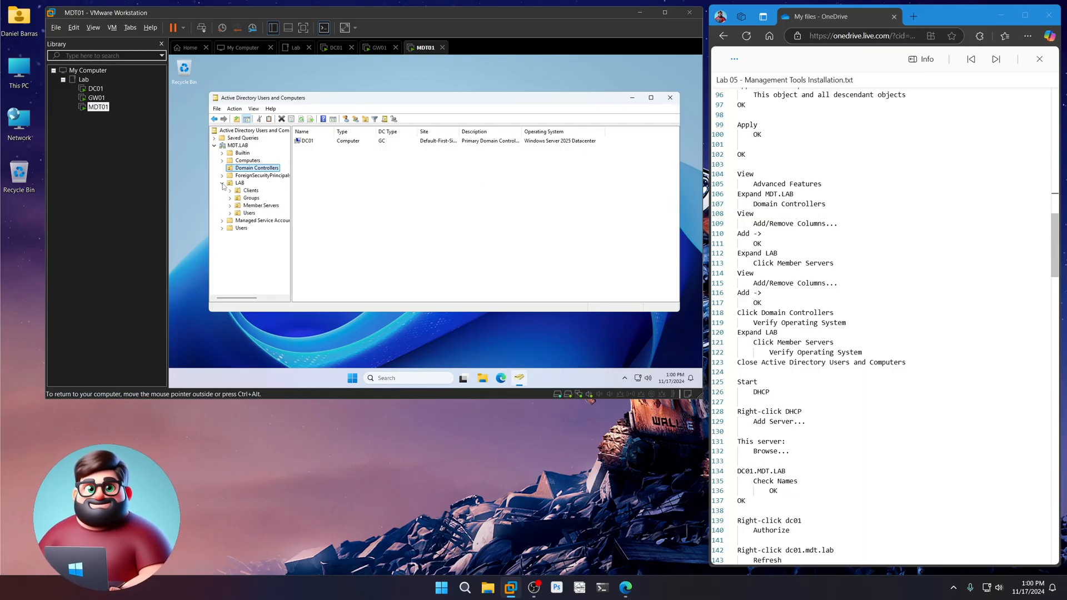
left_click(261, 205)
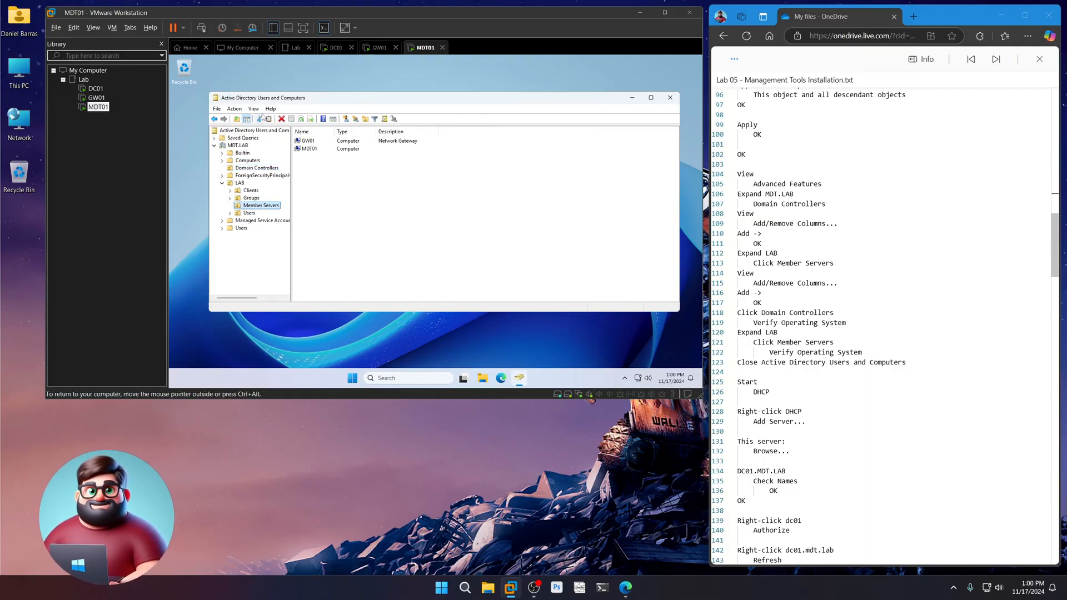
left_click(254, 108)
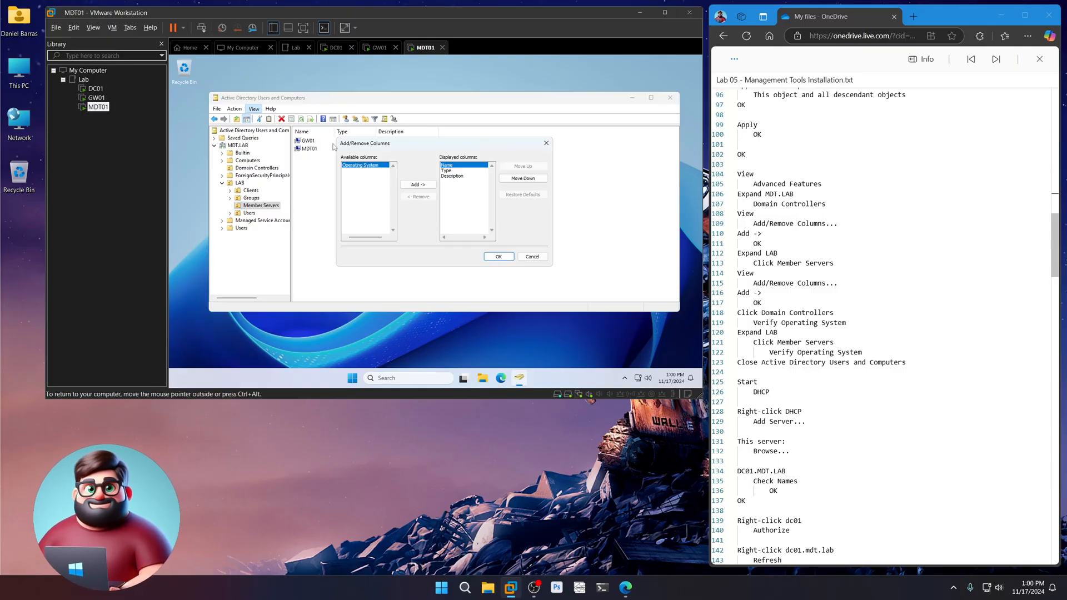
left_click(498, 256)
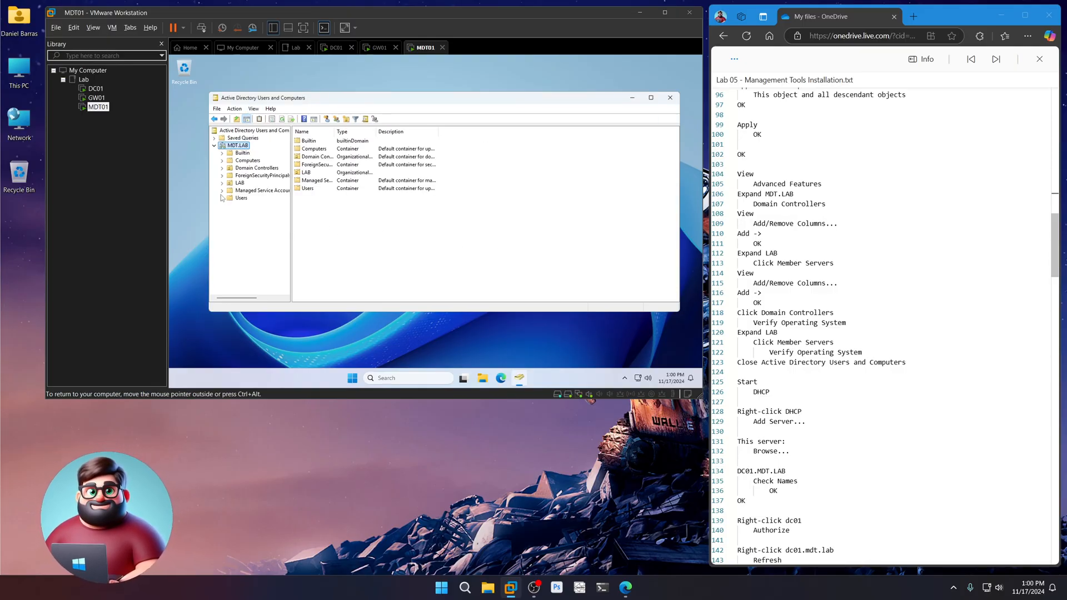
left_click(260, 205)
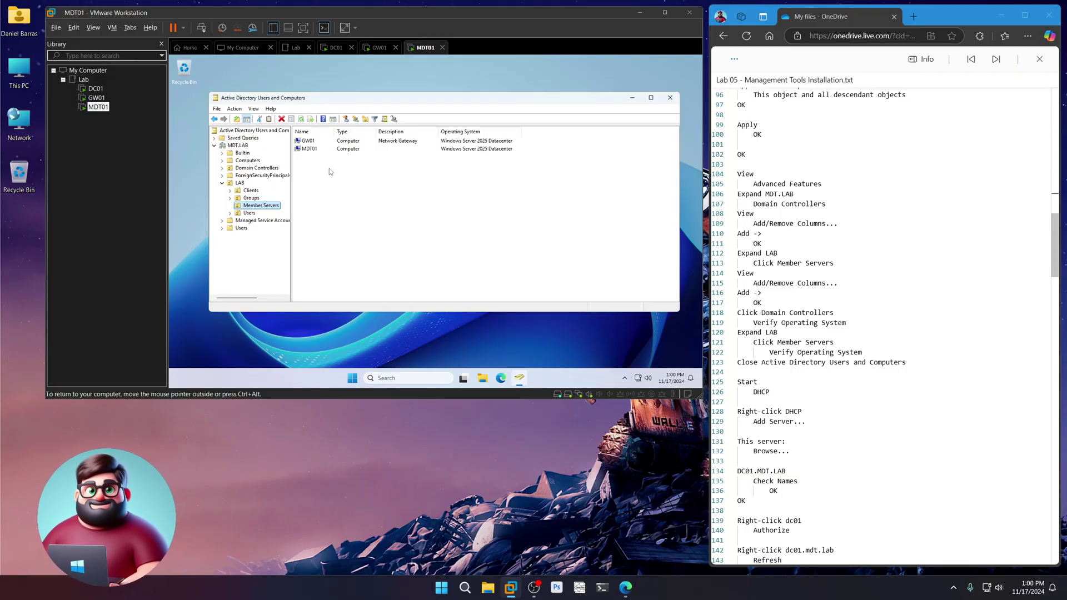
mouse_move(390, 149)
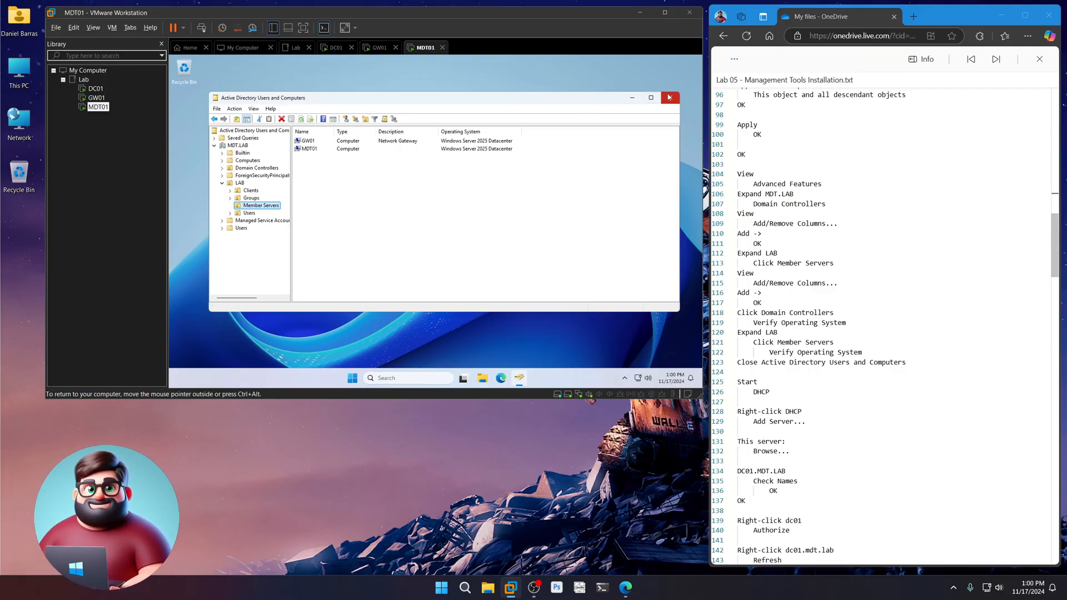
- Launch the DHCP console on MDT01 and add server DC01.MDT.LAB to it
left_click(669, 98)
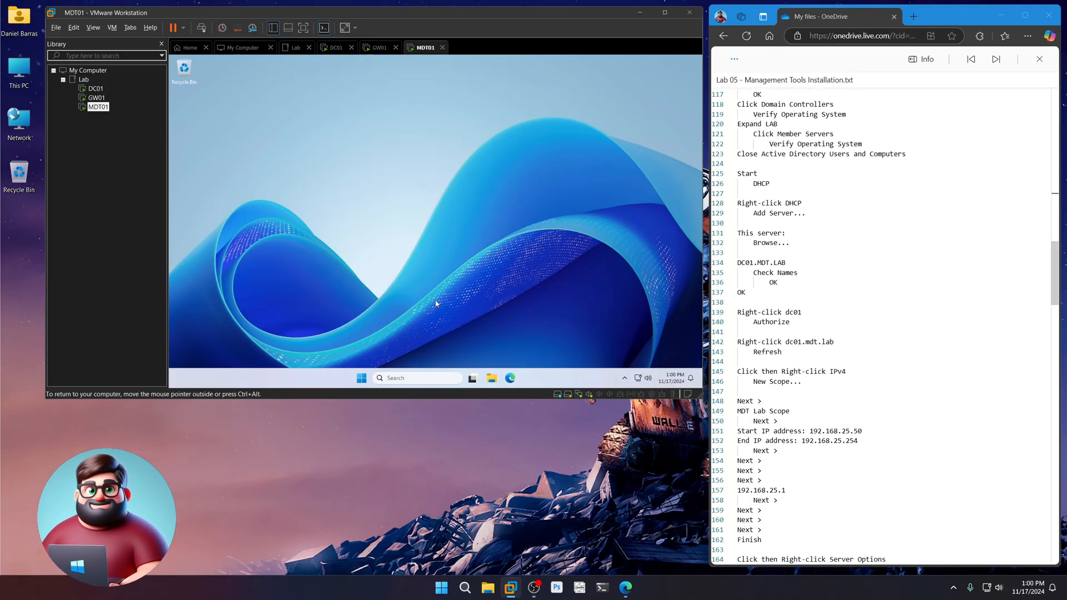
left_click(361, 378)
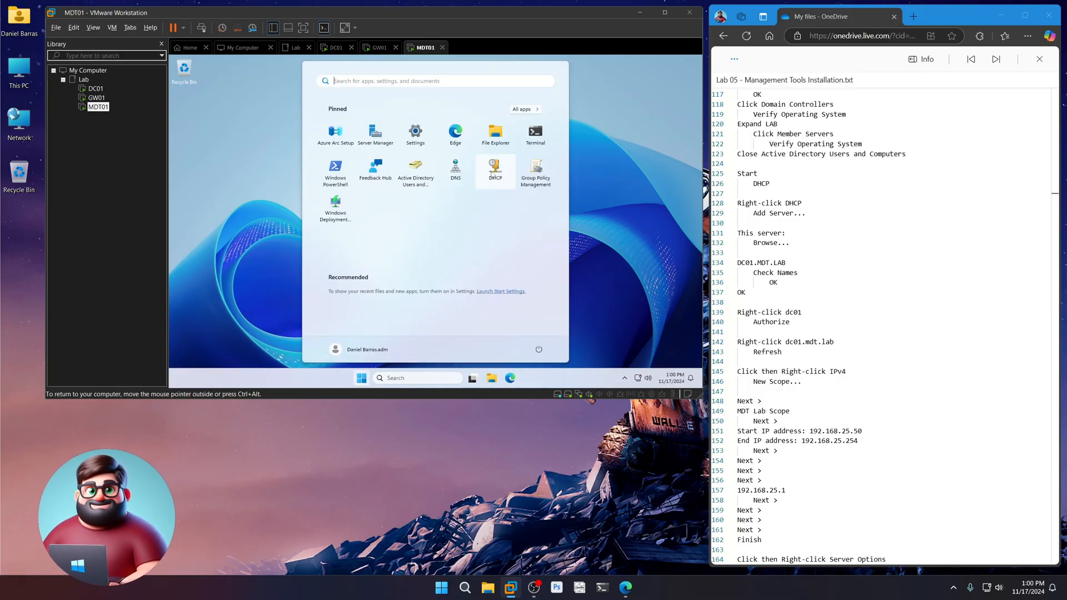
left_click(495, 166)
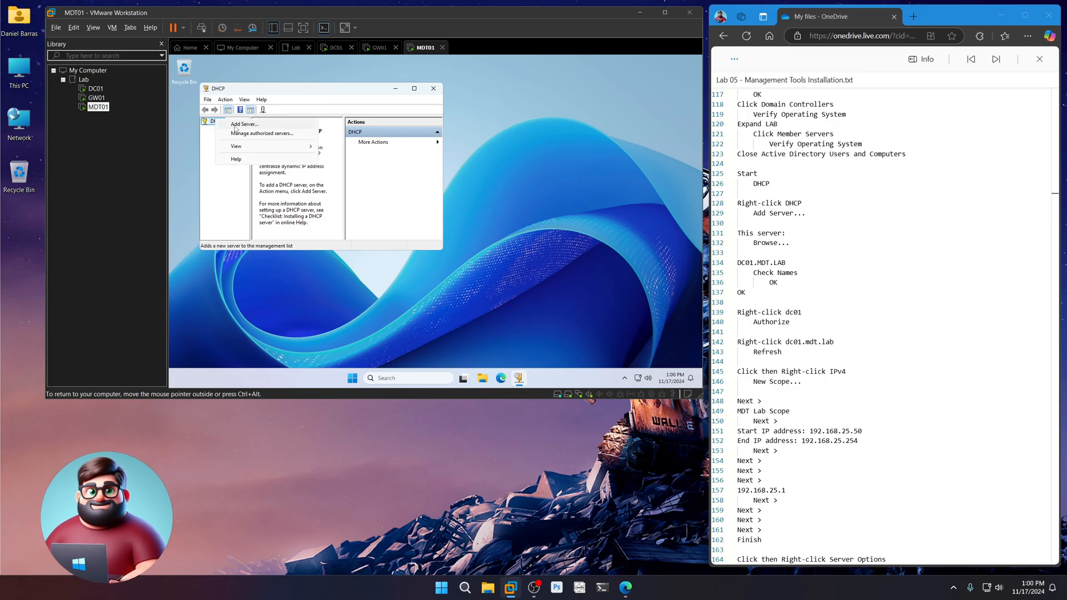
left_click(244, 124)
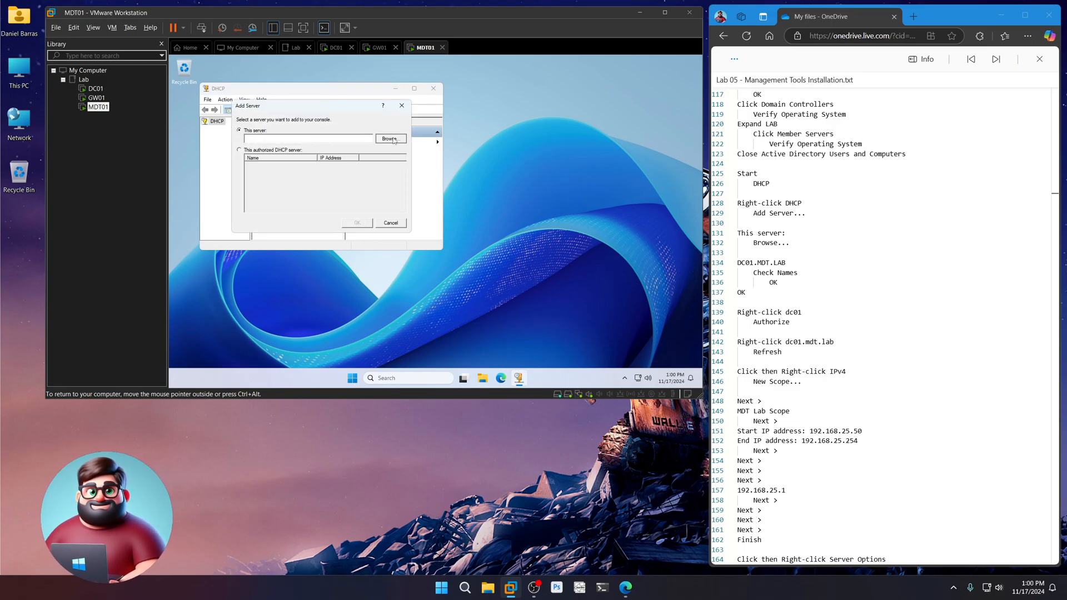
left_click(389, 139)
type("DC01.MDT.LAB")
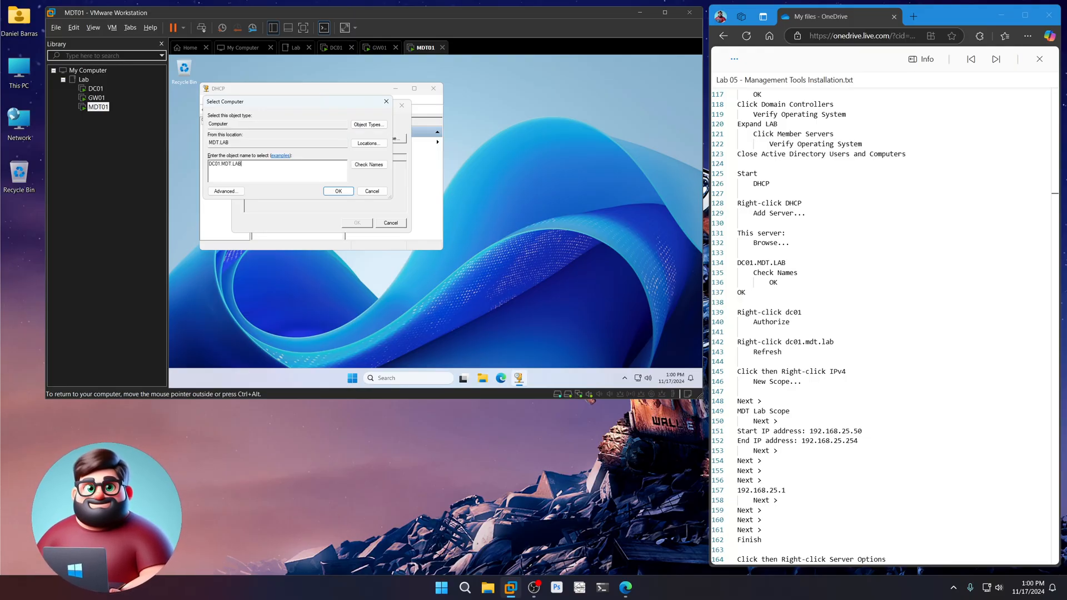
left_click(368, 164)
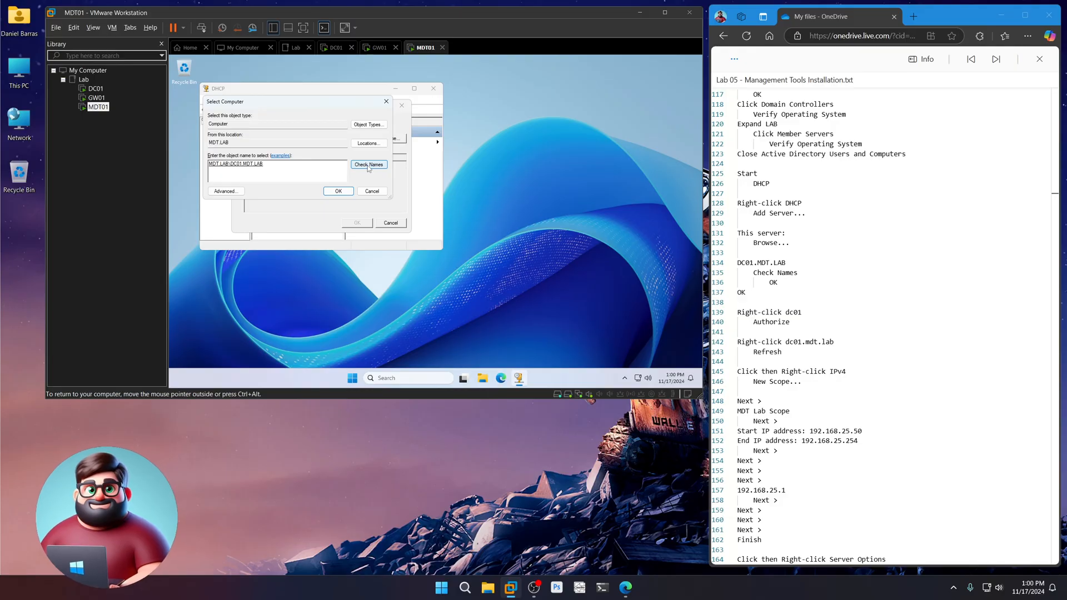
left_click(338, 191)
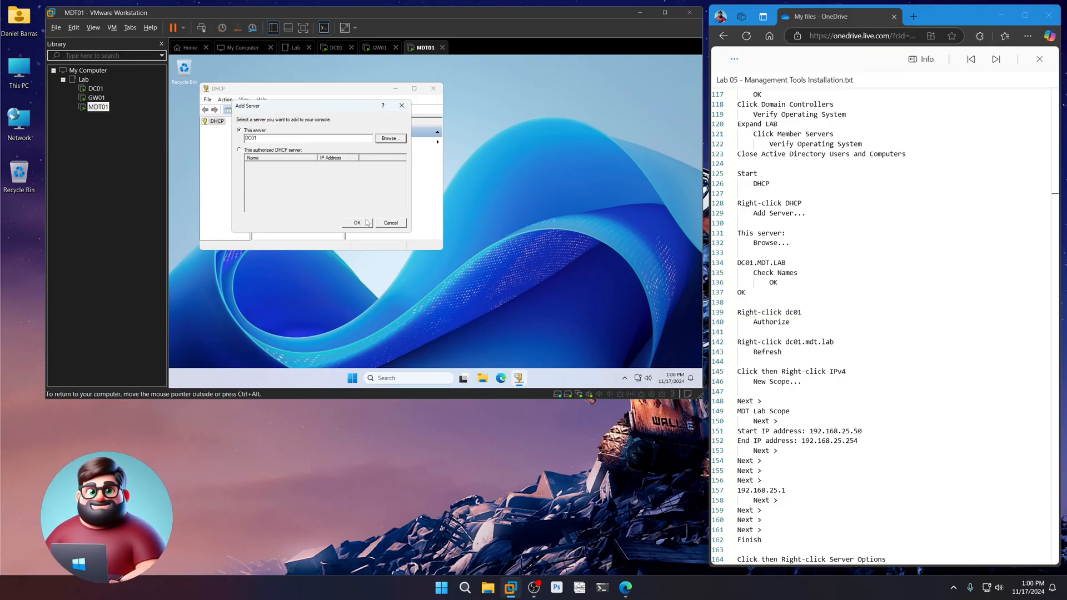
left_click(357, 223)
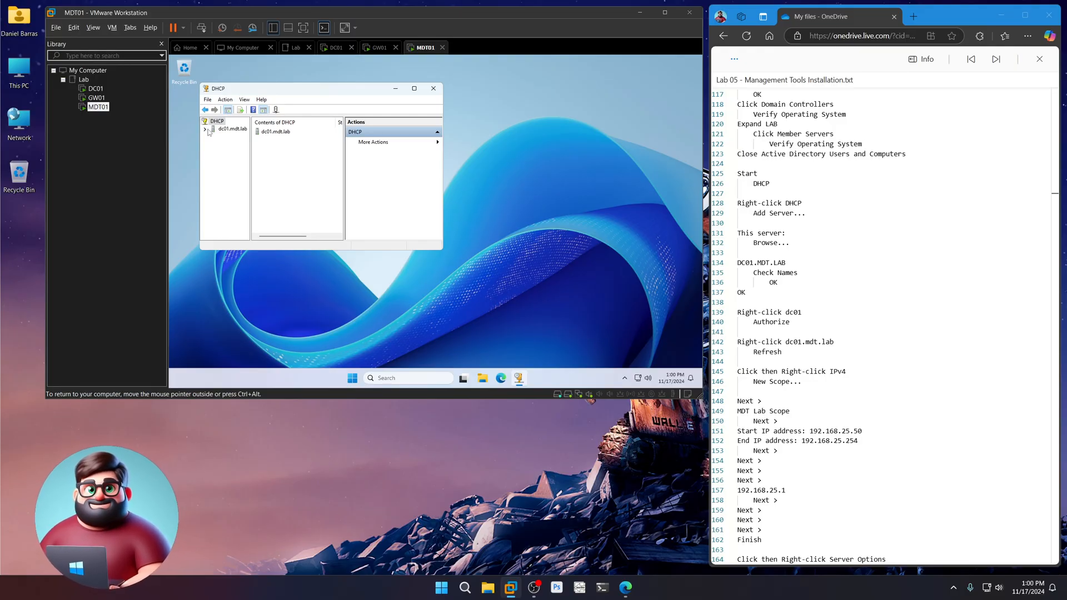
- Expand dc01.mdt.lab in the DHCP tree to reveal its IPv4 and IPv6 nodes
left_click(205, 128)
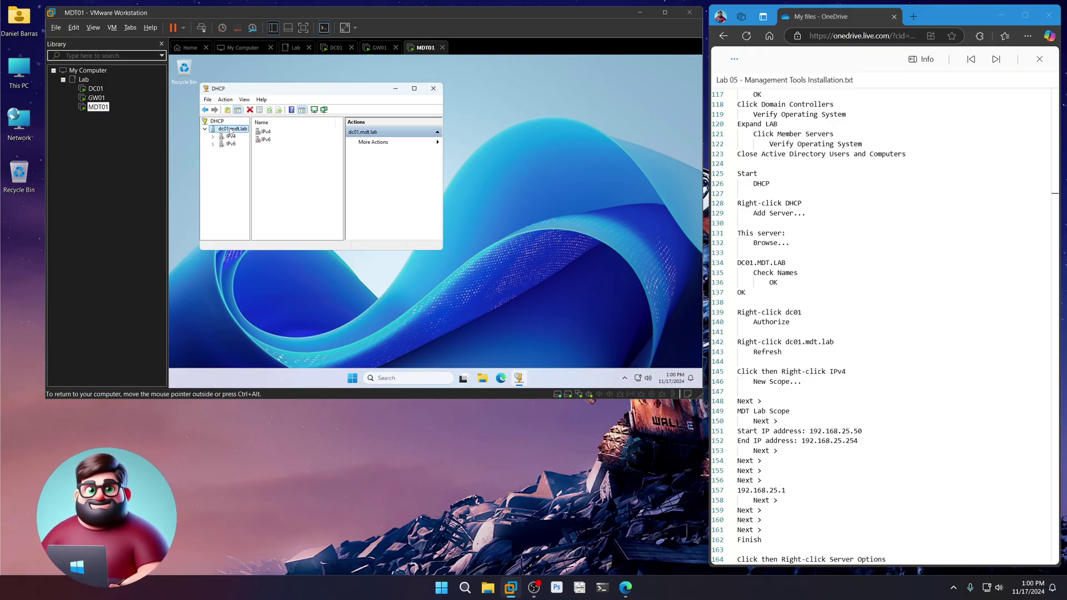
right_click(230, 128)
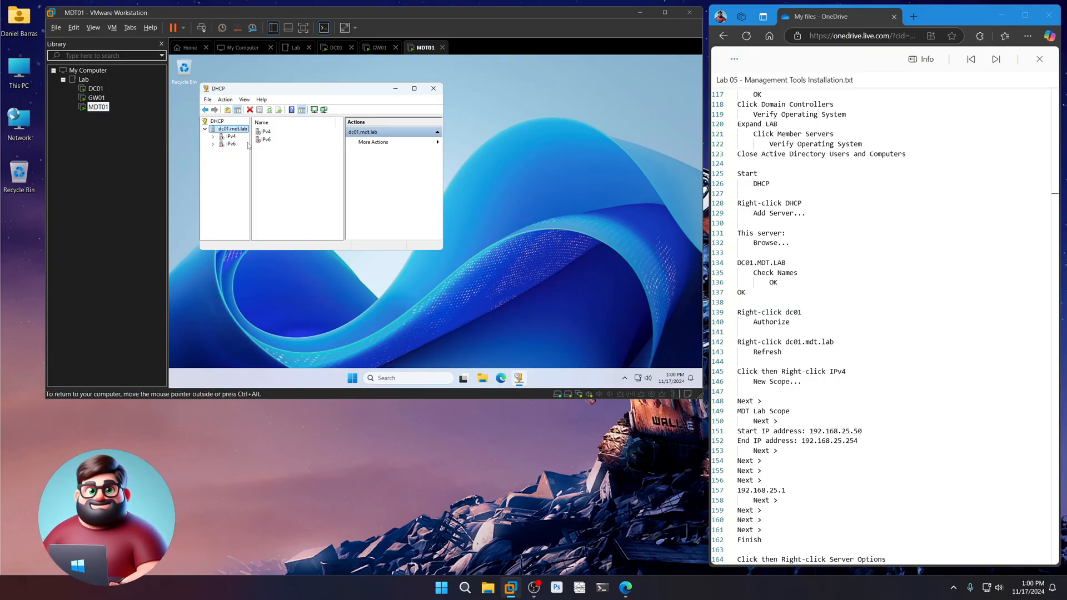
right_click(228, 128)
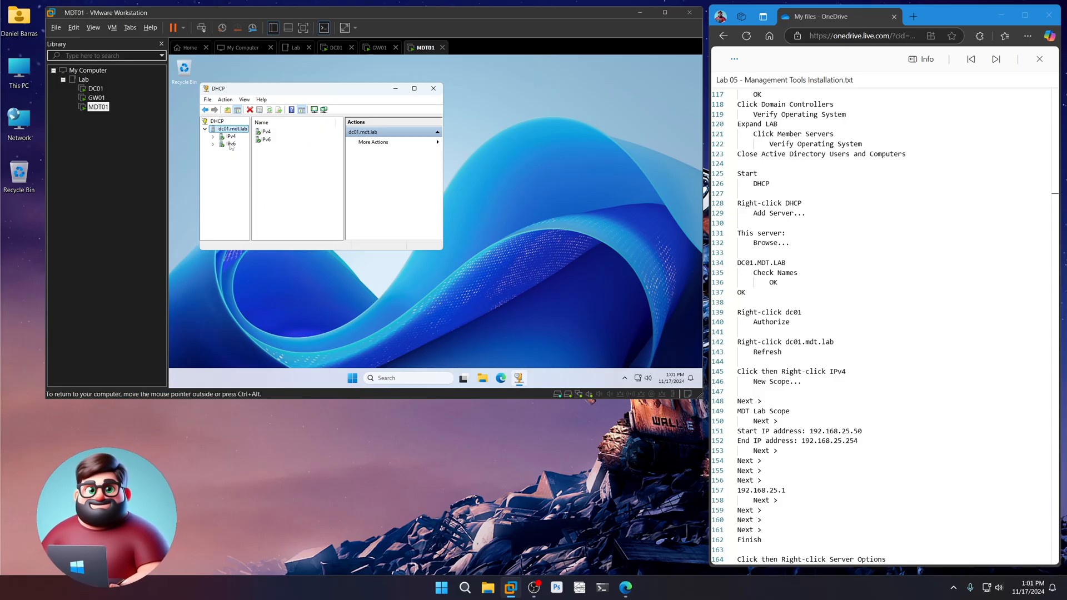
scroll("down", 3)
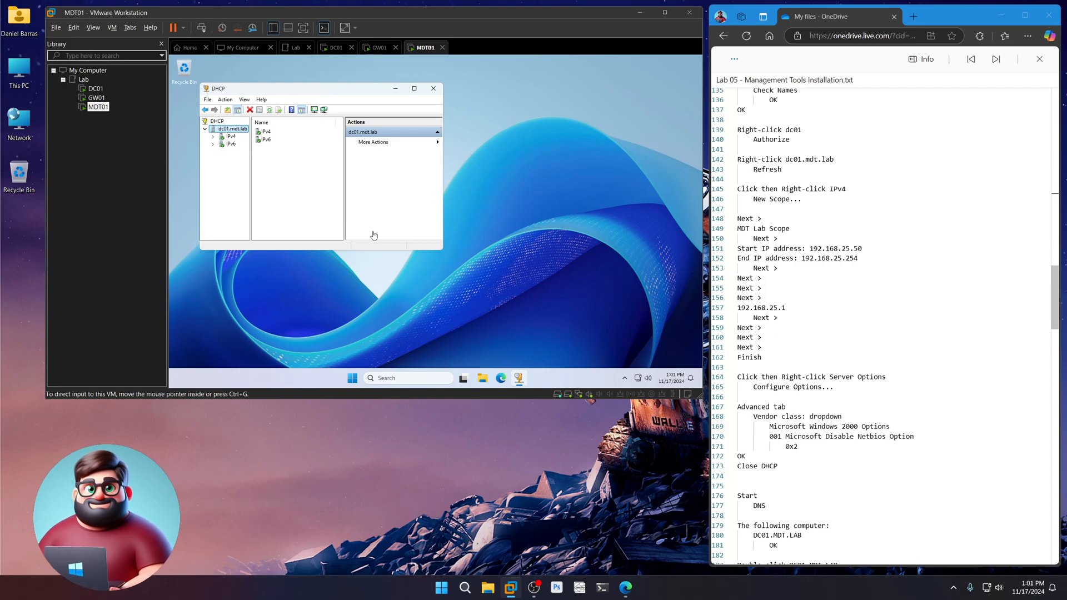
- Start a new IPv4 scope named MDT Lab Scope with range 192.168.25.50–192.168.25.254
right_click(229, 136)
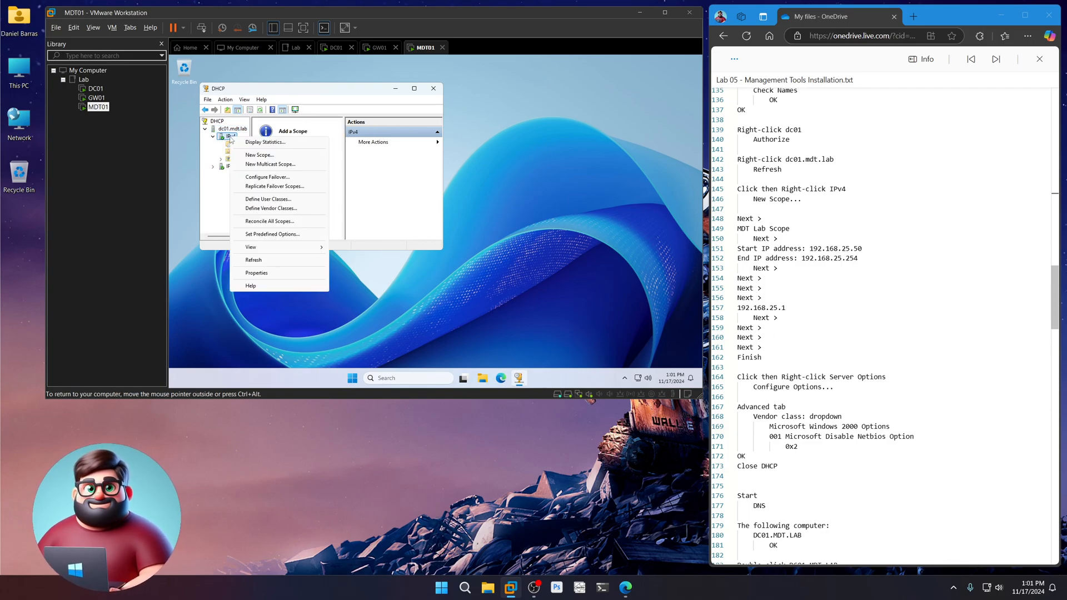
left_click(259, 155)
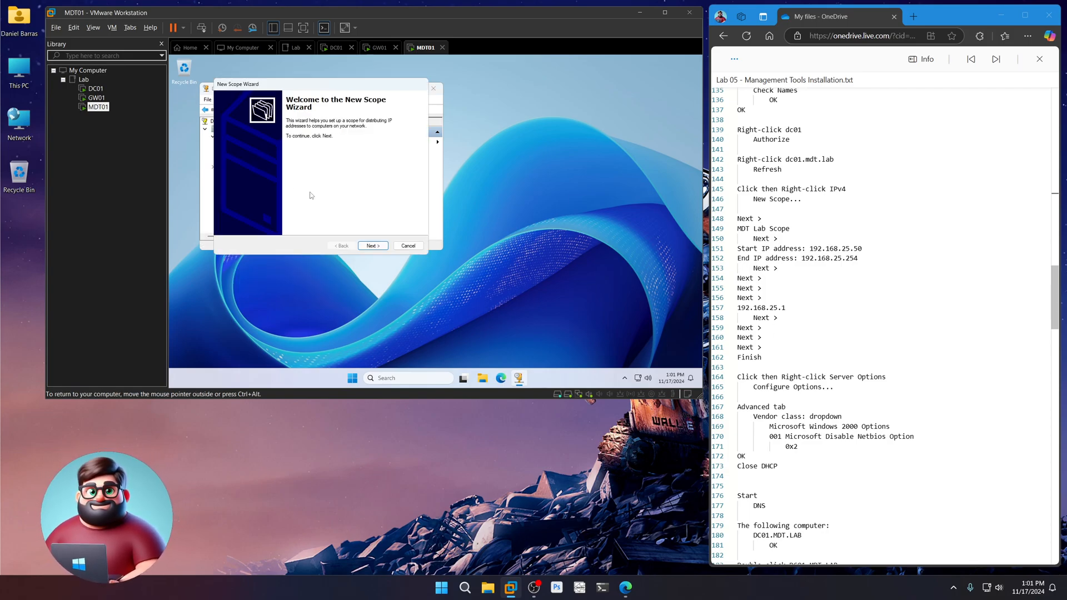
left_click(372, 246)
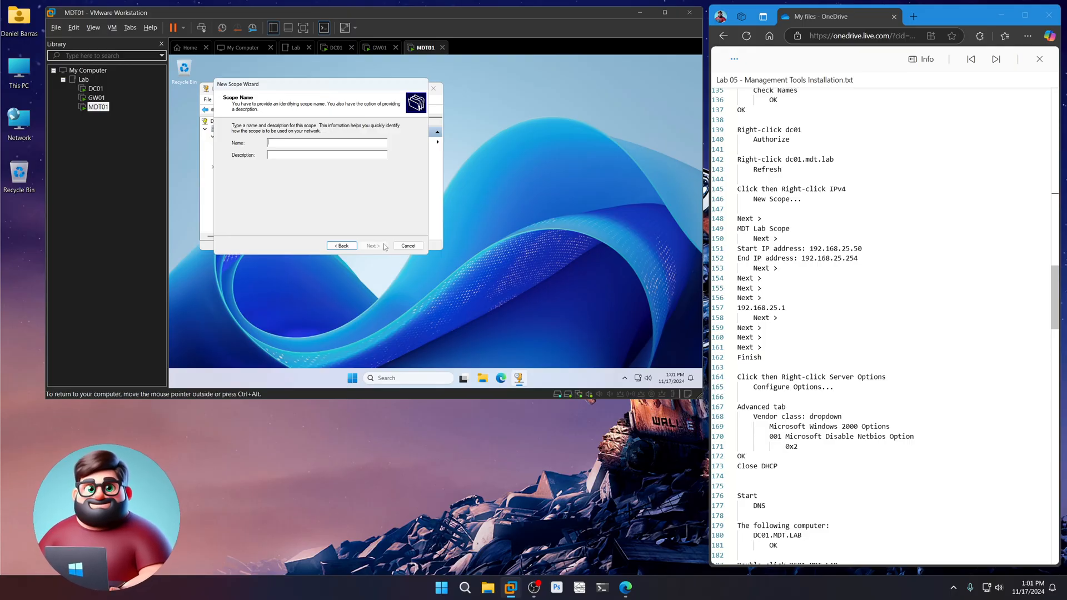
type("MDT Lab Scope")
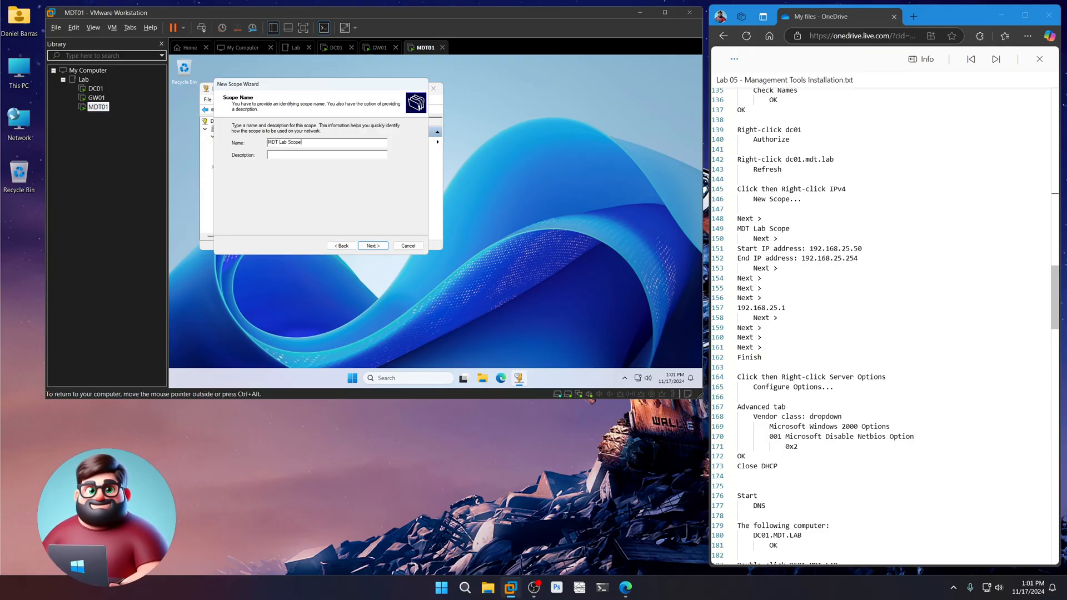
left_click(372, 245)
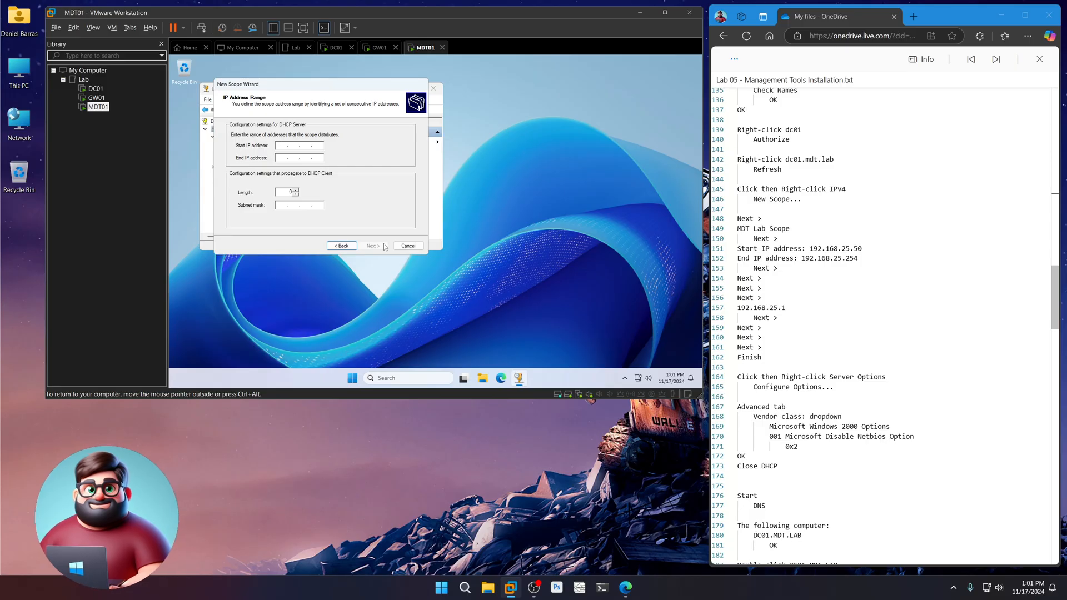
type("192.168..")
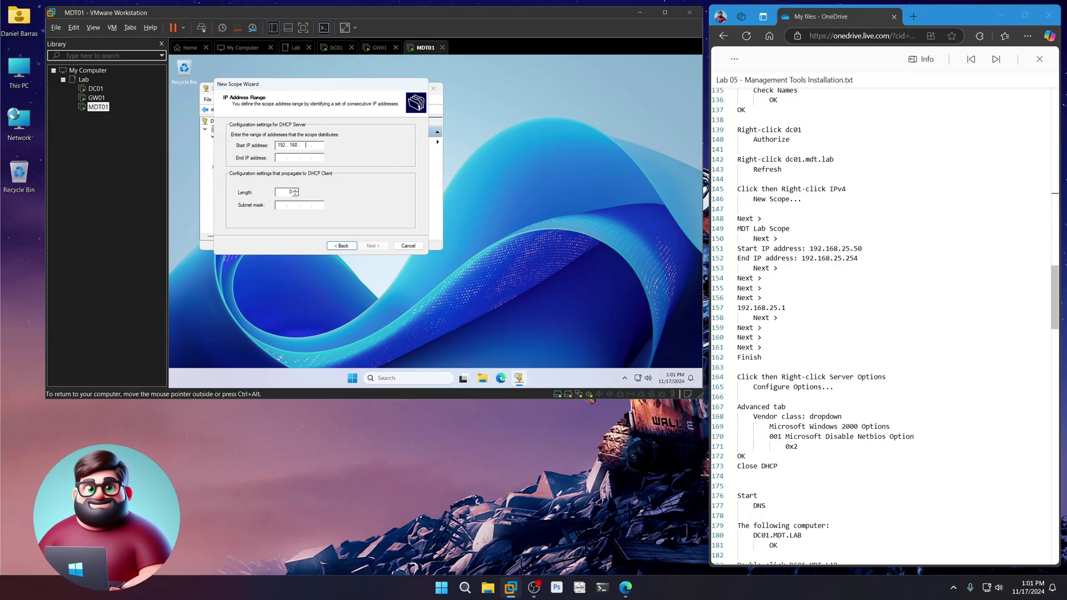
type("25")
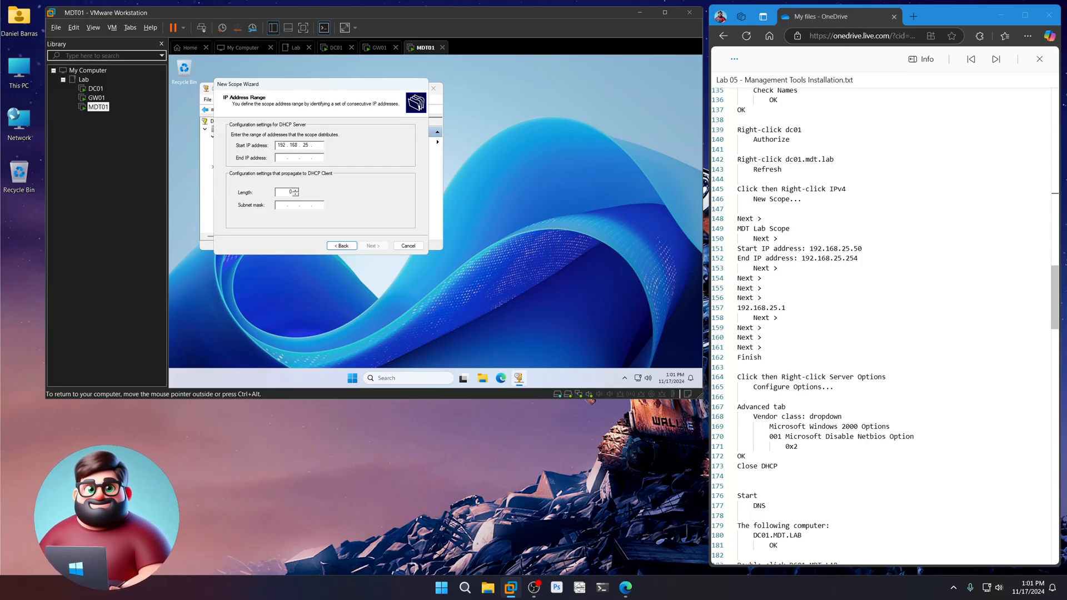
type("50")
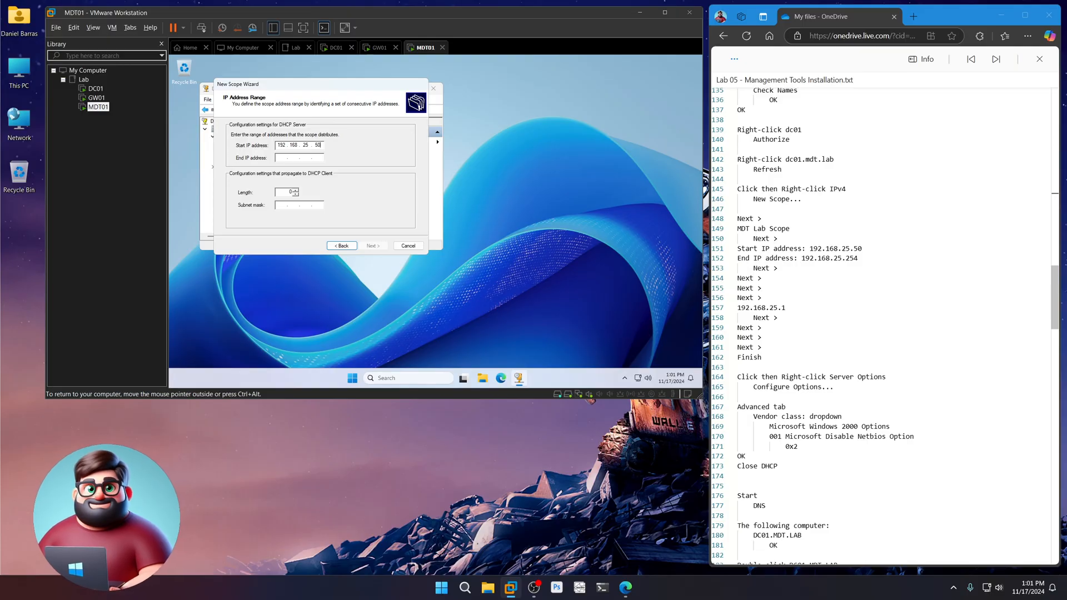
type("192.1")
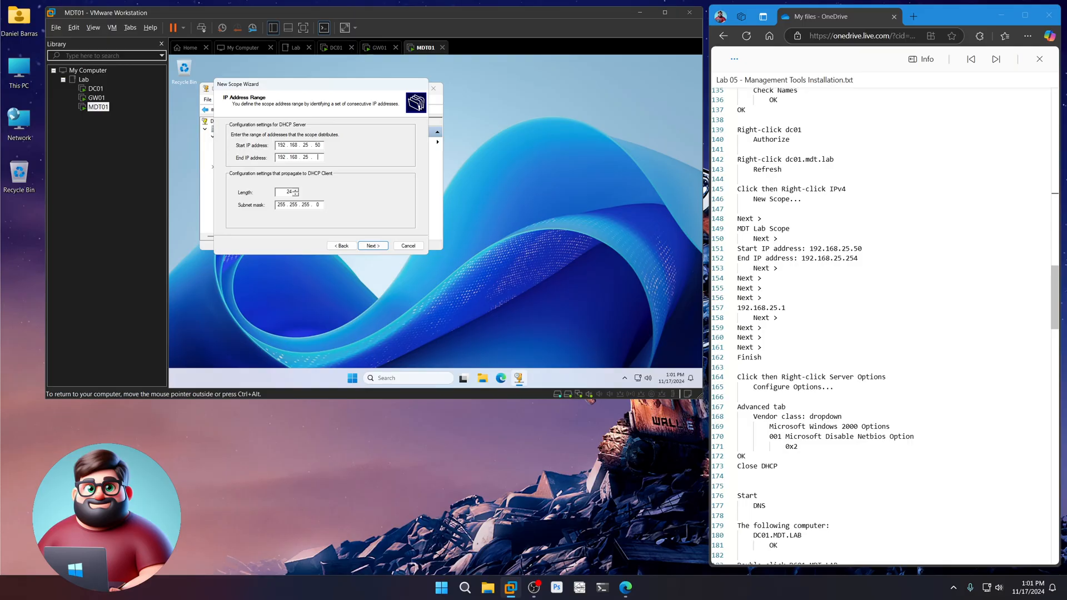
type("254")
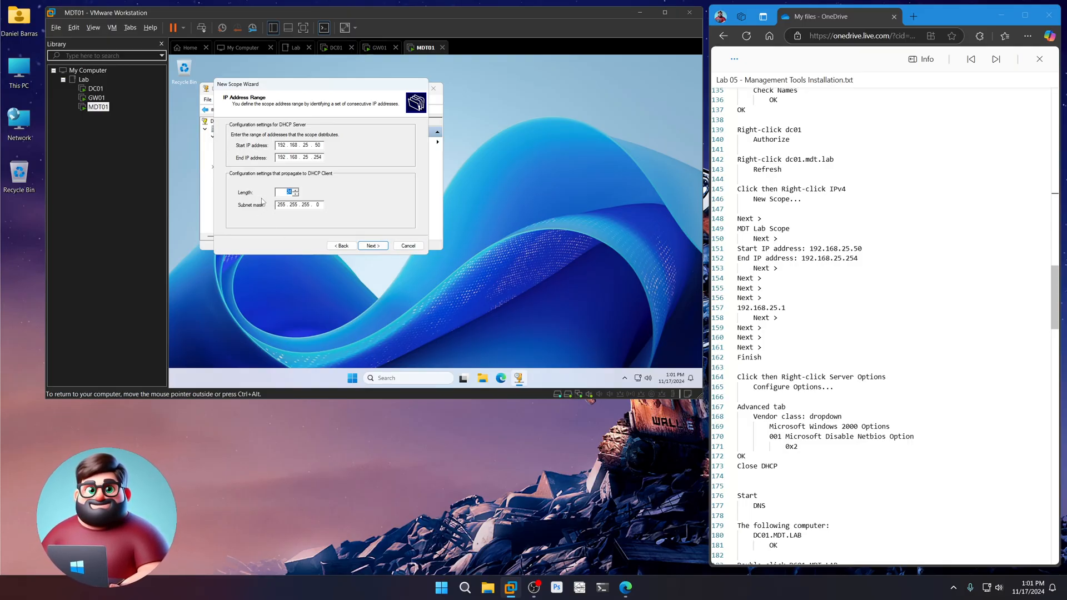
left_click(372, 246)
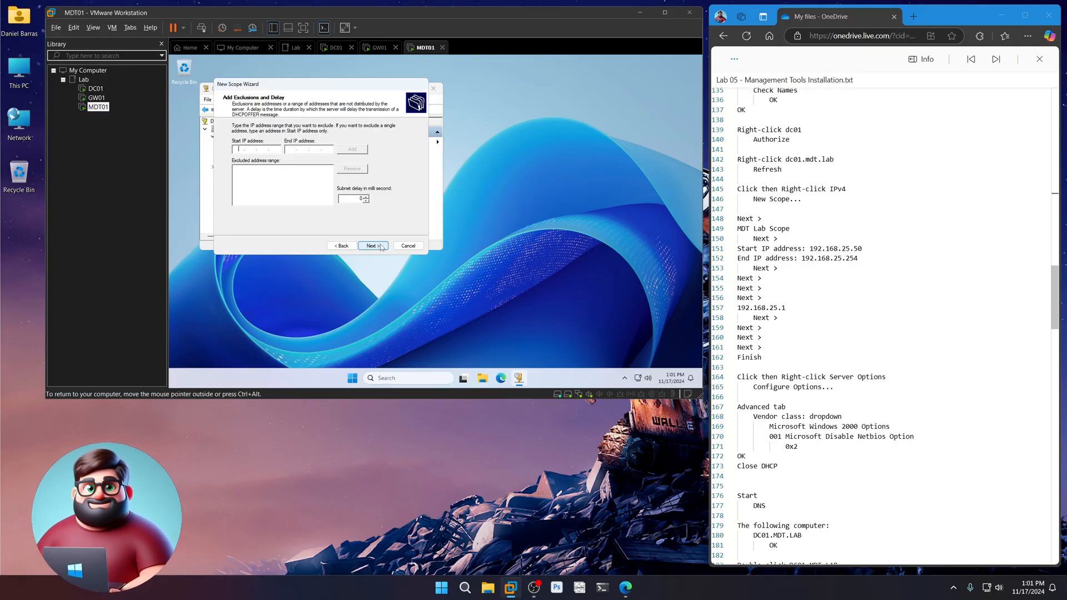
- Skip exclusions, keep default lease, set router 192.168.25.1, and activate the scope
left_click(371, 246)
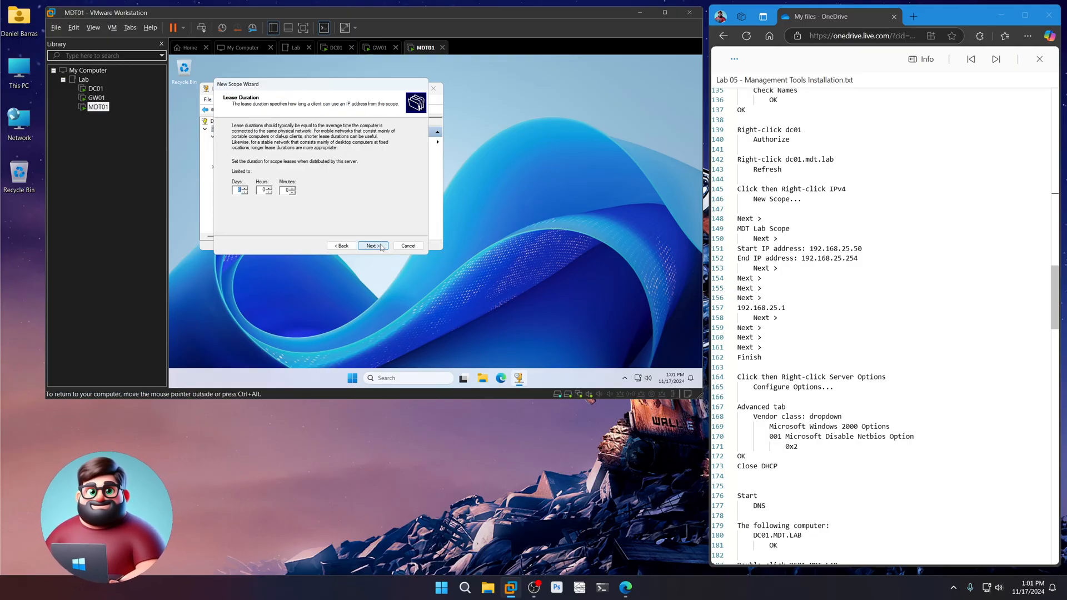
left_click(371, 246)
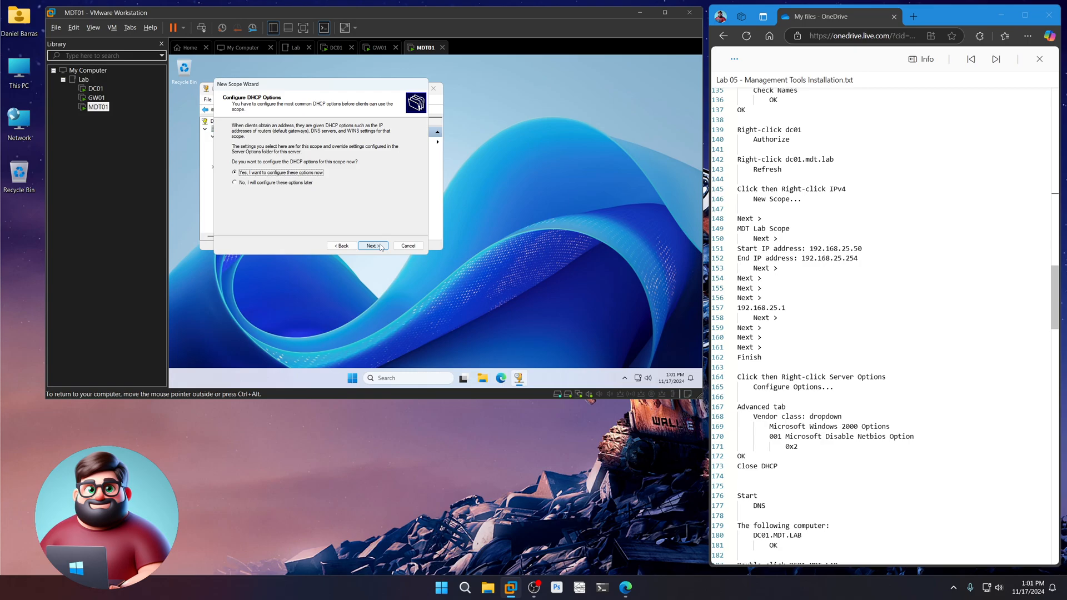
left_click(371, 246)
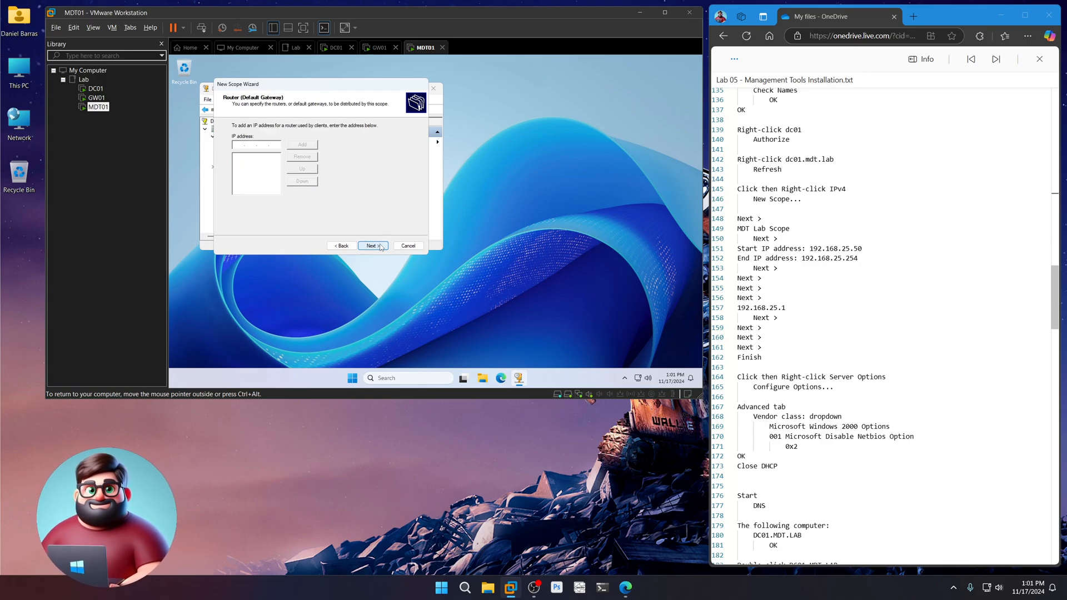
type("1. . .")
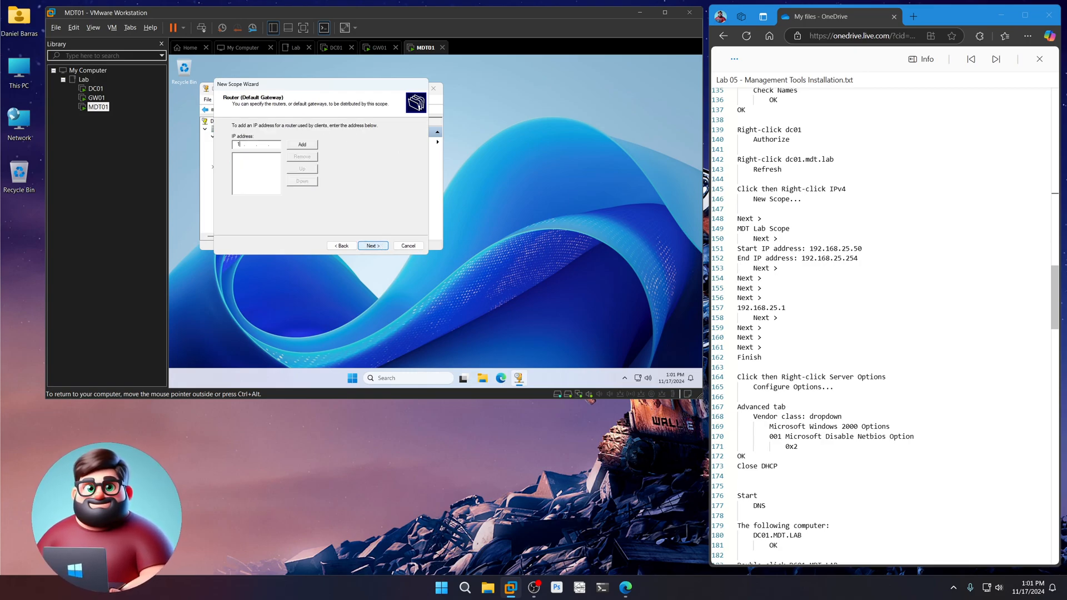
type("192.168.25.1")
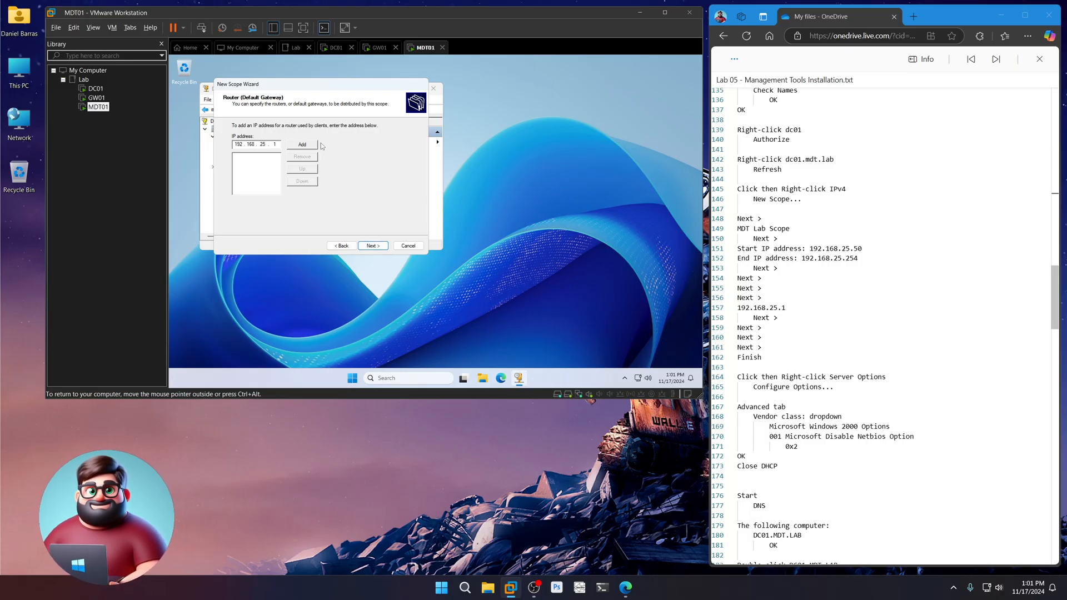
left_click(372, 246)
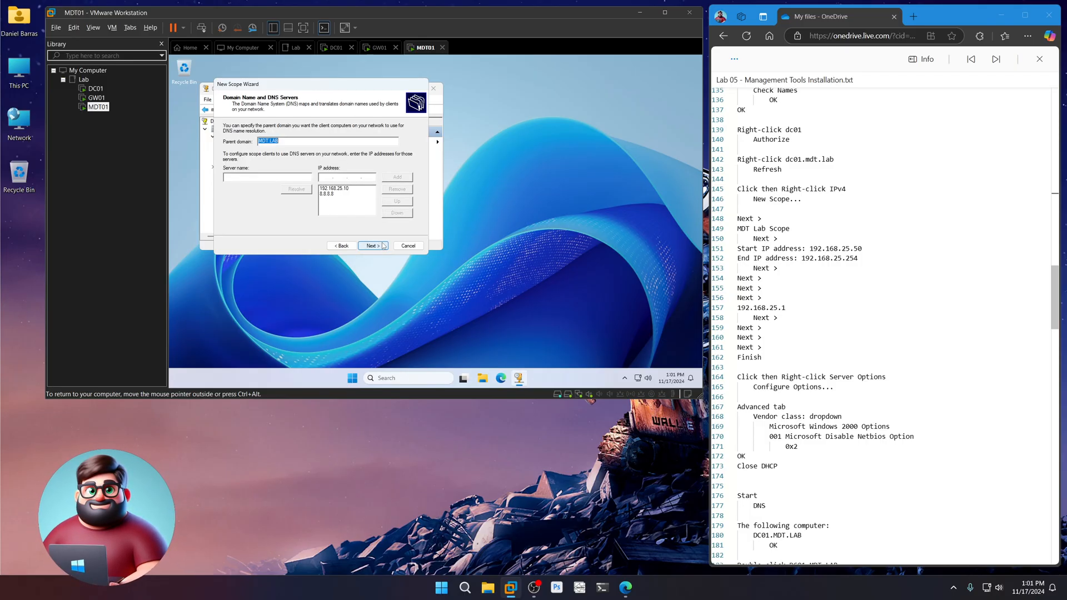
left_click(372, 246)
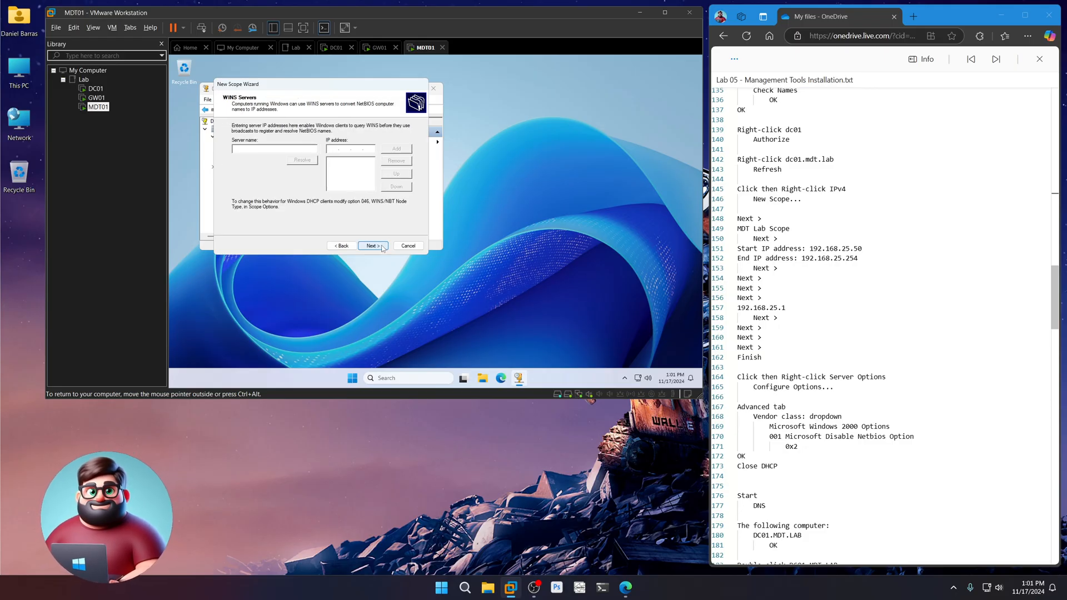
left_click(371, 245)
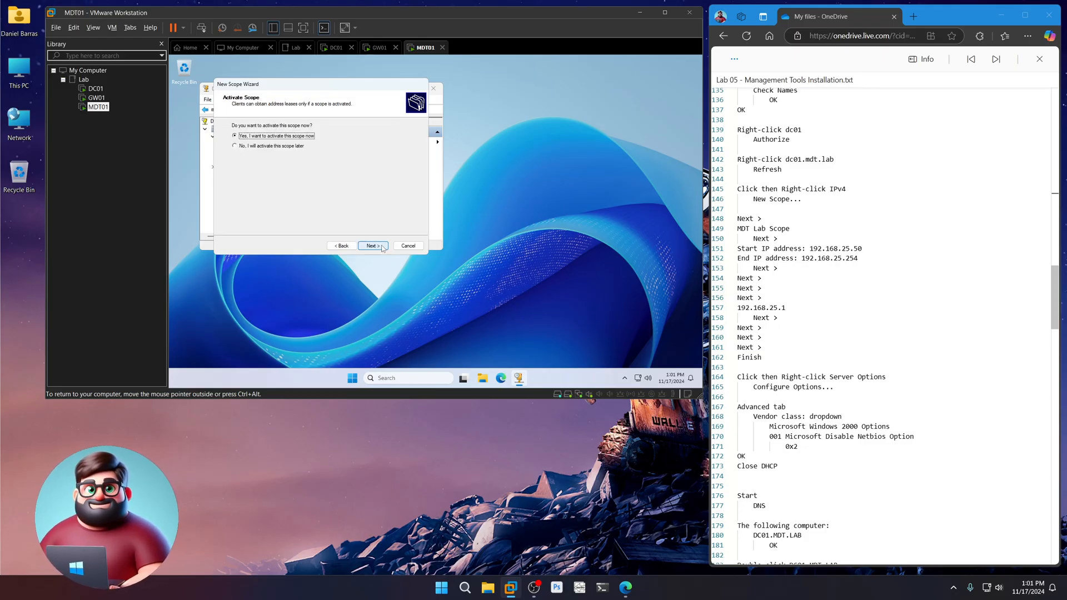
left_click(371, 246)
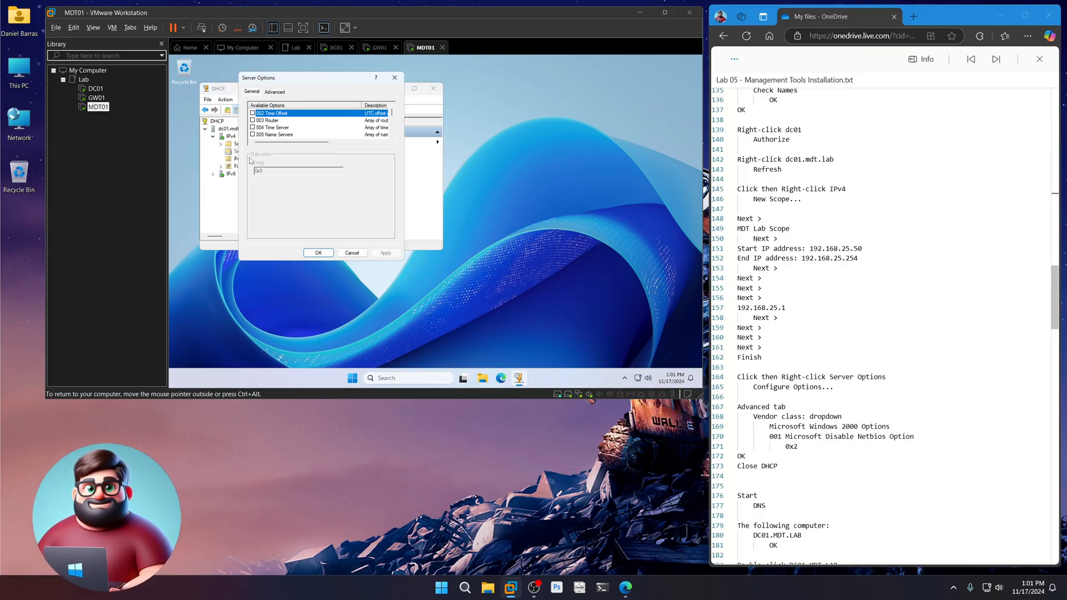
- Enable 001 Microsoft Disable Netbios Option as 0x2 under Windows 2000 Options, then close DHCP
left_click(274, 91)
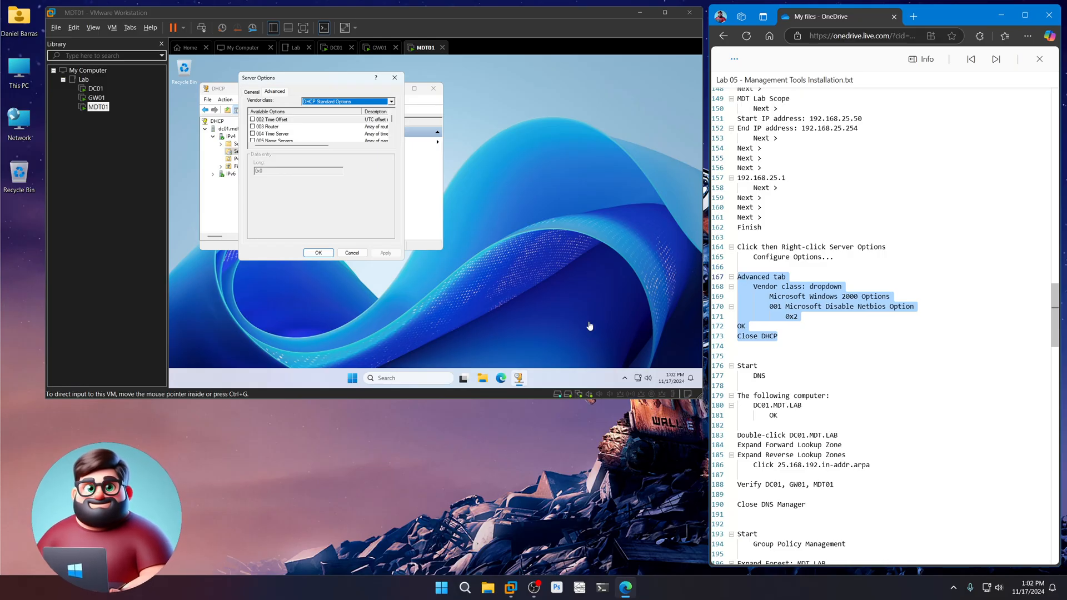
left_click(391, 102)
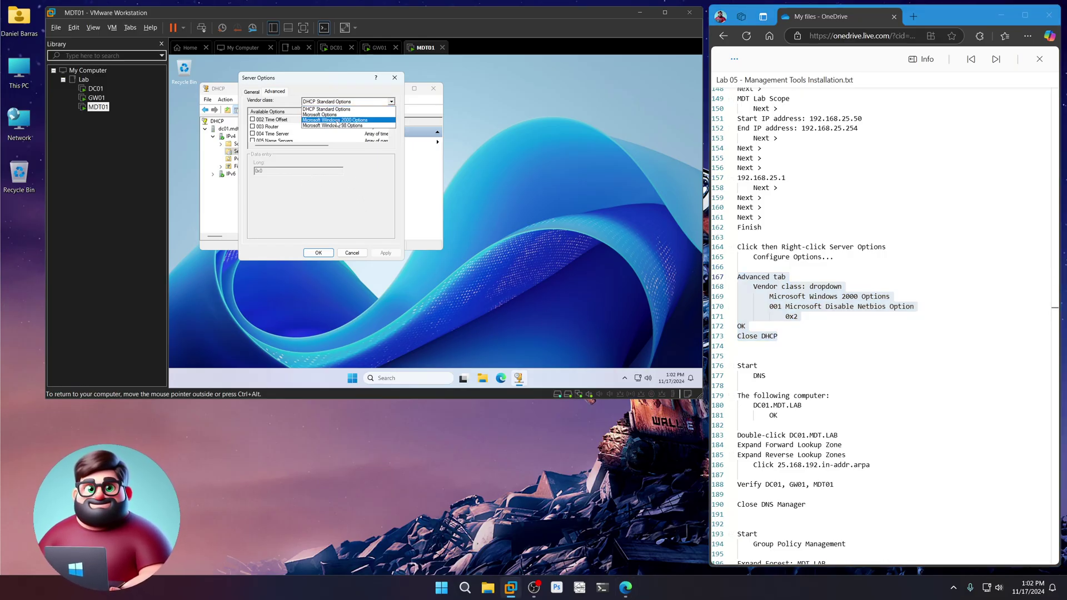
left_click(334, 120)
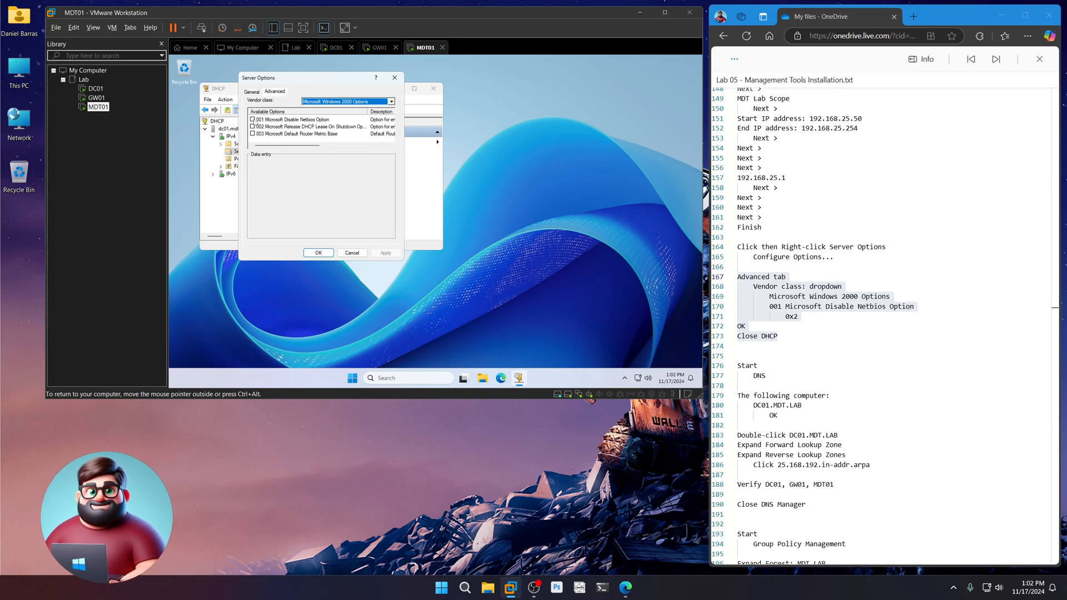
left_click(252, 119)
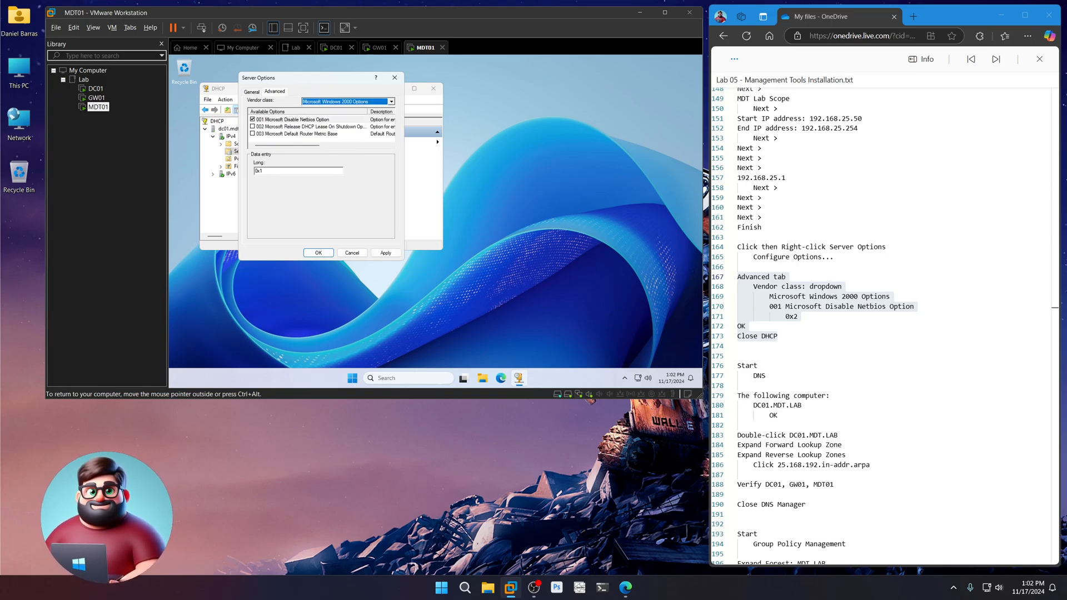
type("0x2")
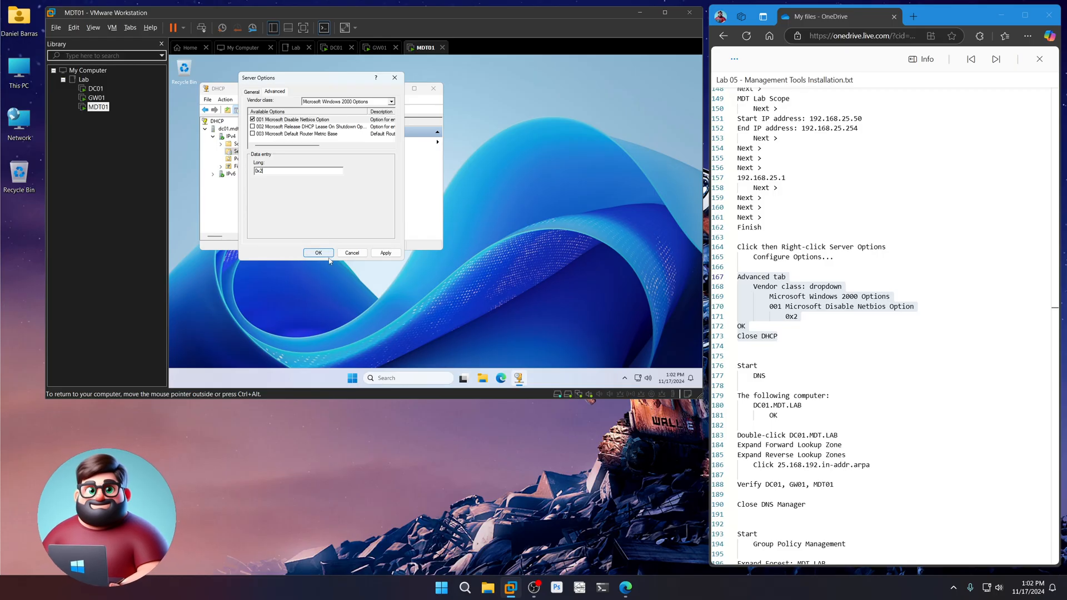
left_click(318, 253)
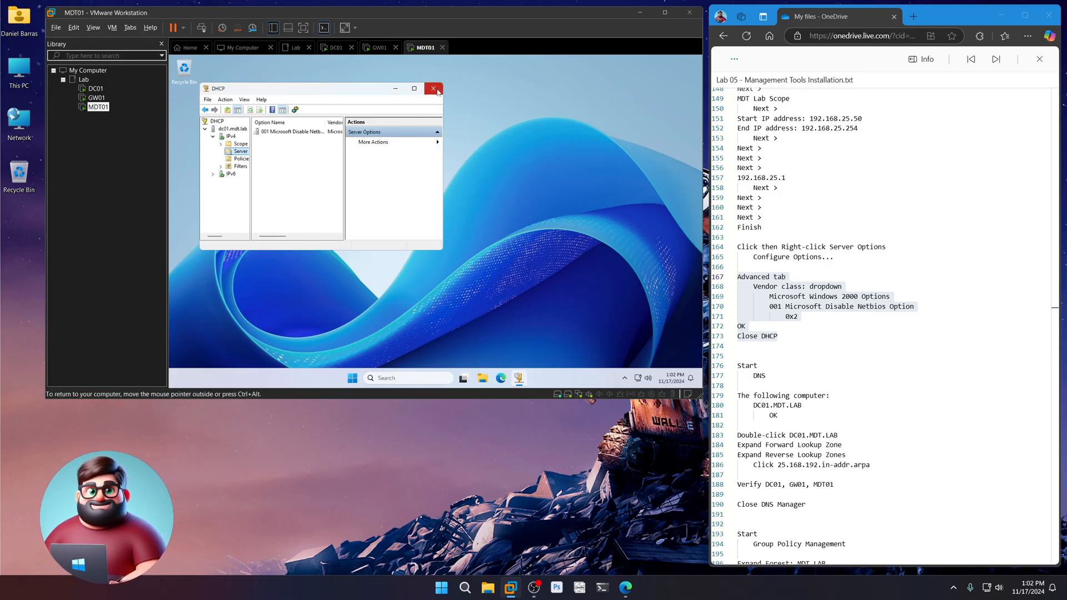
left_click(433, 88)
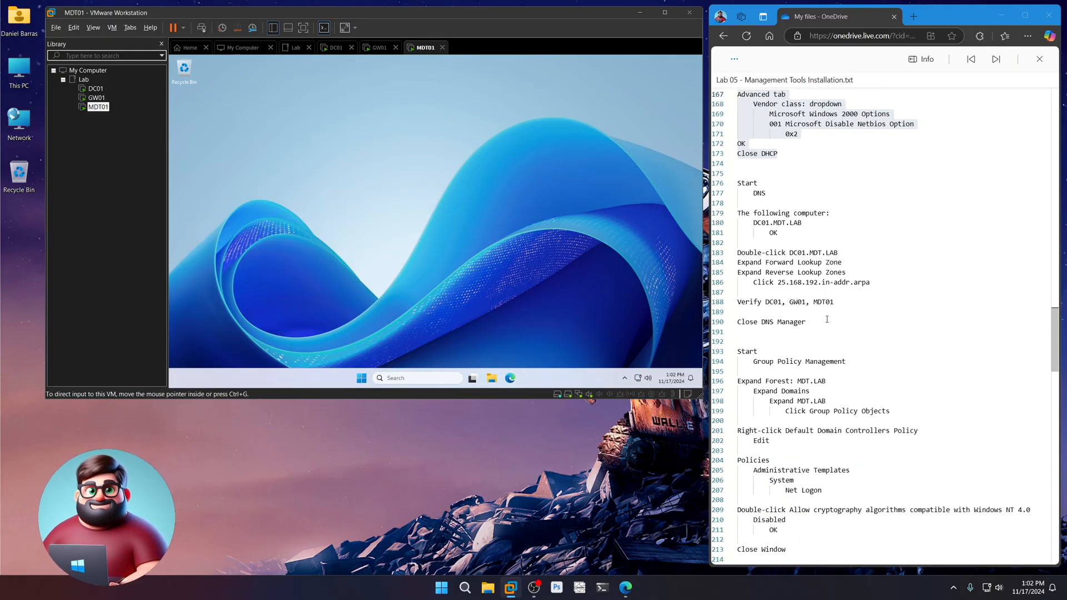
- Launch DNS Manager and connect it to DC01.MDT.LAB
left_click(361, 378)
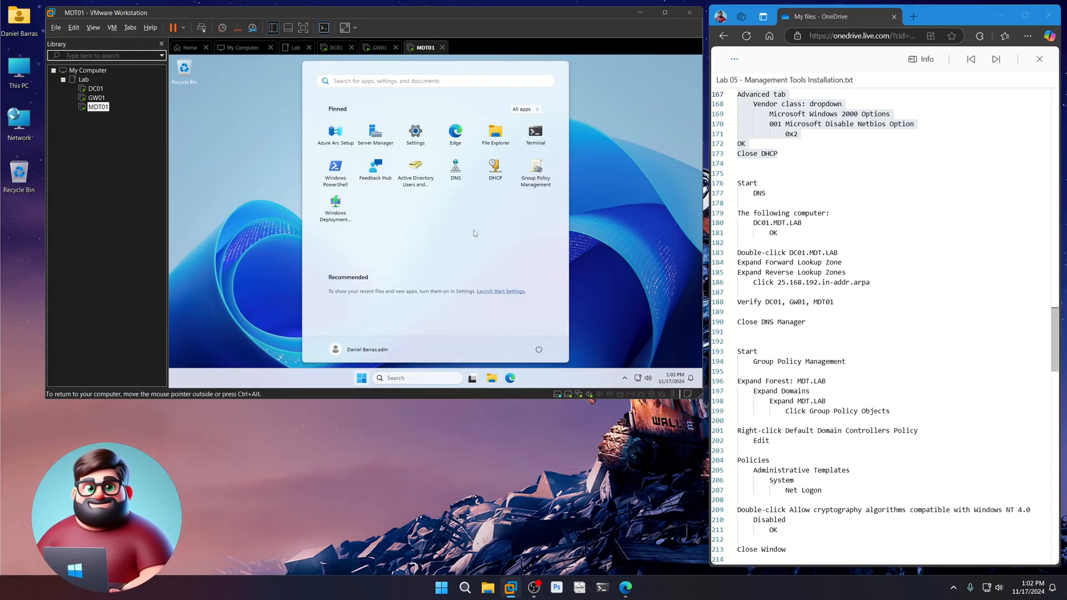
left_click(455, 166)
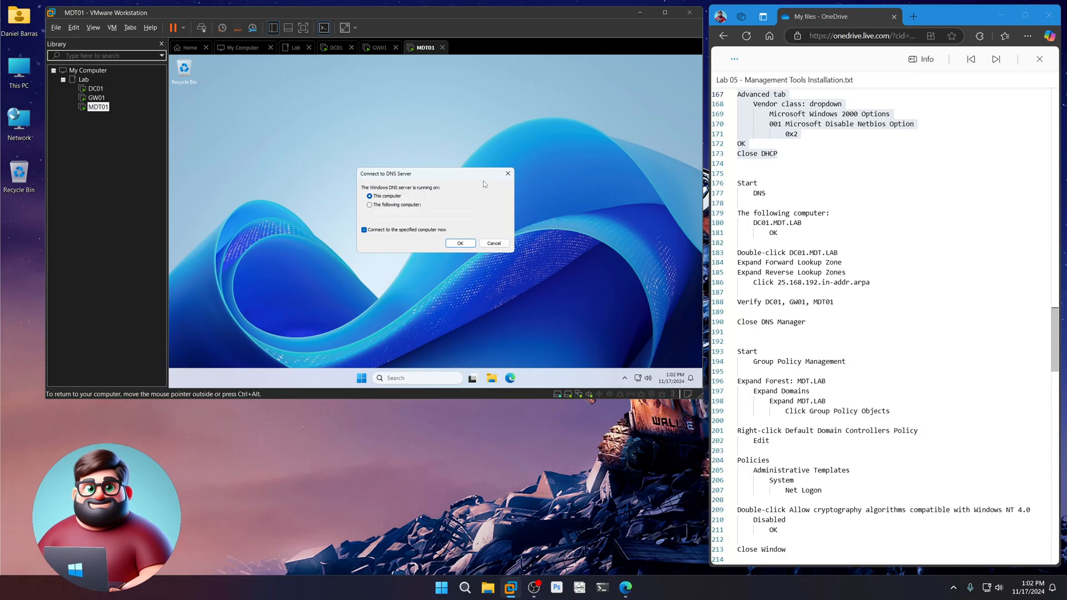
mouse_move(478, 214)
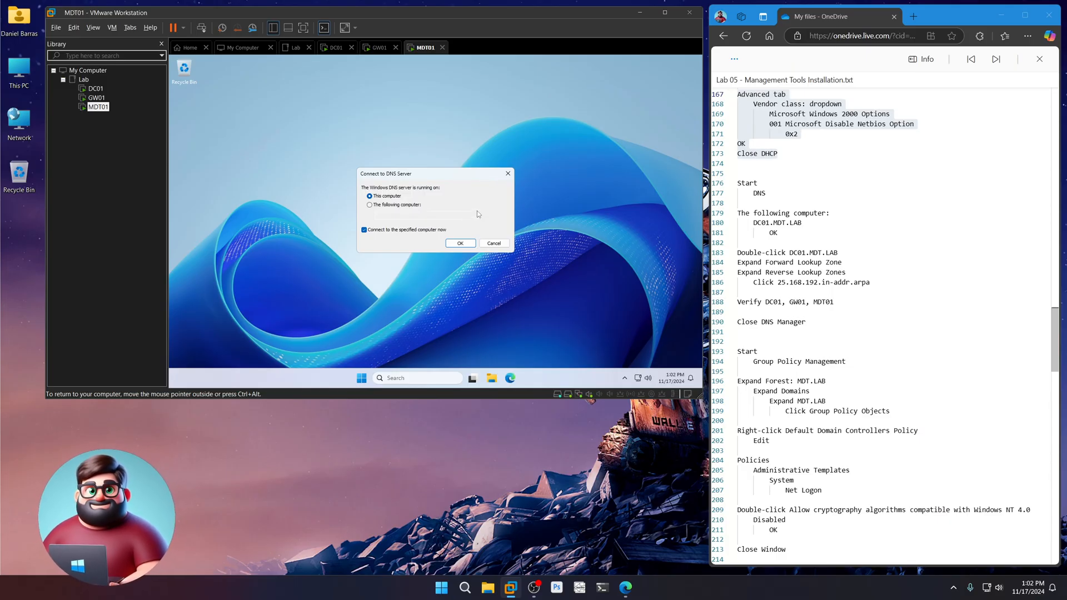
left_click(370, 205)
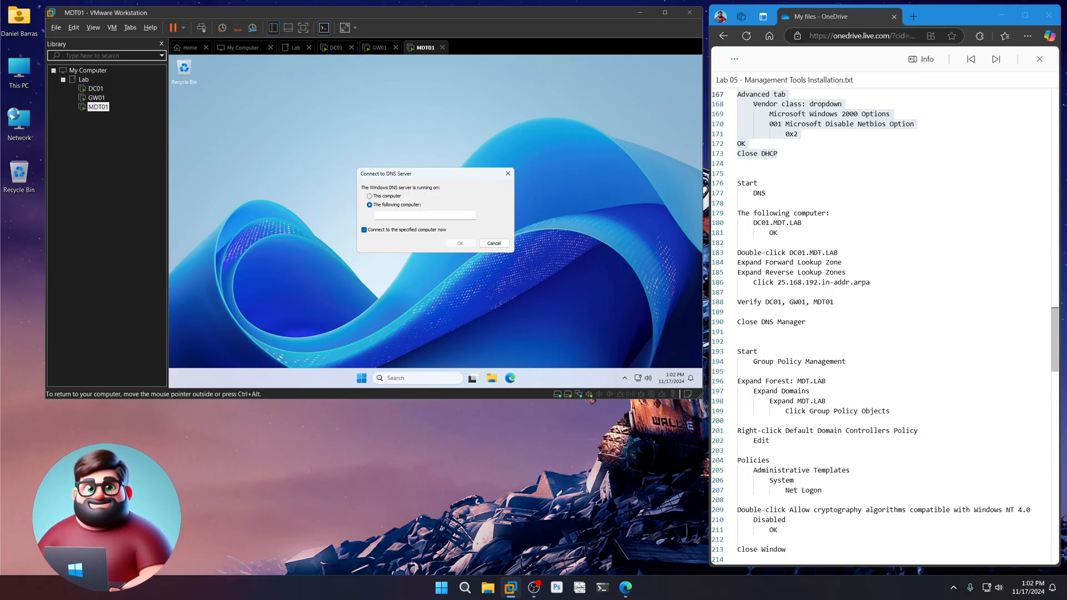
type("DC01.MDT.LAB")
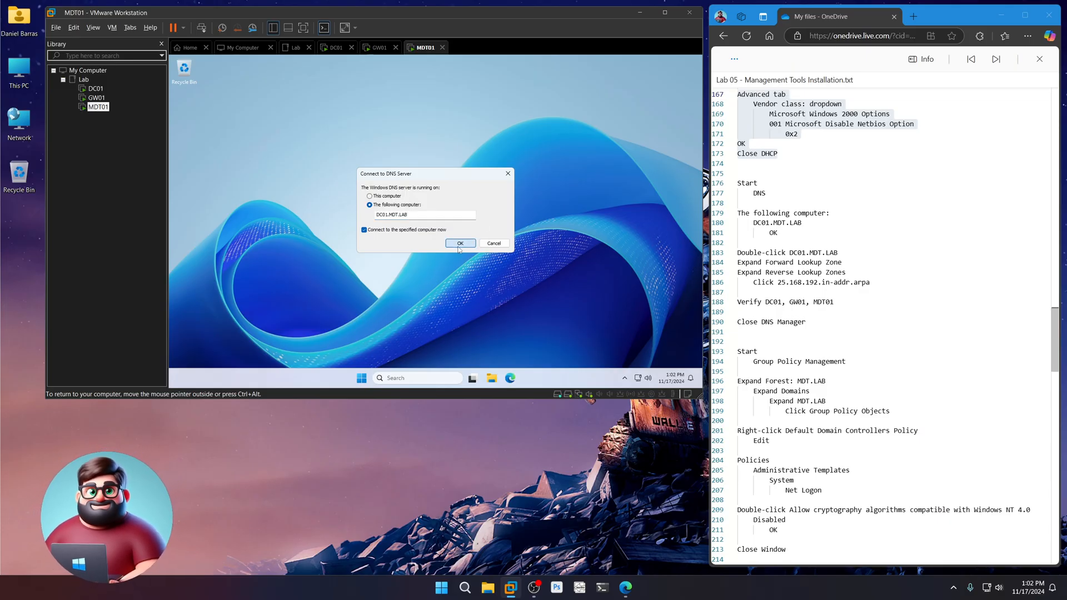
left_click(460, 243)
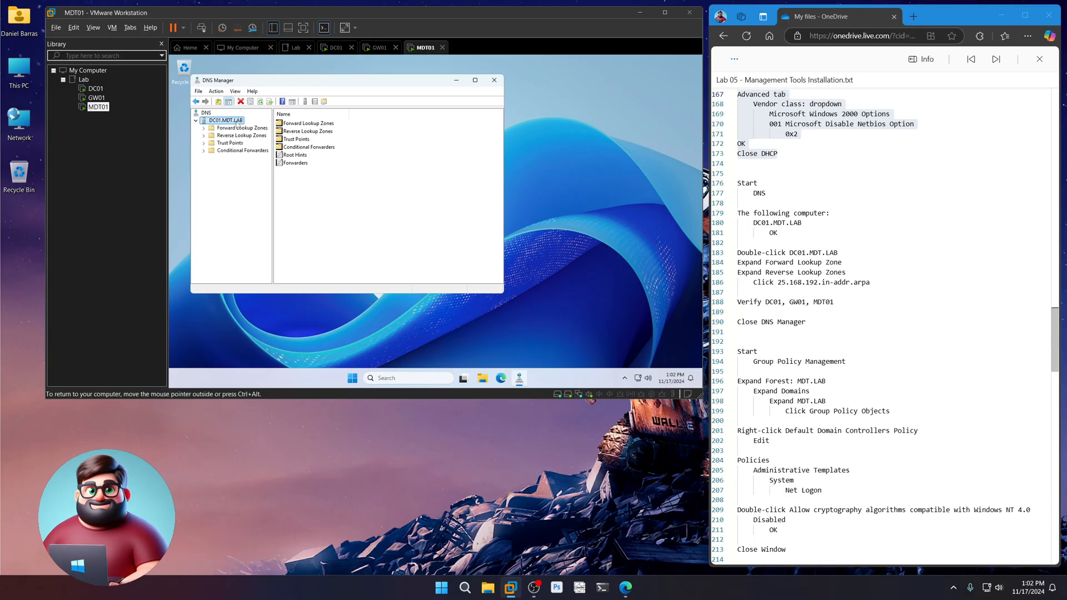
- Review GW01 and MDT01 pointer records in 25.168.192.in-addr.arpa, then close DNS Manager
left_click(239, 127)
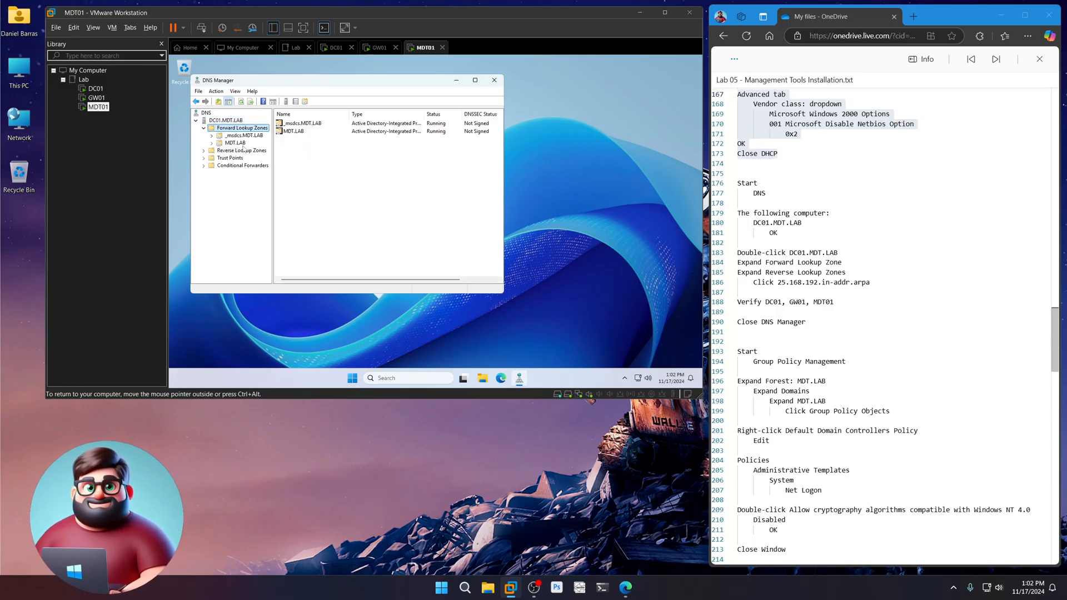
left_click(249, 157)
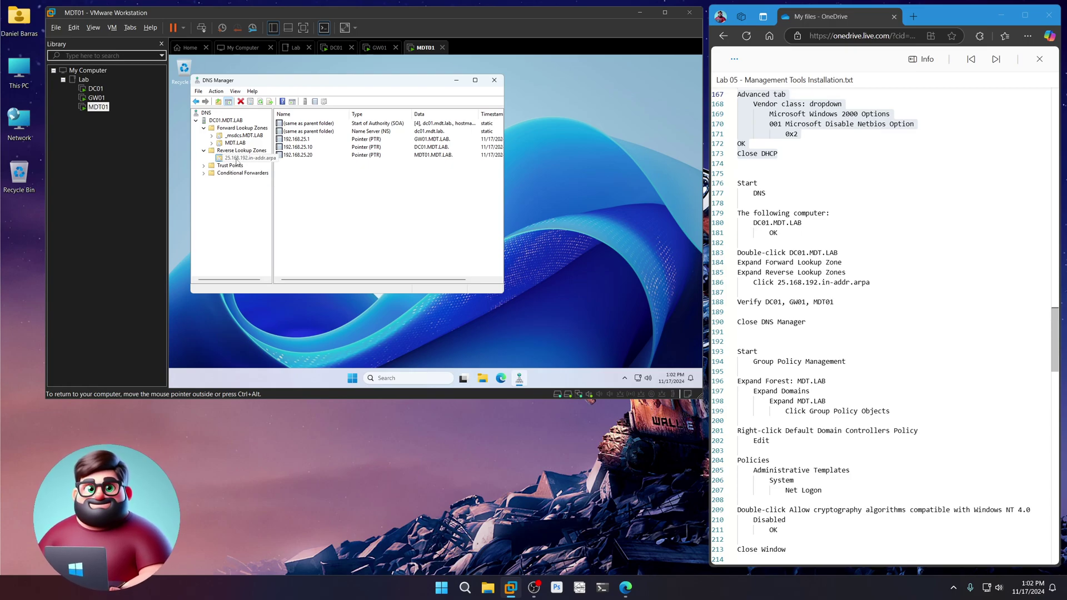
left_click(295, 139)
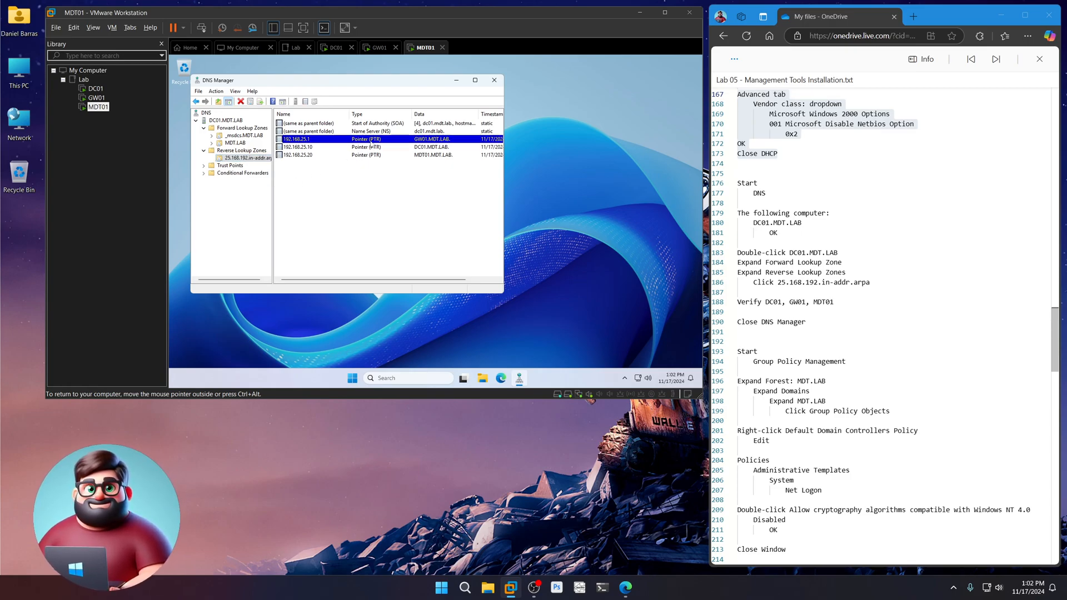
left_click(296, 147)
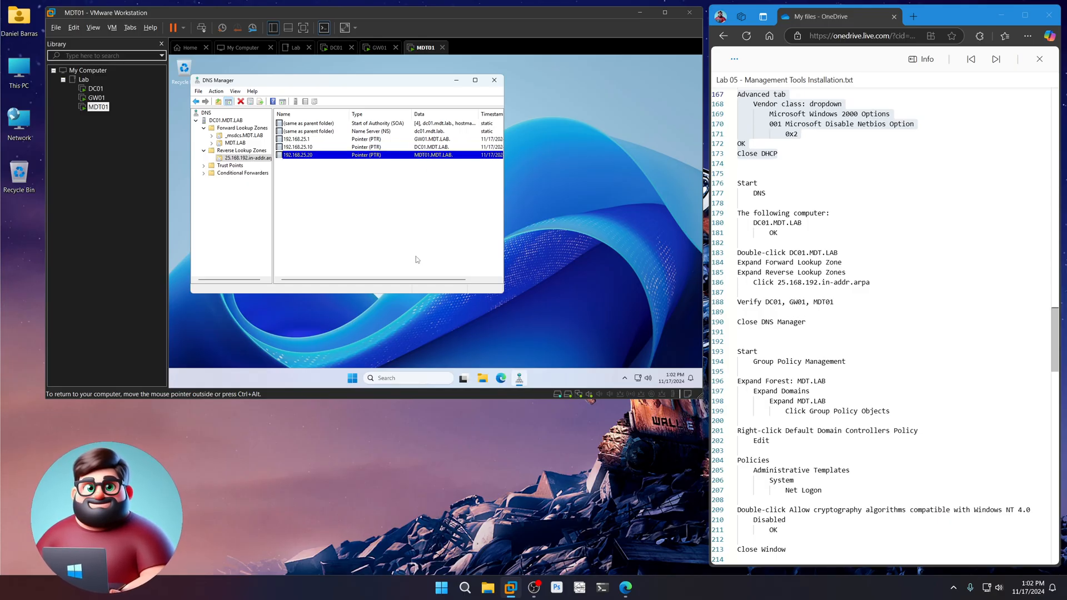
mouse_move(494, 80)
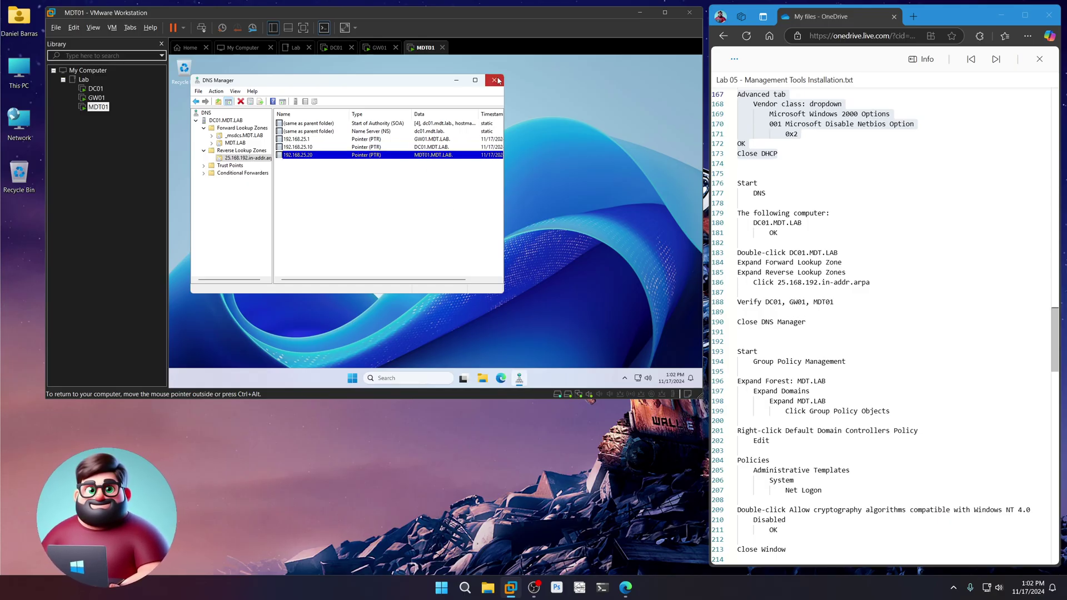
left_click(495, 80)
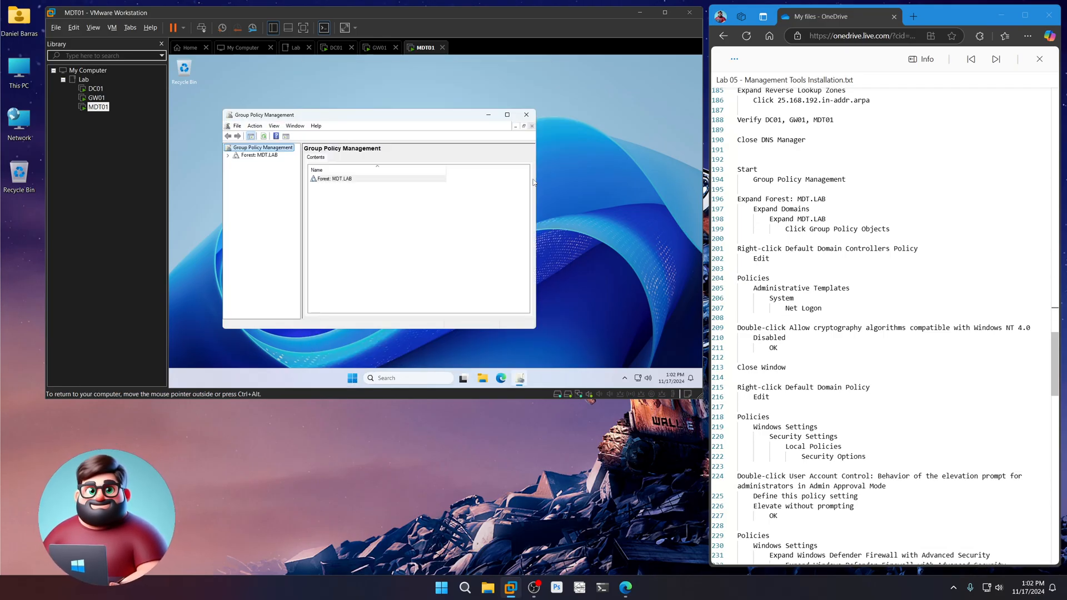
- Expand MDT.LAB's Group Policy Objects and edit the Default Domain Controllers Policy
left_click(229, 154)
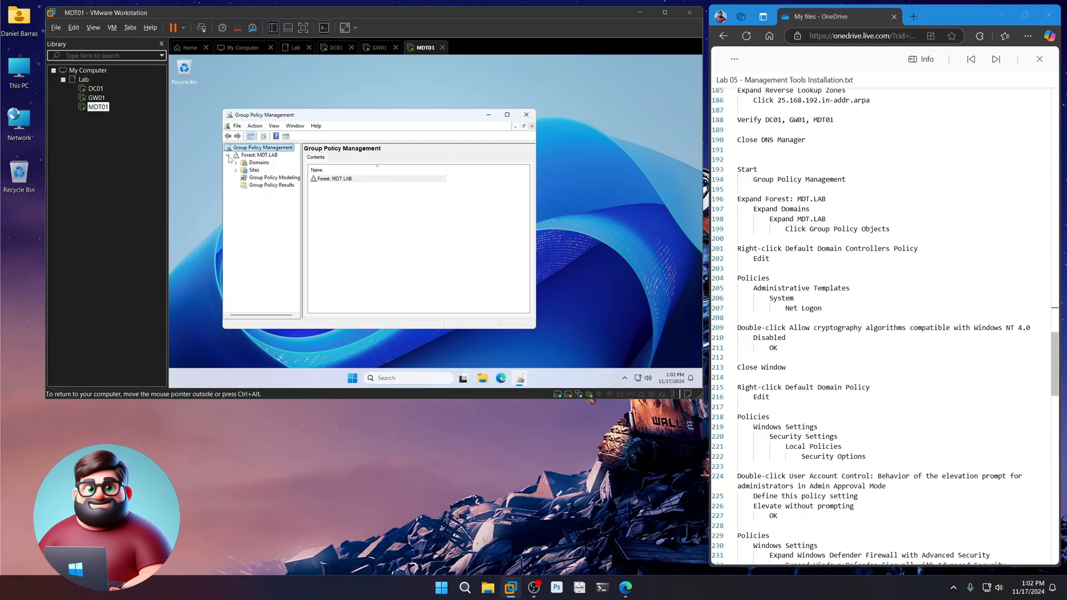
left_click(235, 162)
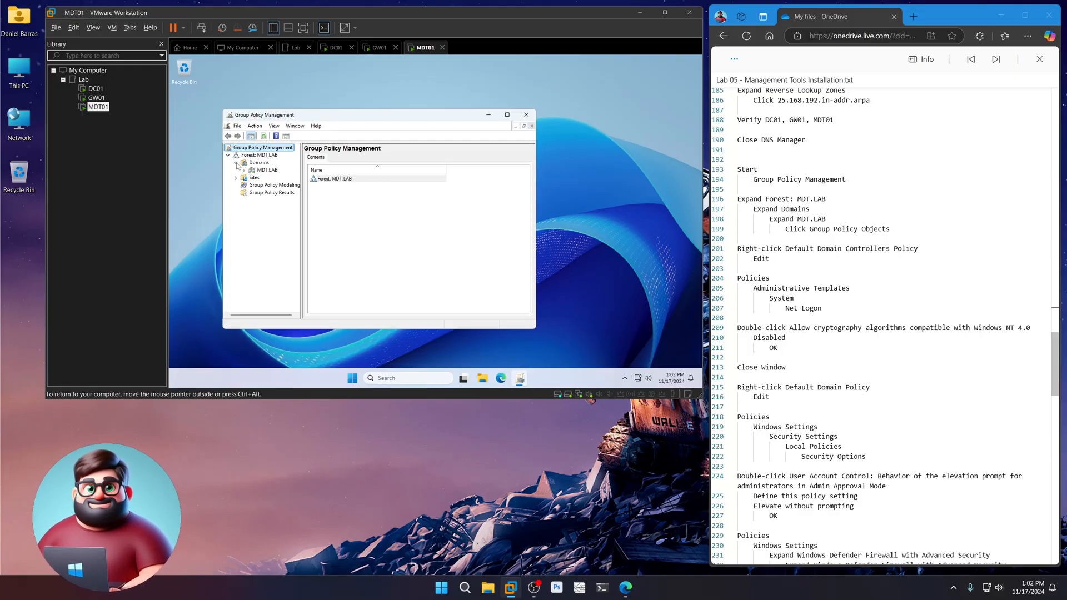
left_click(244, 169)
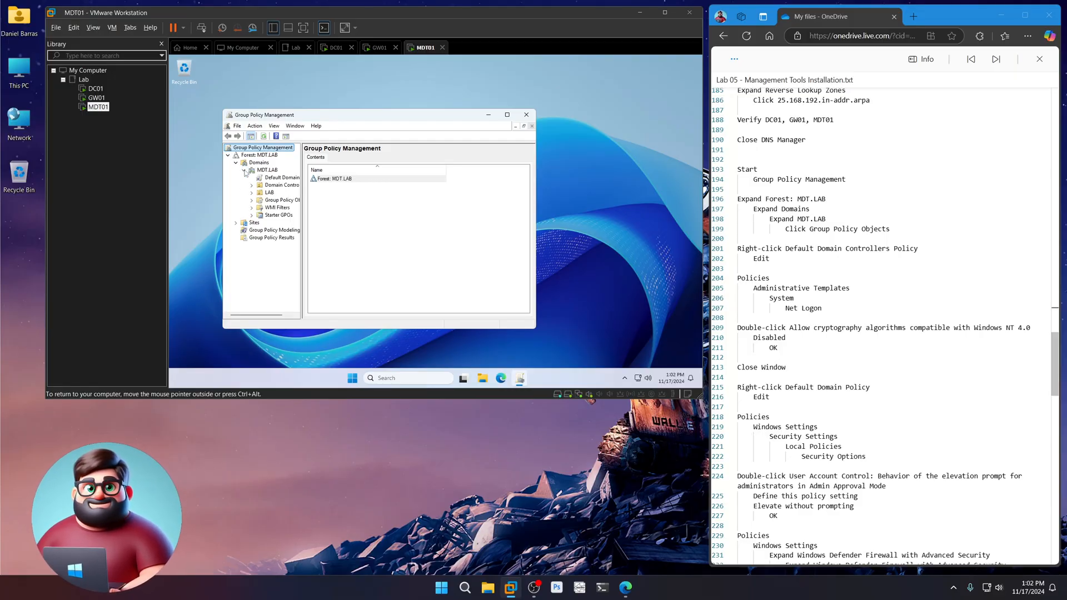
left_click(282, 200)
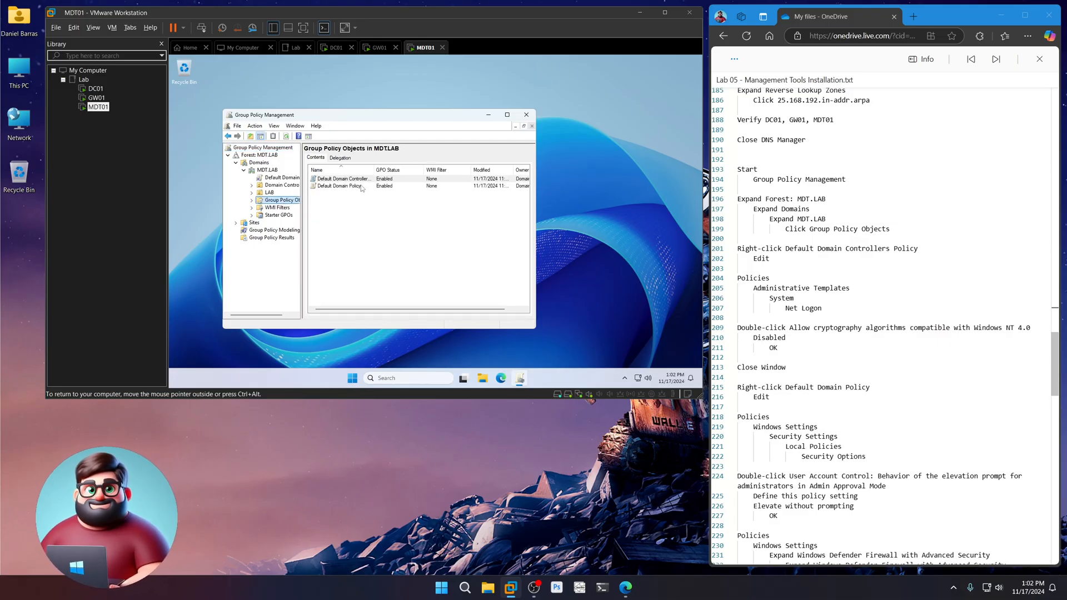
left_click(346, 178)
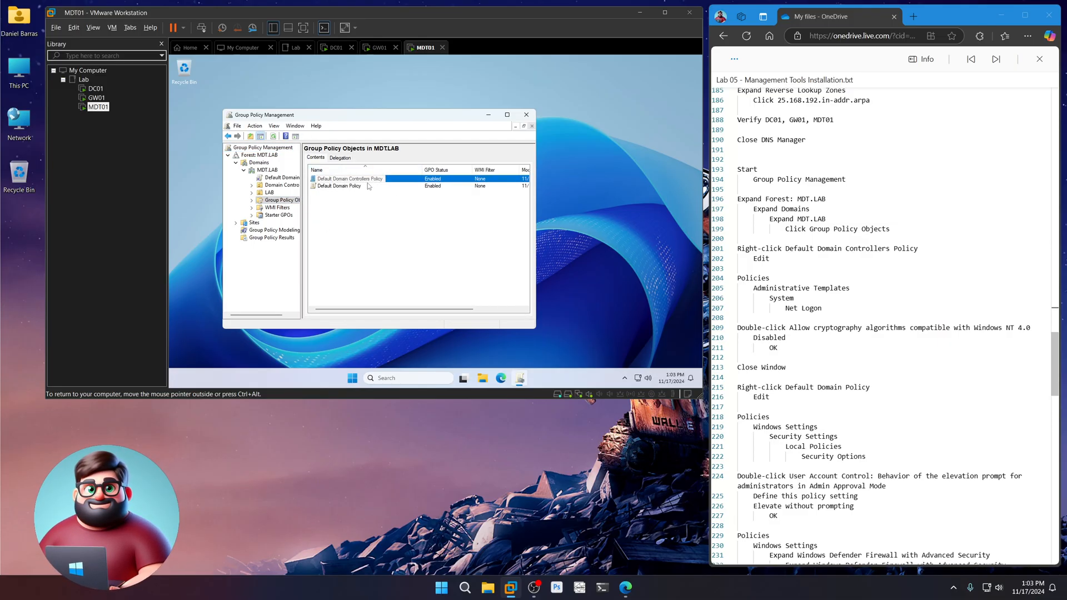
right_click(347, 179)
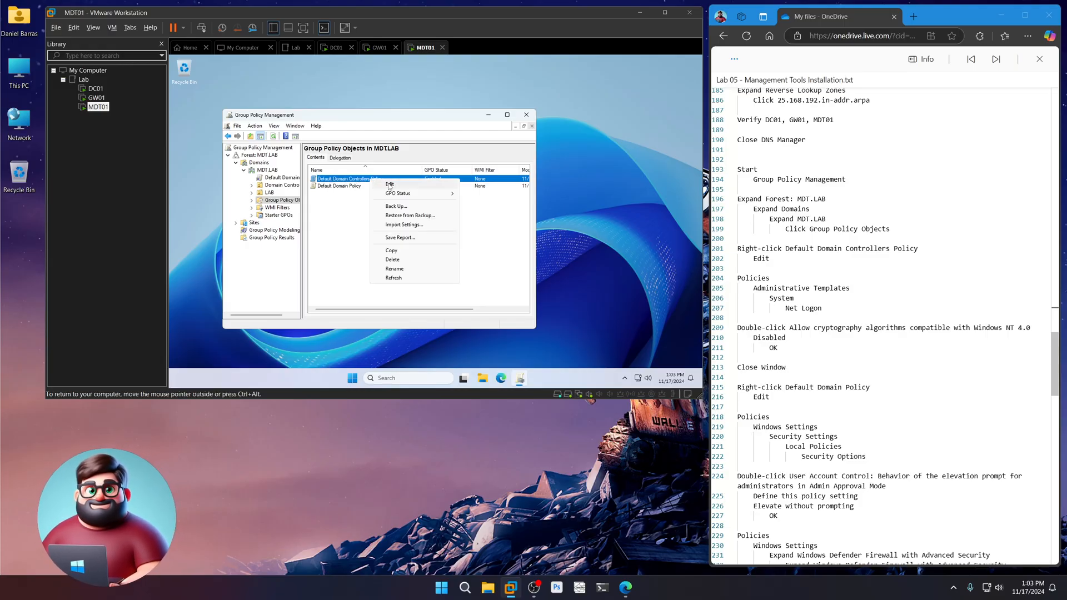
left_click(390, 184)
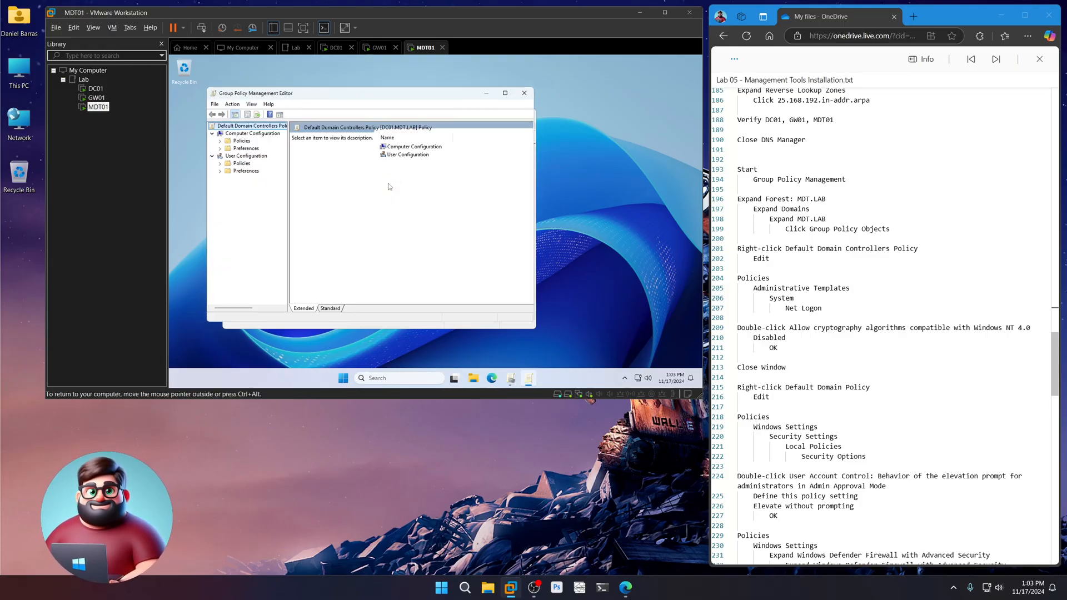
- Open the Net Logon Windows NT 4.0 cryptography compatibility setting, then close the editor
scroll("down", 3)
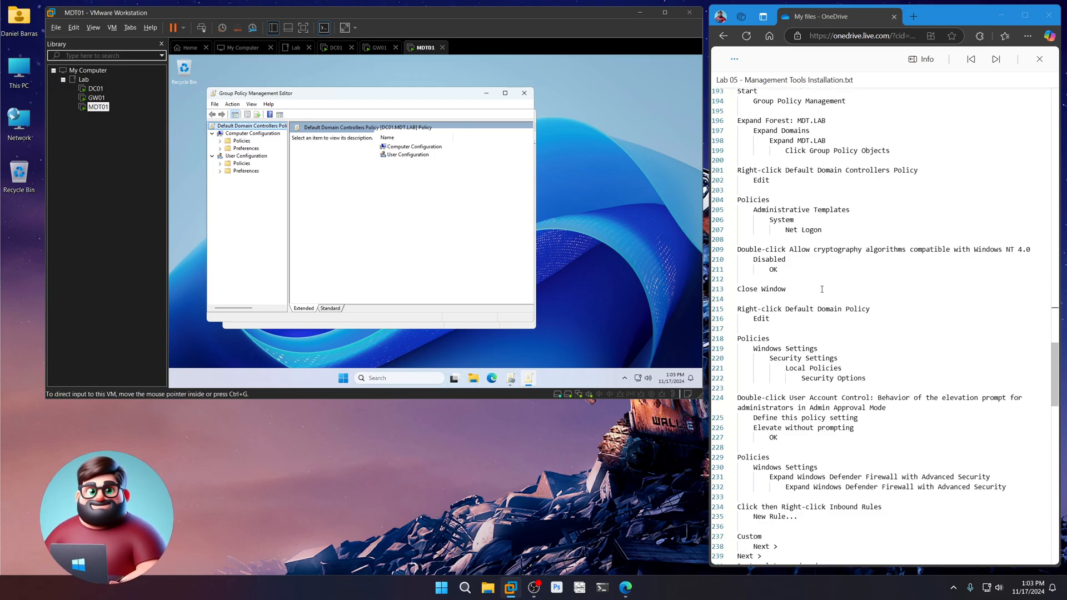
left_click(220, 140)
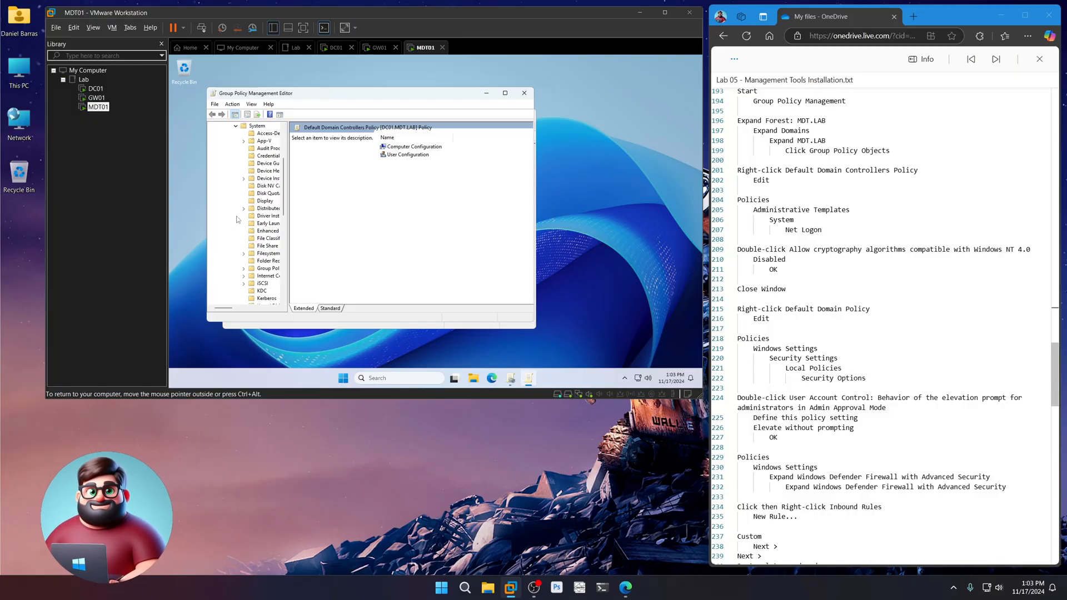
scroll("down", 3)
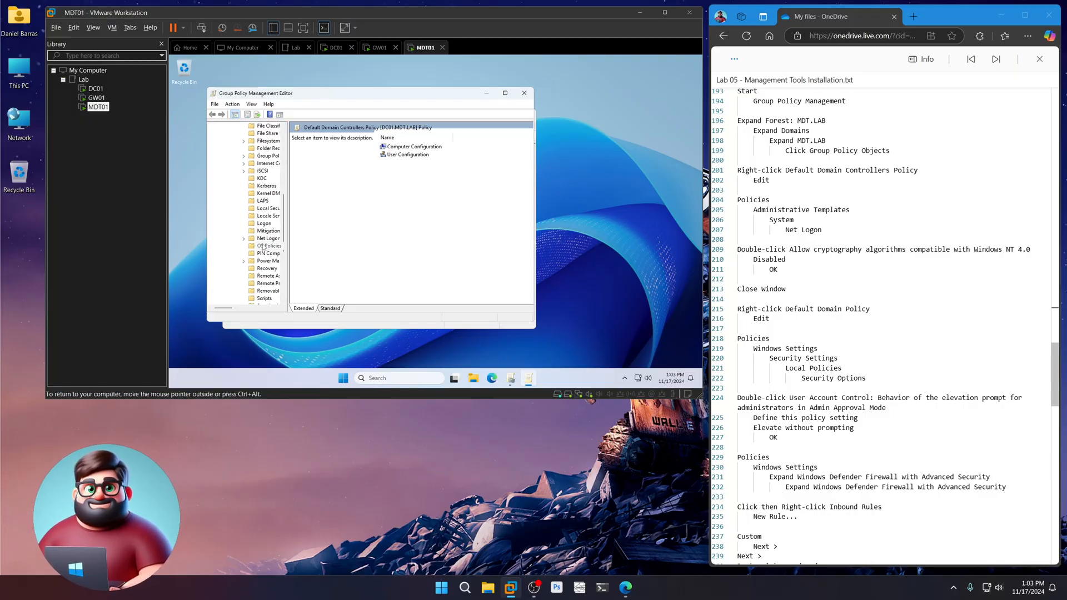
left_click(268, 238)
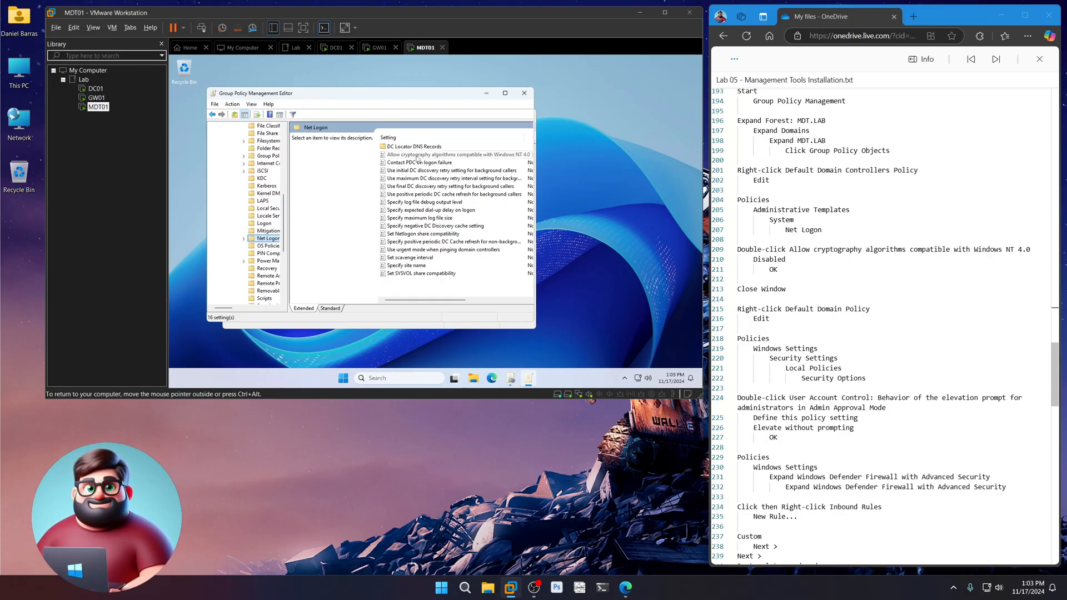
double_click(458, 155)
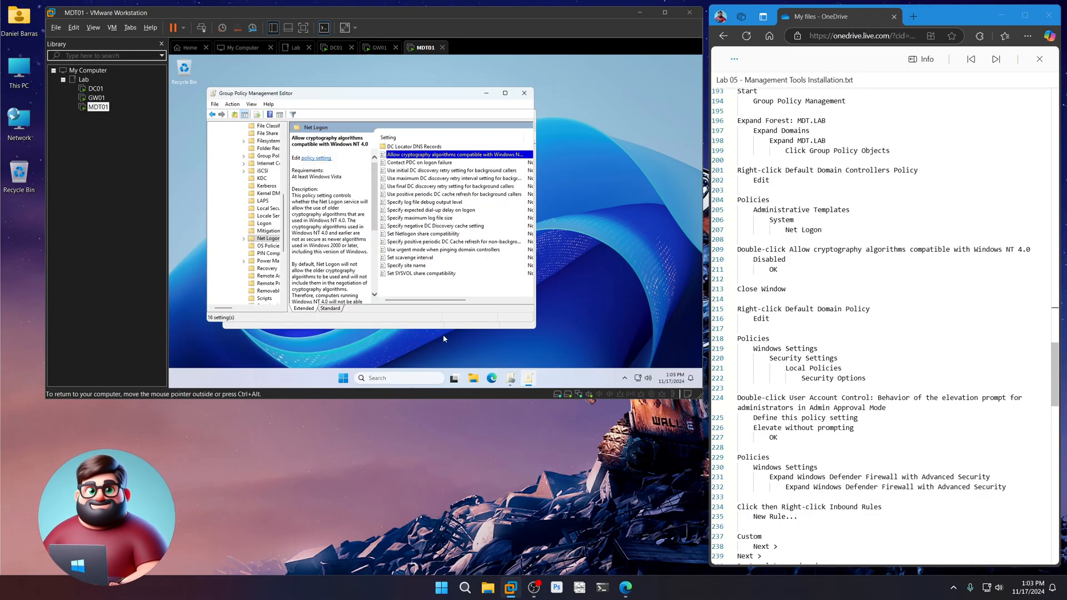
mouse_move(524, 92)
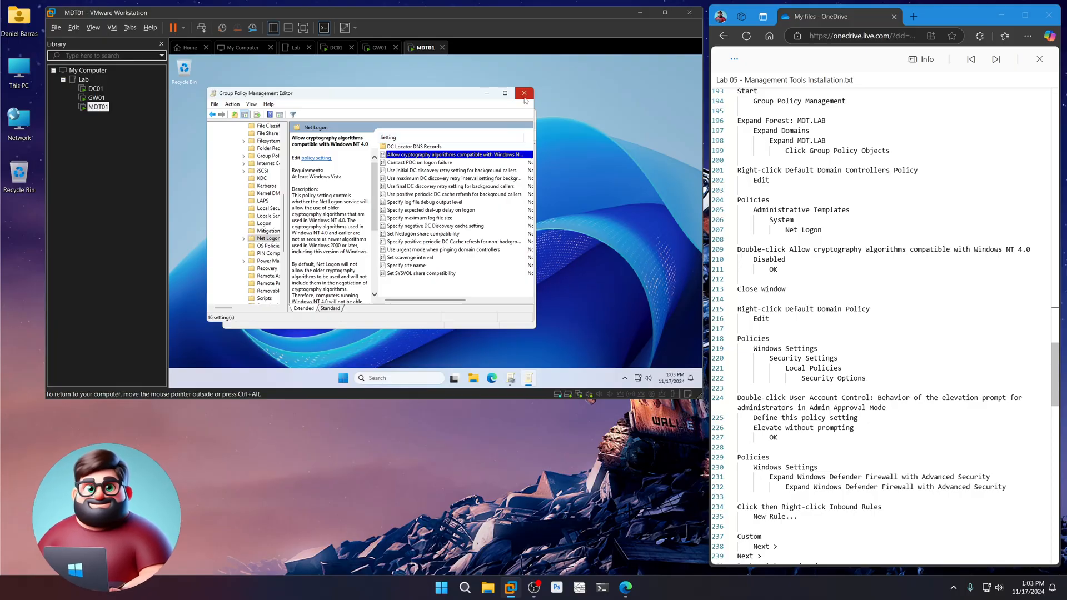
left_click(524, 93)
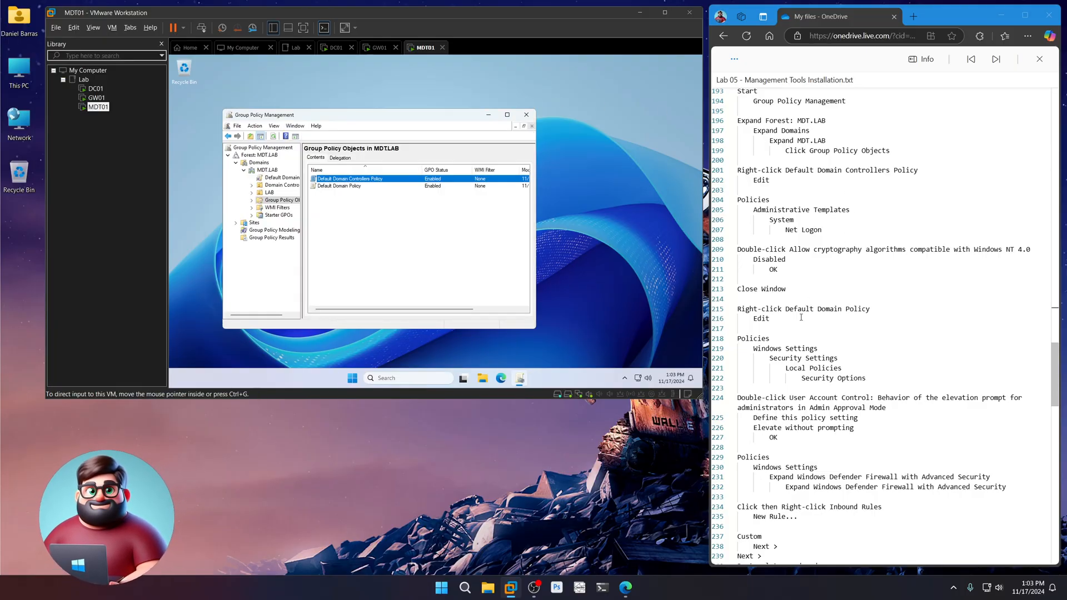
- Edit the Default Domain Policy and browse to Security Settings' Security Options
scroll("down", 3)
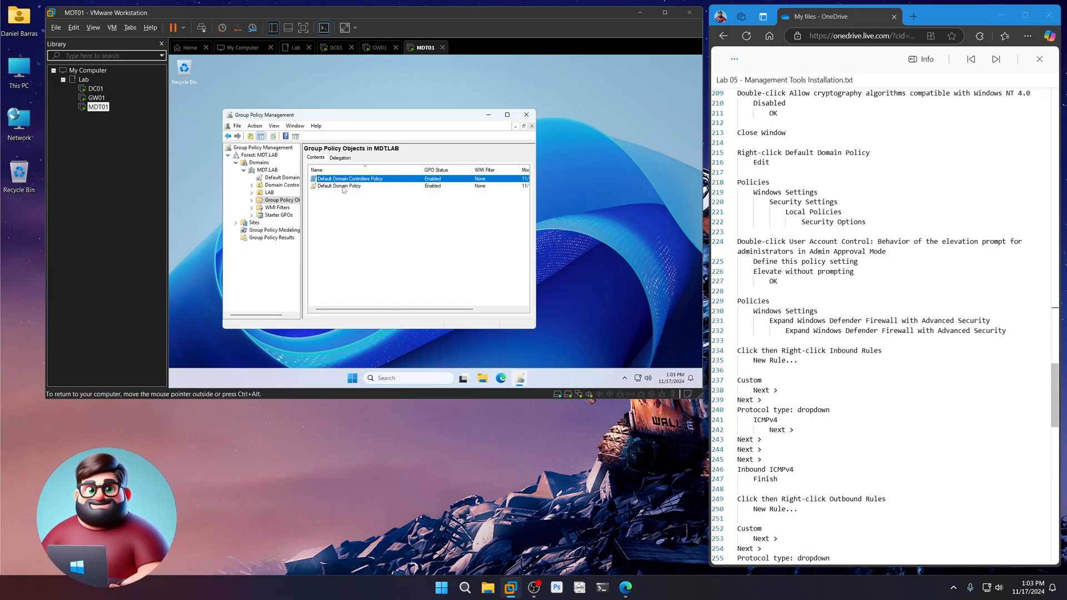
right_click(339, 186)
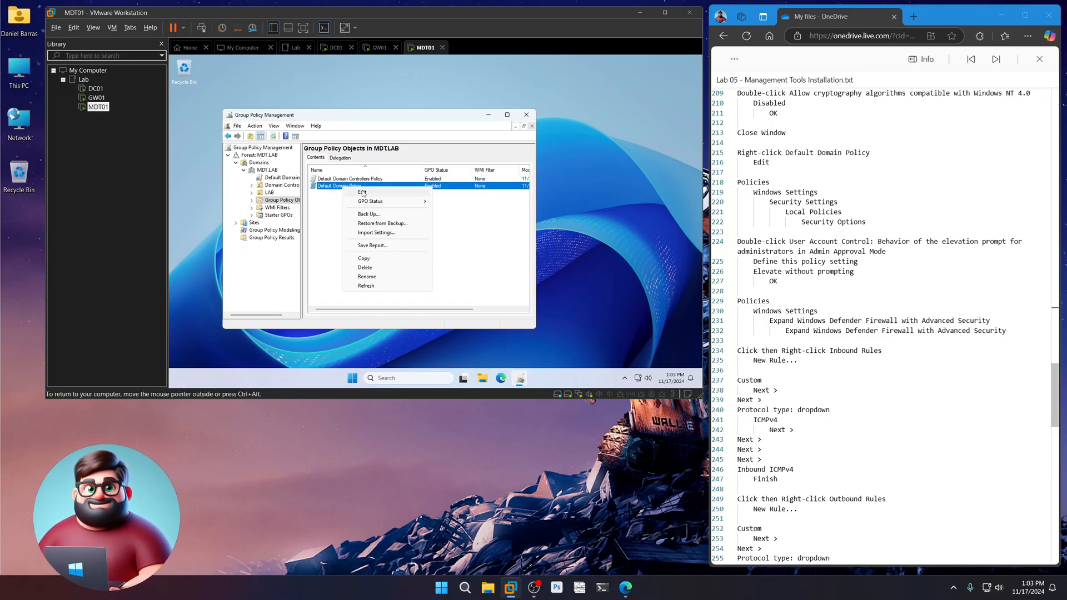
left_click(362, 192)
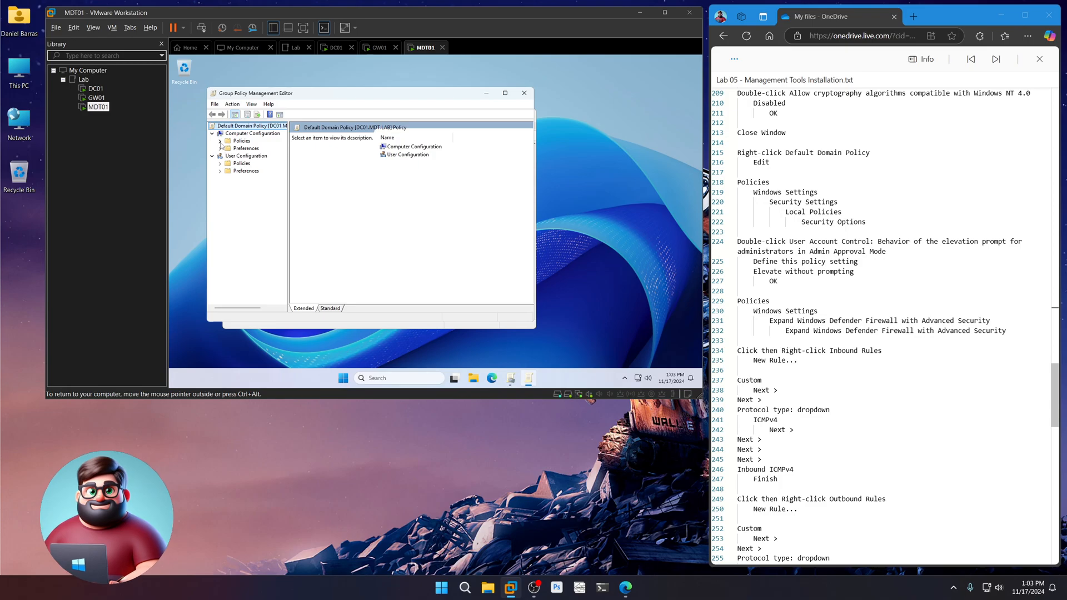
left_click(220, 141)
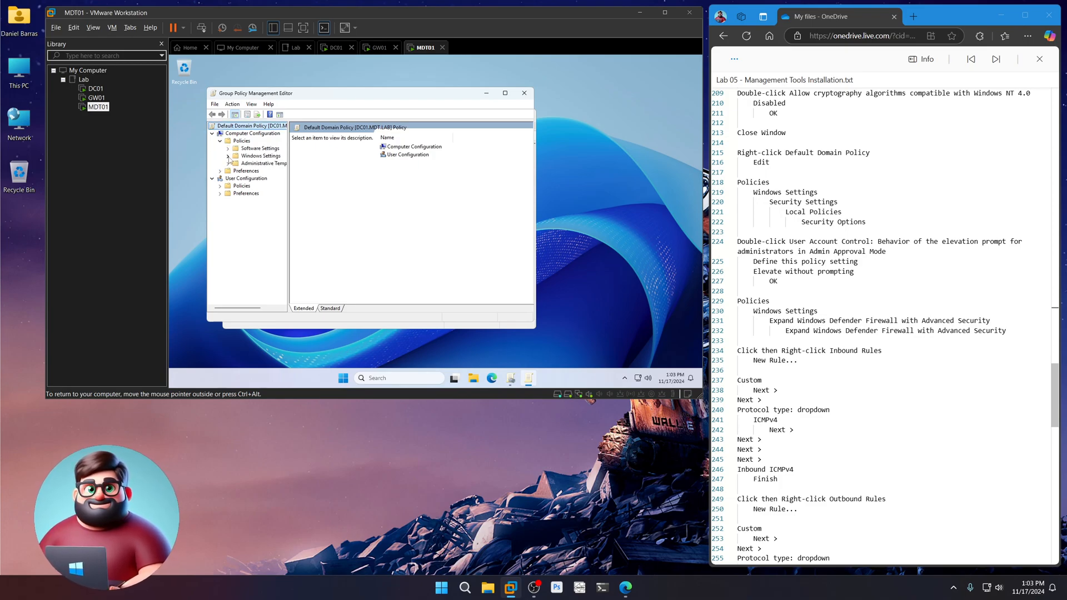
left_click(221, 156)
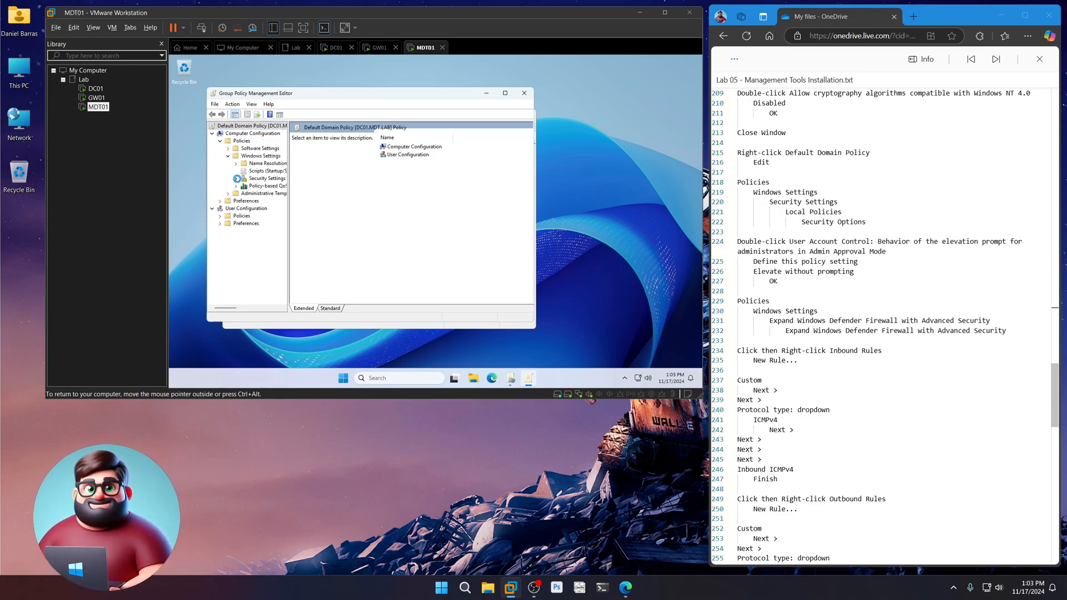
left_click(235, 178)
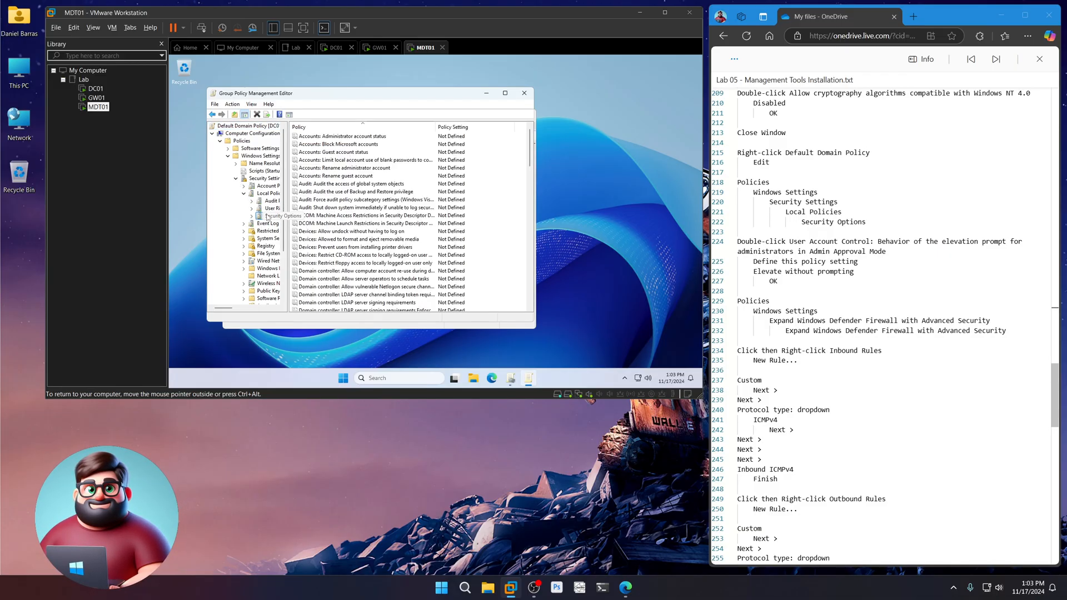
left_click(270, 215)
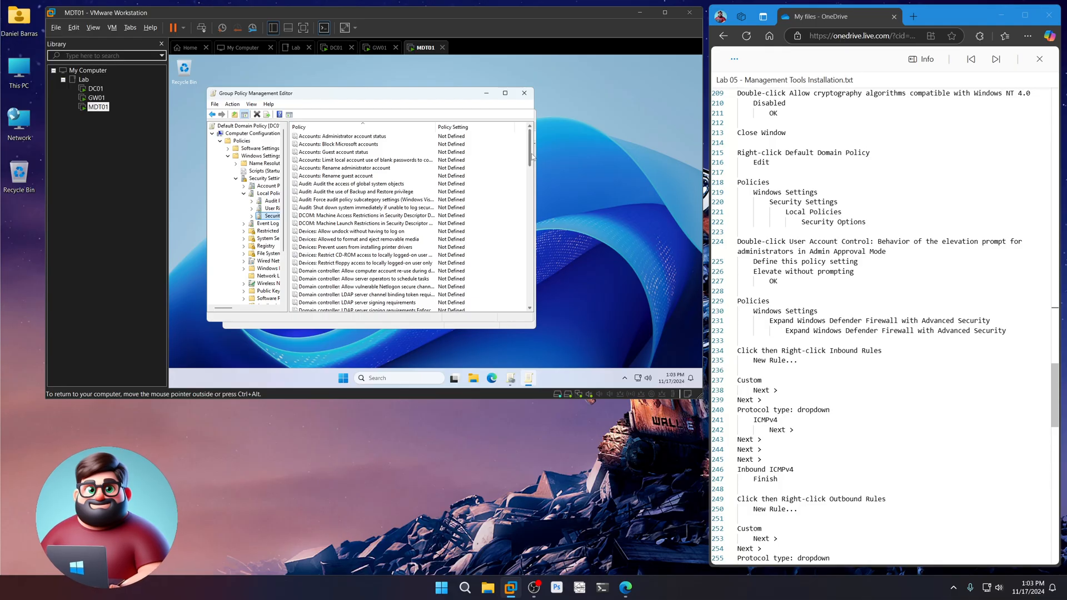
- Define the UAC administrator elevation prompt policy as Elevate without prompting
scroll("down", 3)
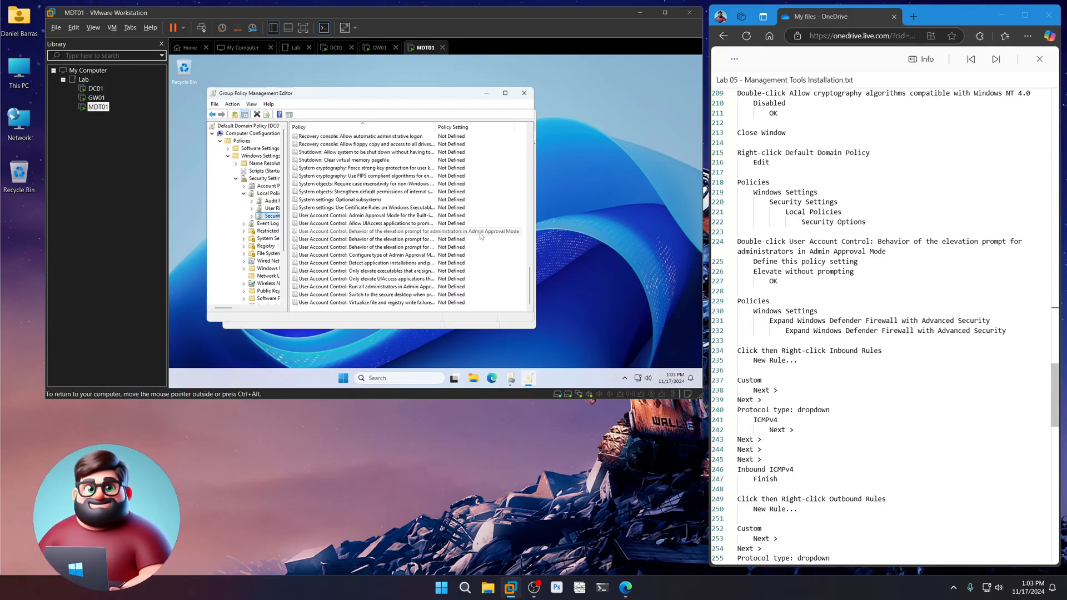
double_click(388, 231)
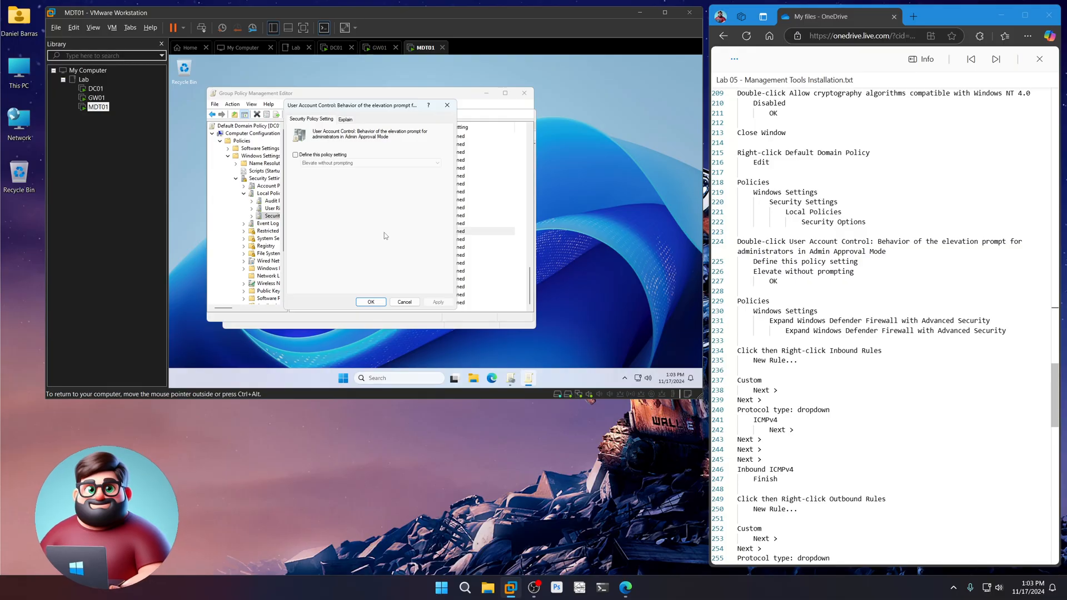
left_click(295, 154)
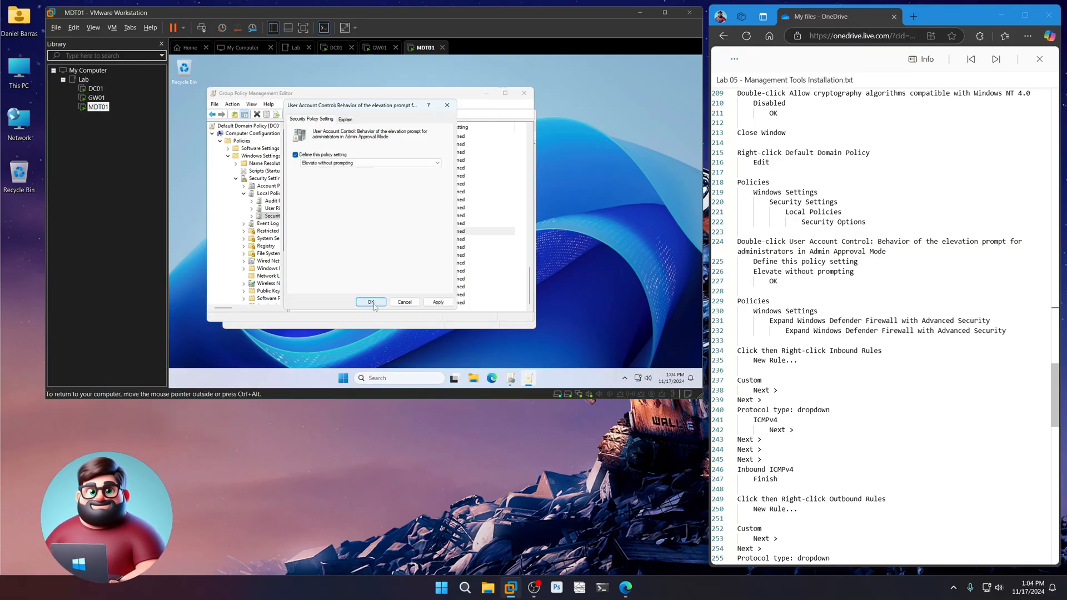
left_click(371, 301)
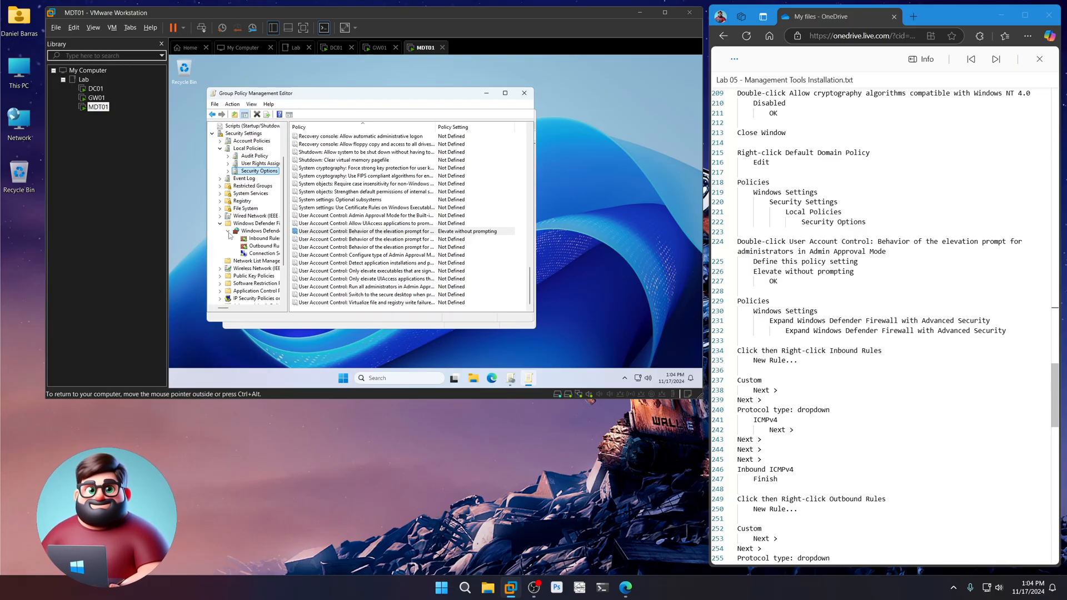
- Look over the GPO's outbound firewall rules, then return to Inbound Rules
left_click(263, 238)
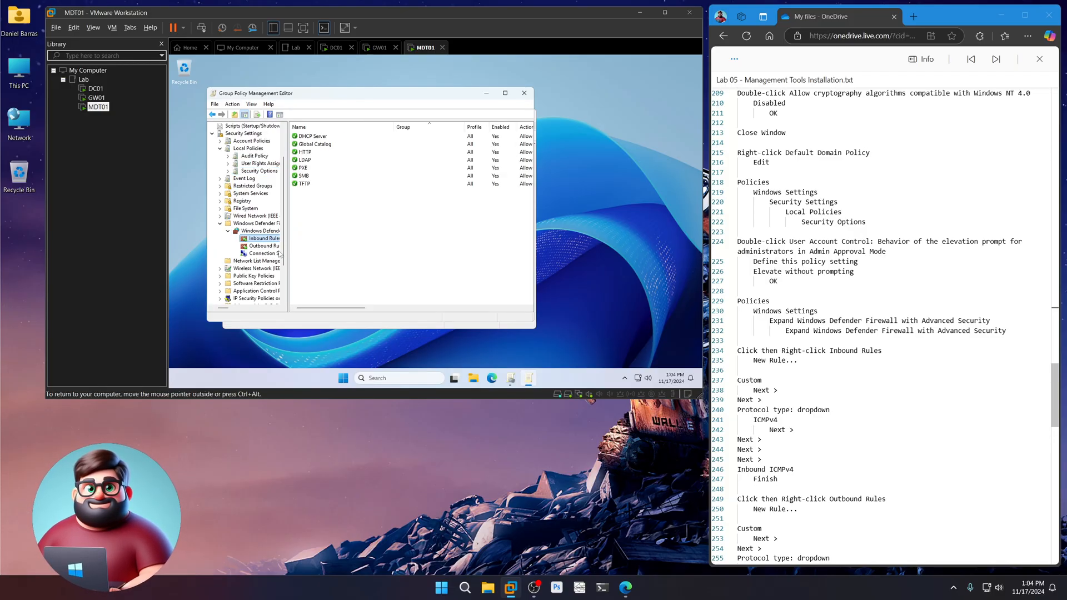
left_click(263, 245)
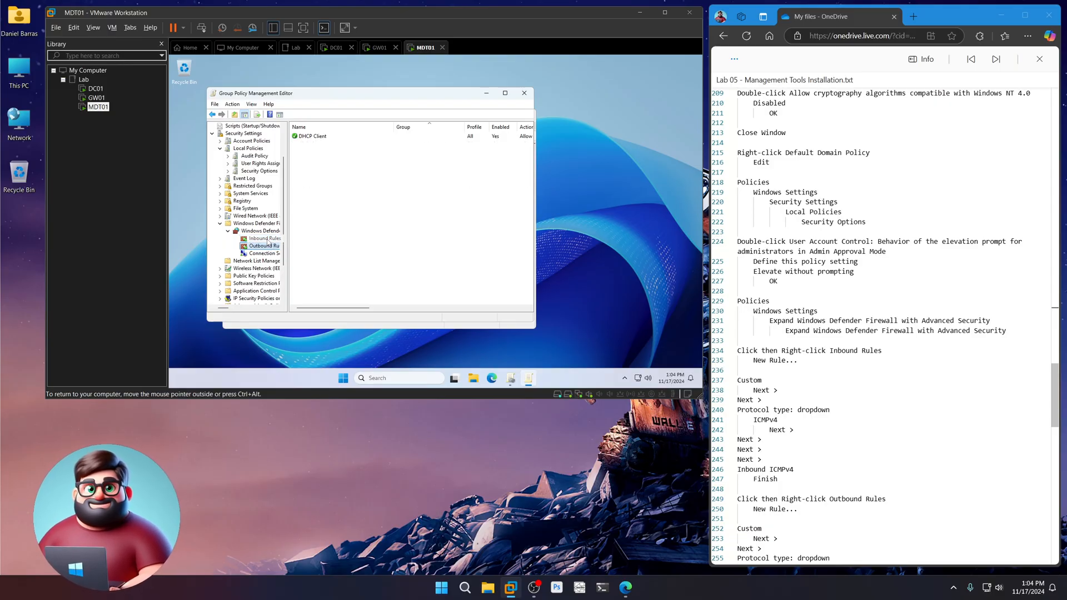
left_click(264, 237)
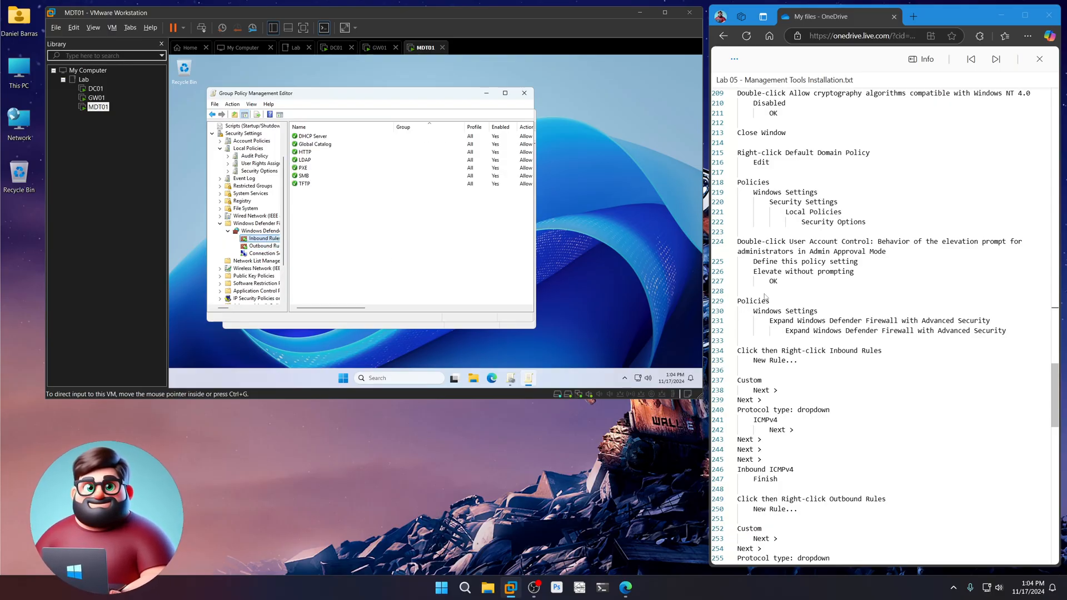
scroll("down", 3)
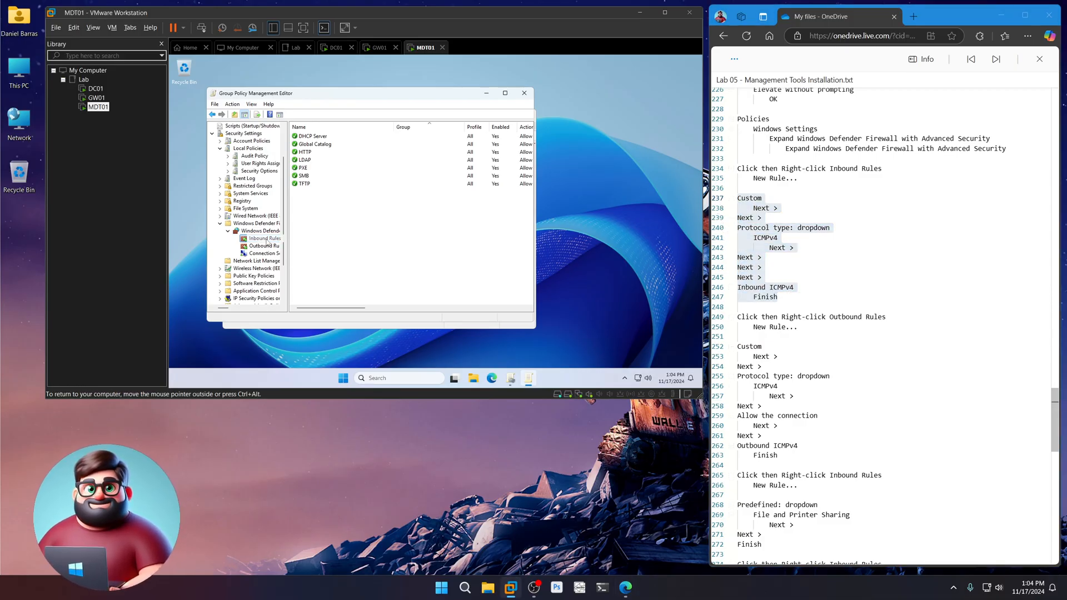
left_click(263, 239)
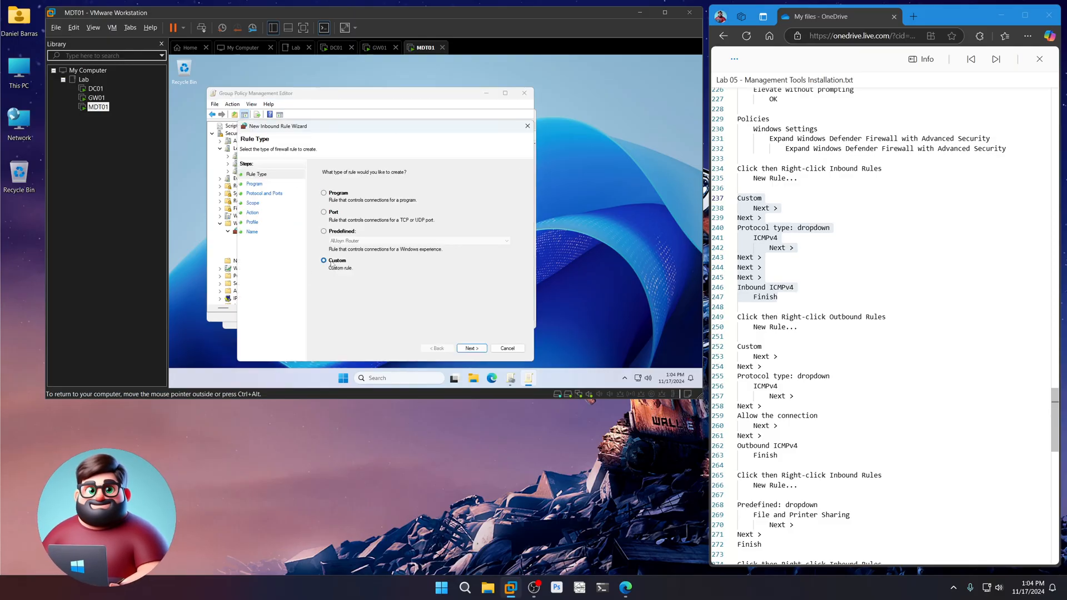
- Create custom inbound rule 'Inbound ICMPv4' allowing ICMPv4 for all programs and any IP address
left_click(471, 348)
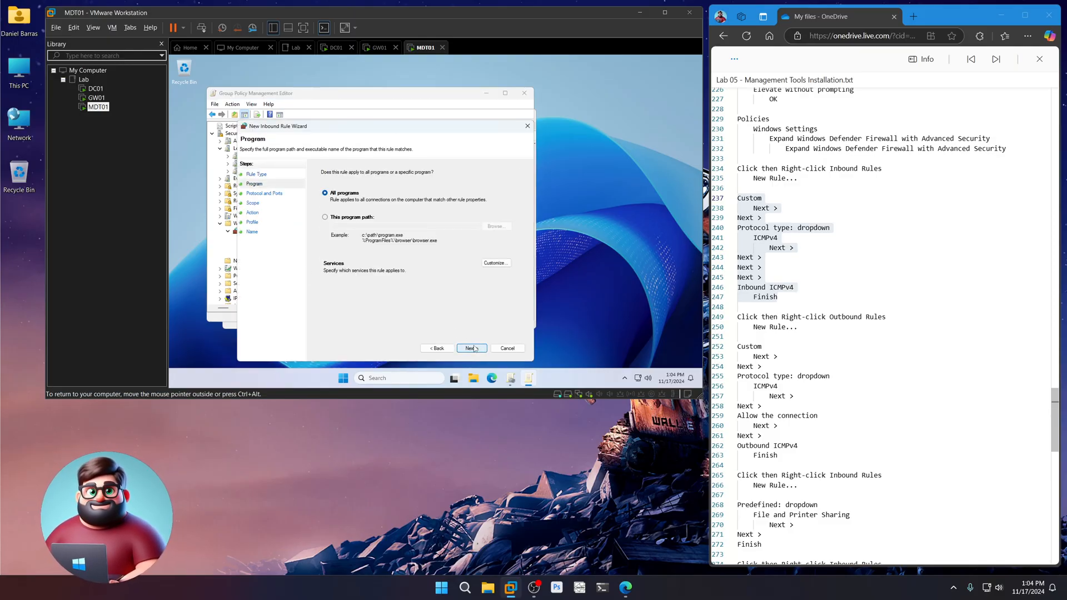
left_click(471, 348)
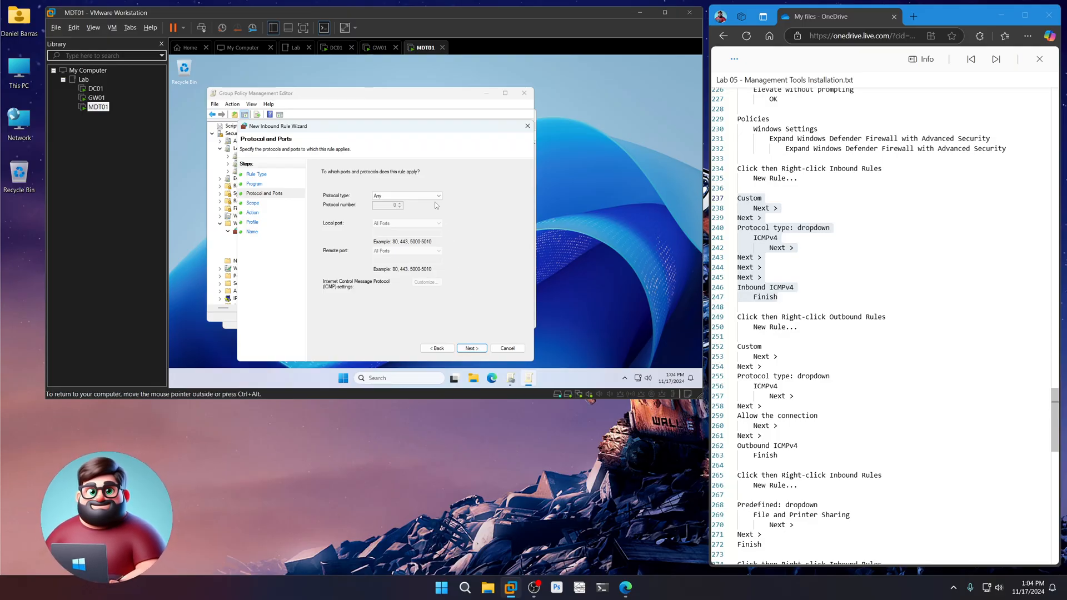
left_click(406, 195)
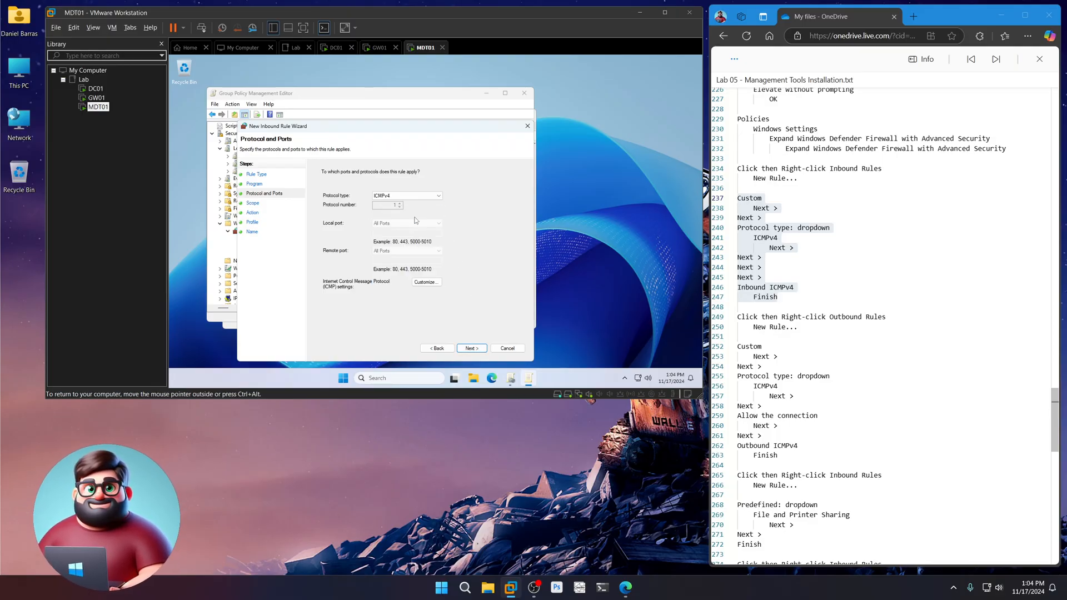
left_click(471, 348)
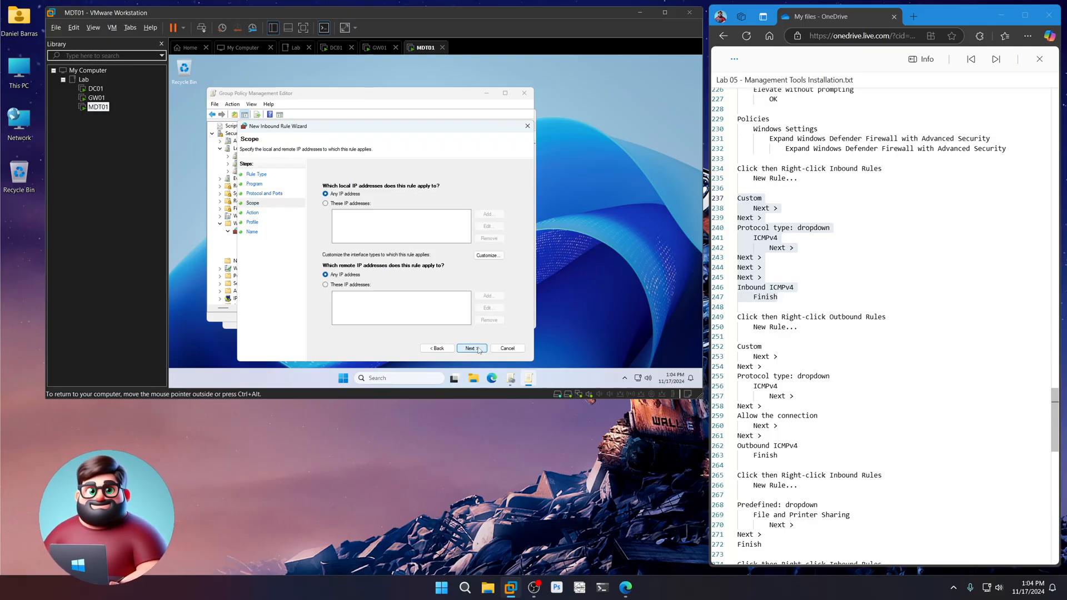
left_click(472, 348)
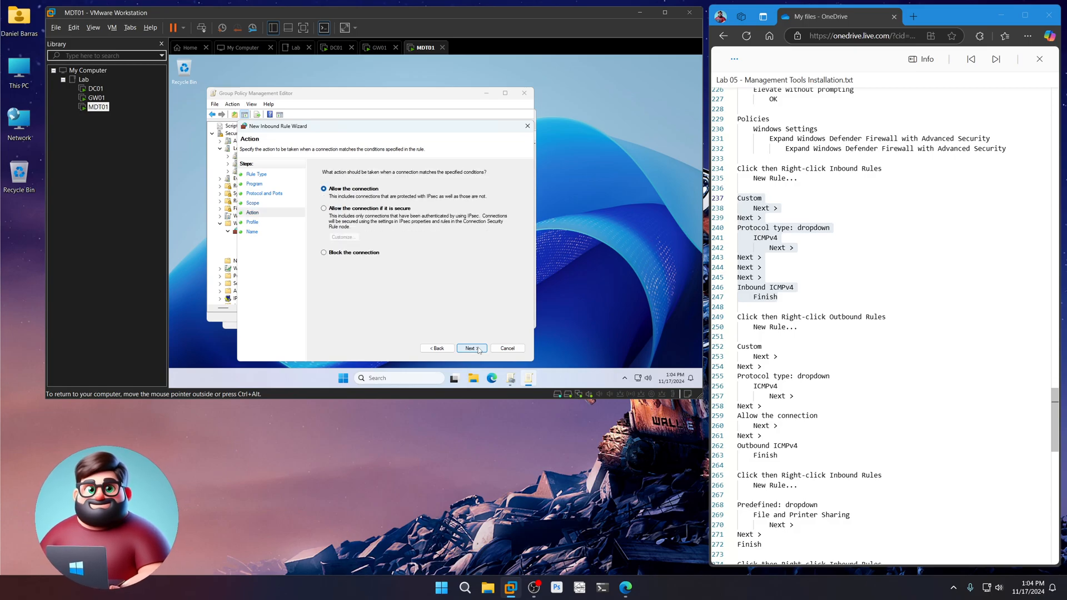
left_click(471, 348)
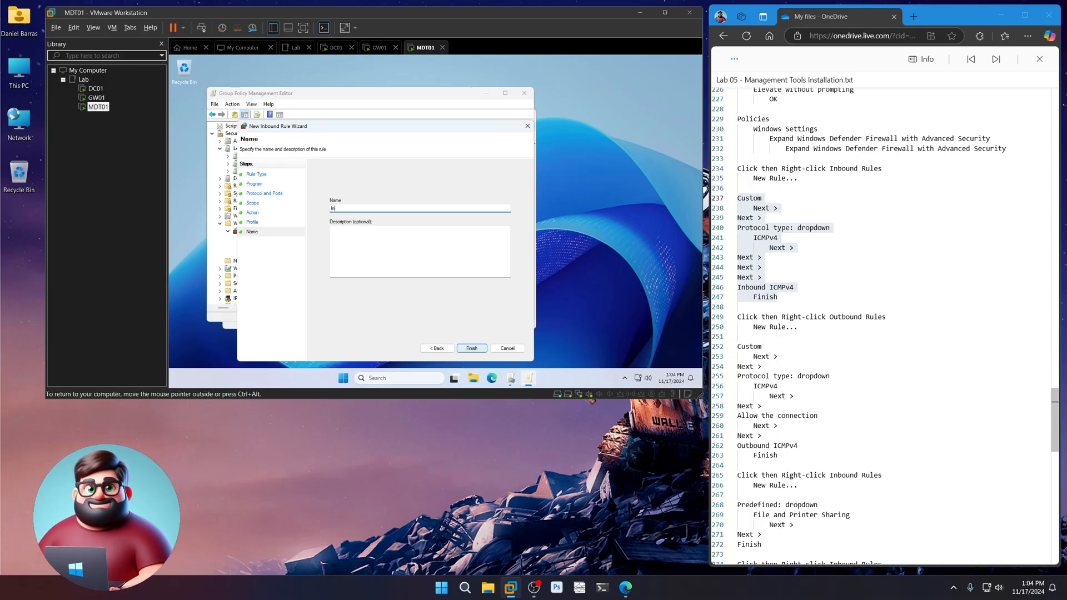
type("nbound ICM")
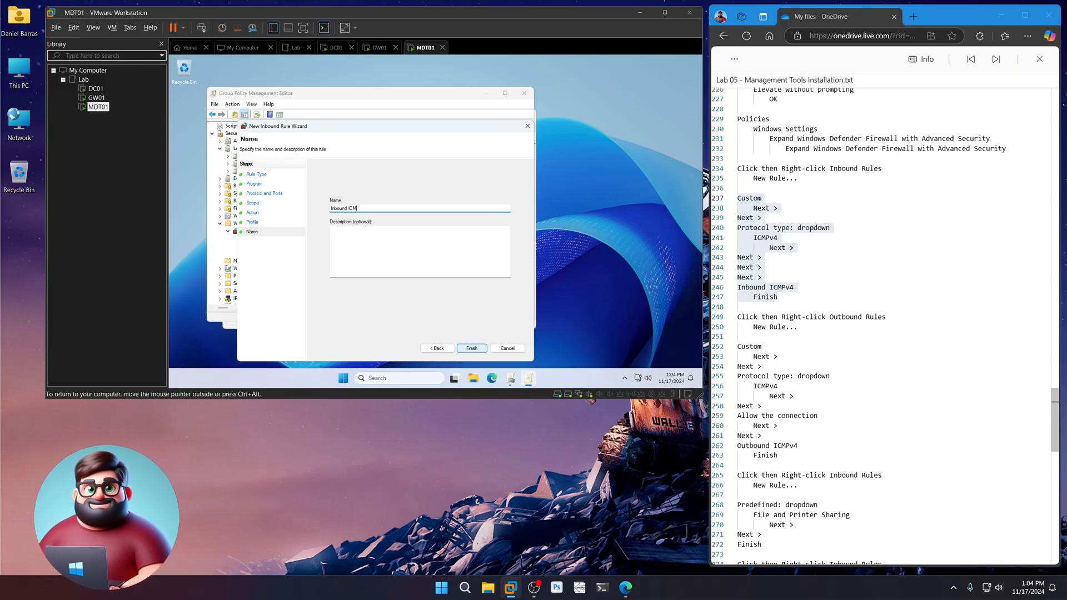
type("Pv4")
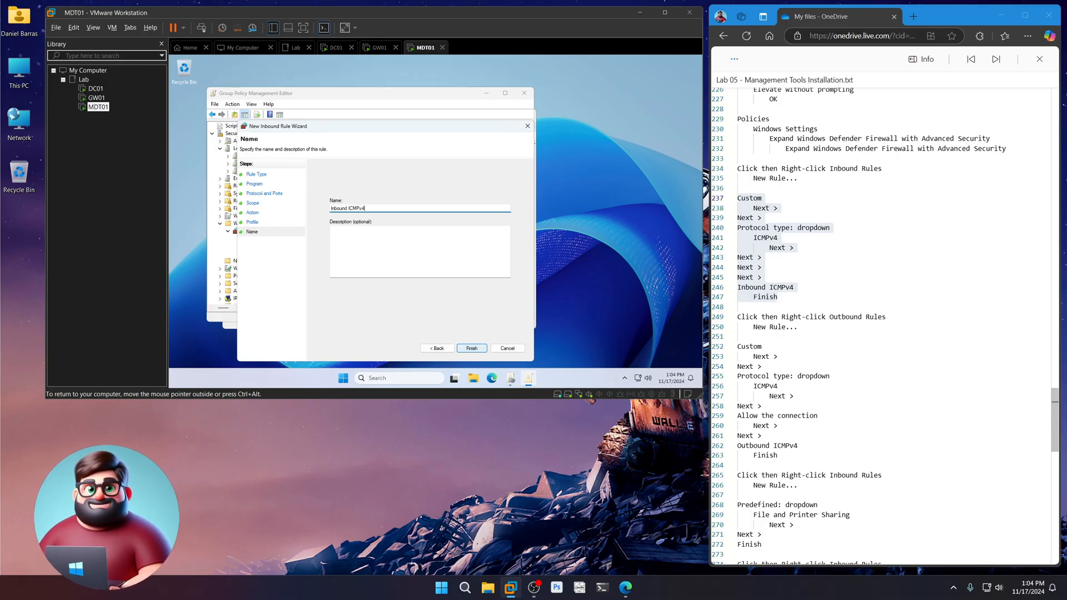
left_click(471, 348)
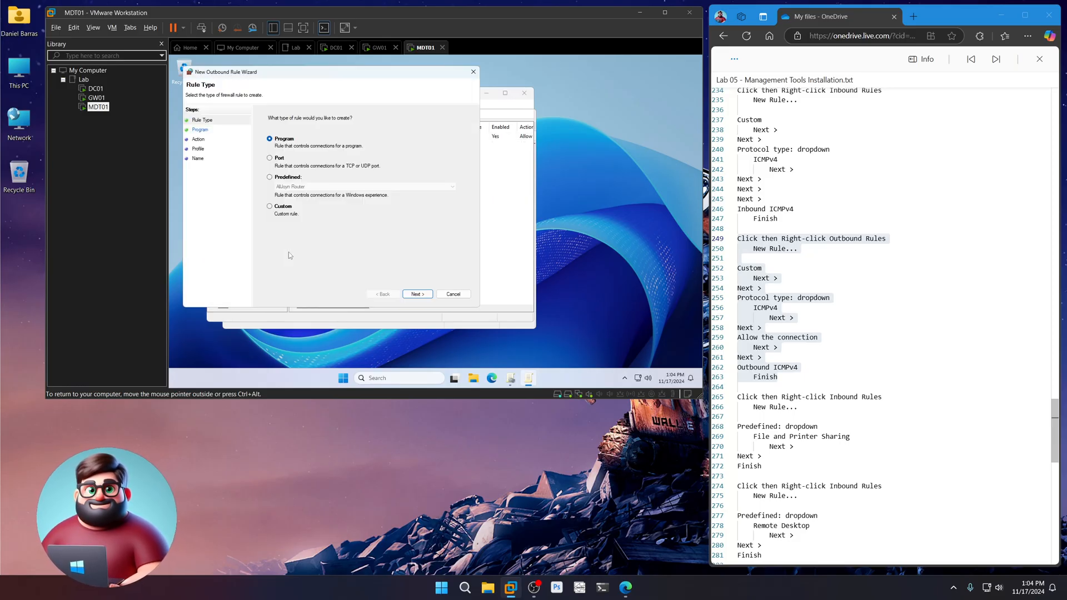
- Create custom ICMPv4 outbound rule 'Outbound ICMPv4' applied to all profiles
left_click(418, 294)
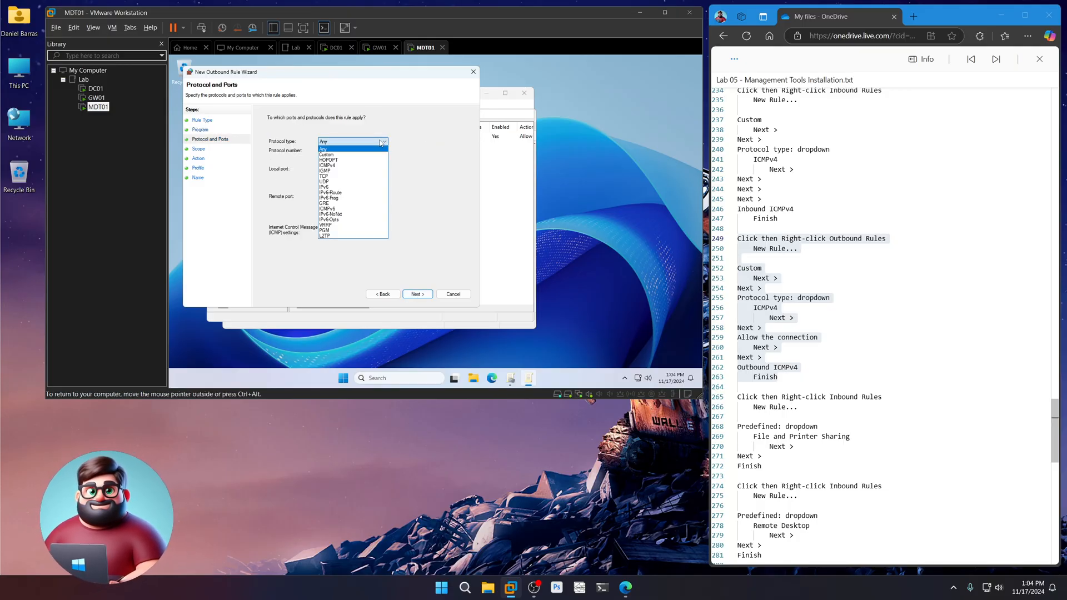
left_click(417, 294)
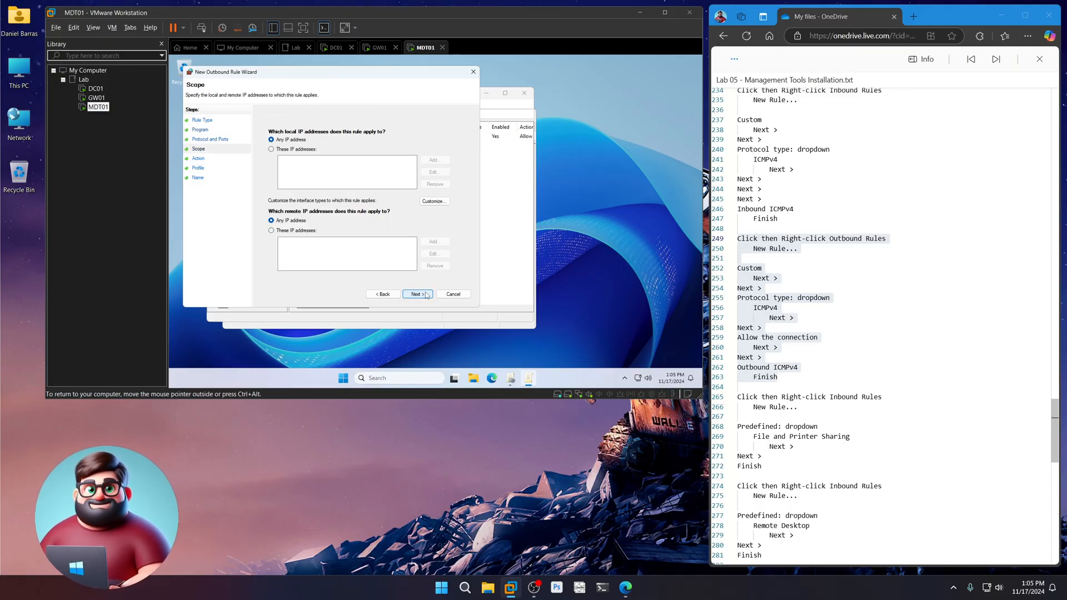
left_click(417, 294)
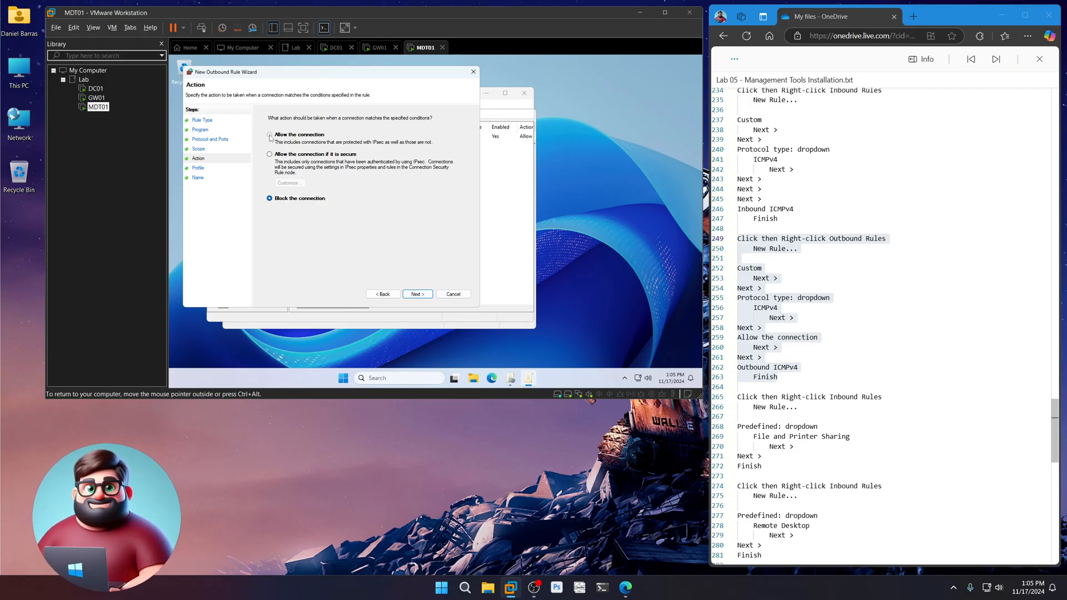
left_click(417, 294)
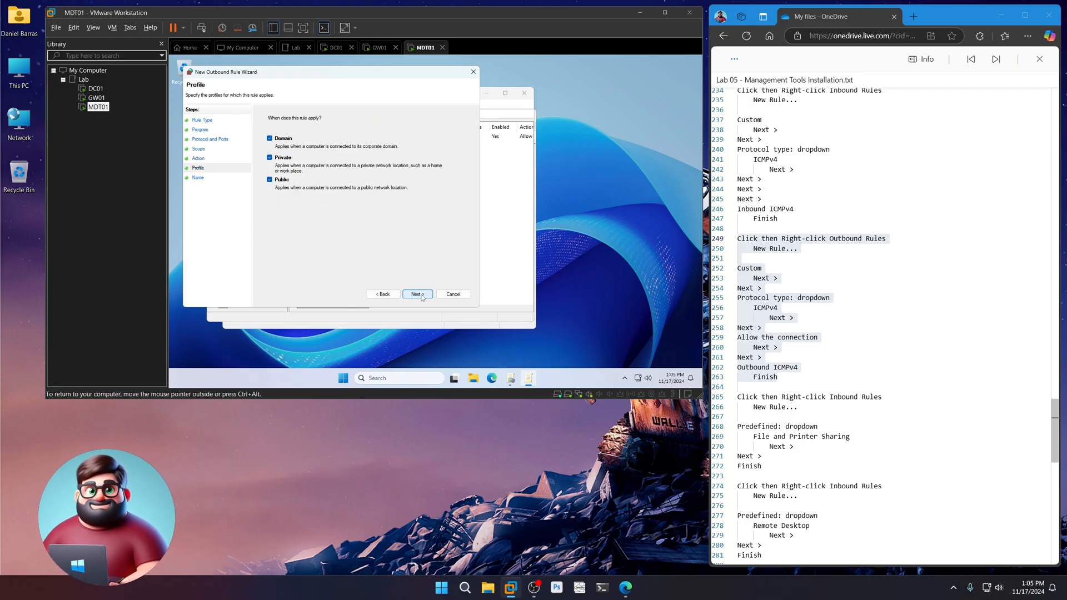
left_click(417, 294)
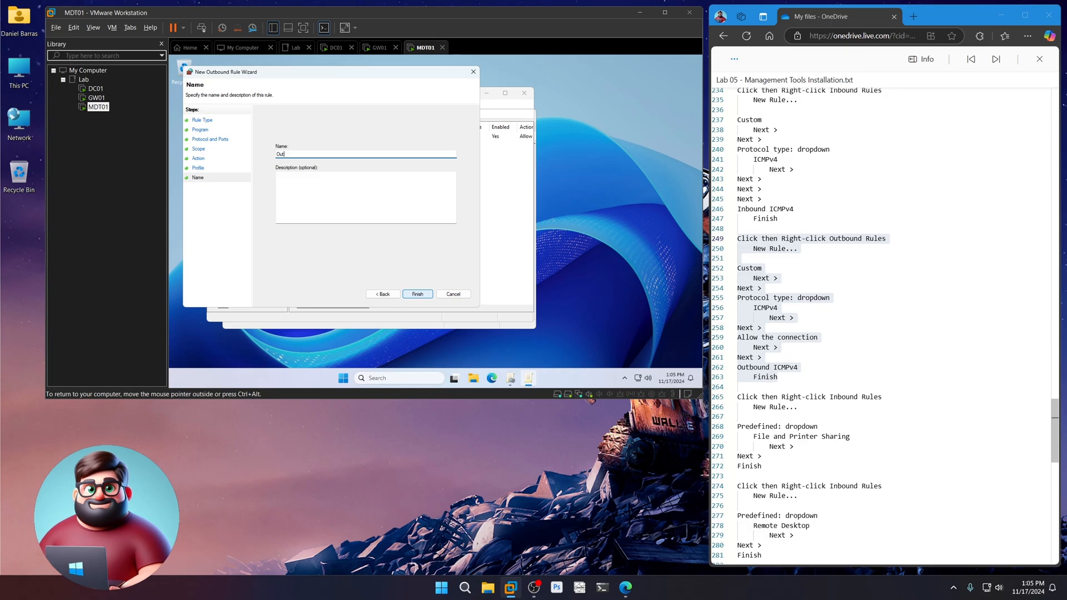
type("Outbound ICMPv4")
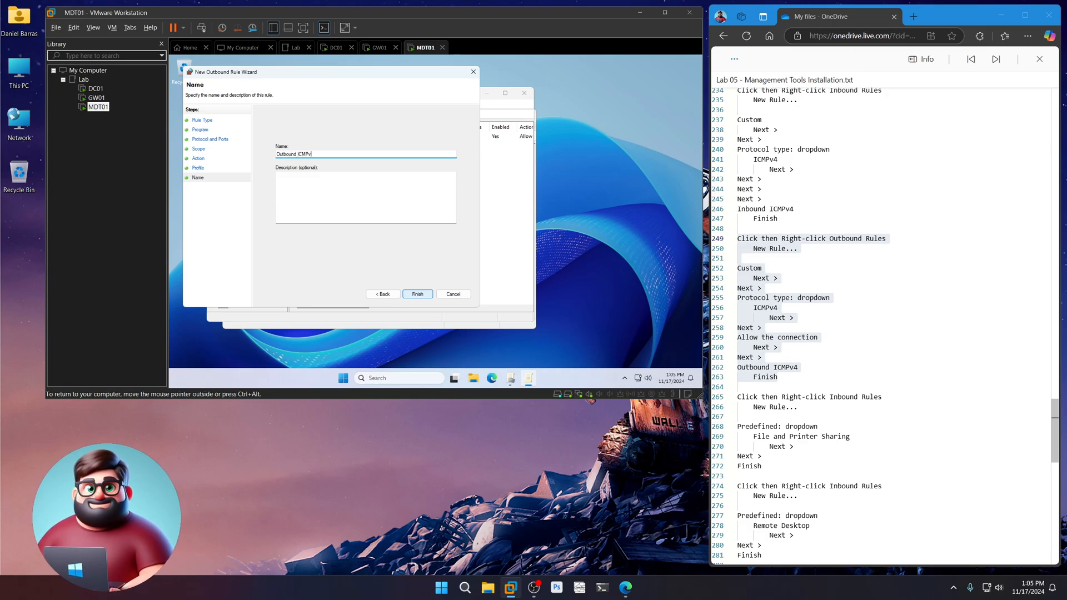
left_click(416, 293)
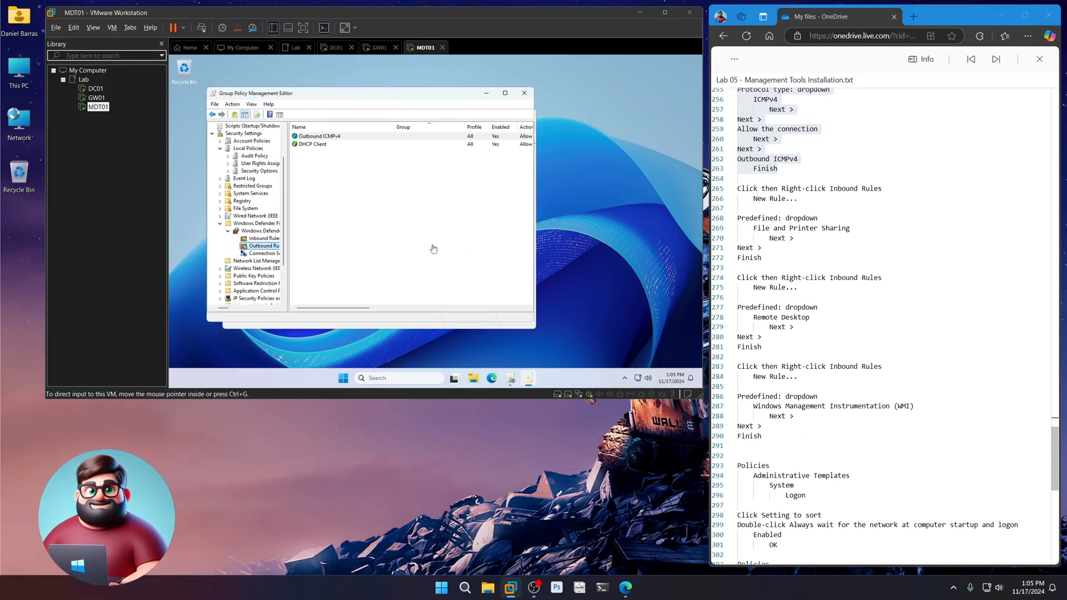
- Add the predefined File and Printer Sharing inbound rules, allowing the connection
right_click(264, 238)
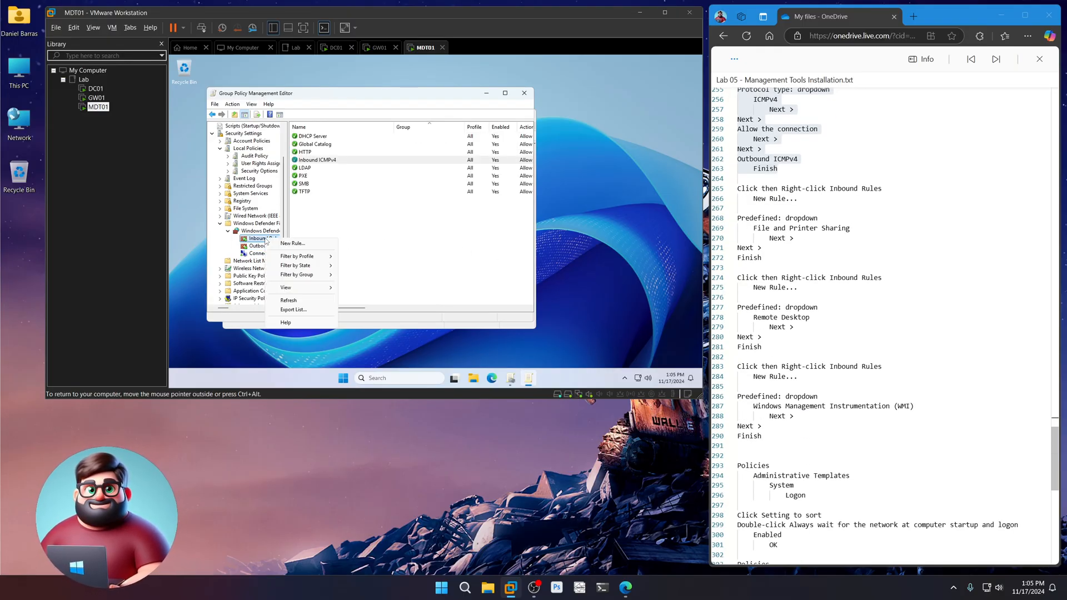
left_click(292, 243)
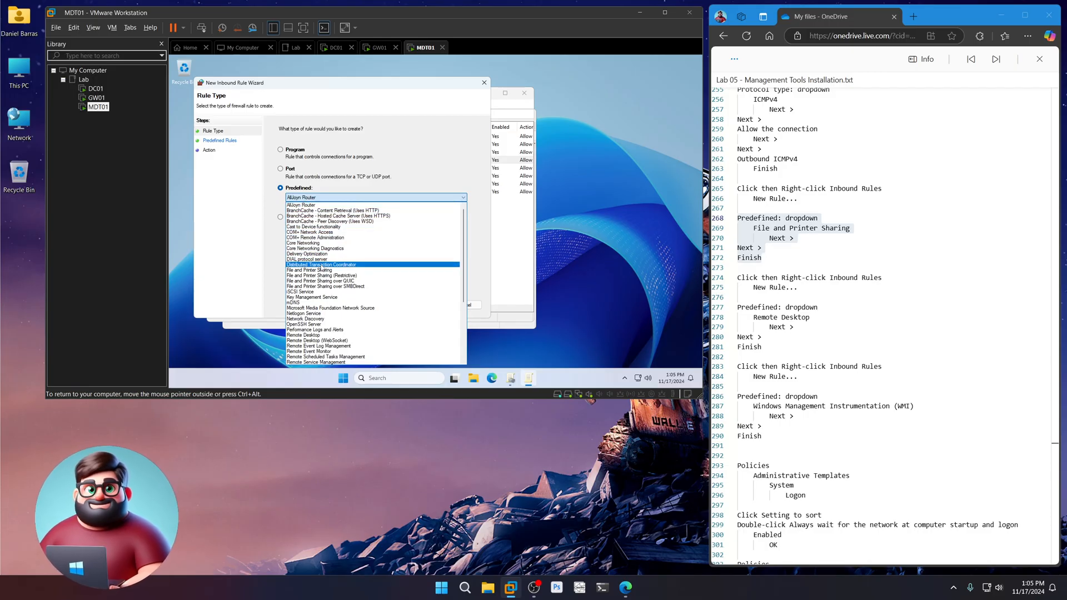
left_click(306, 270)
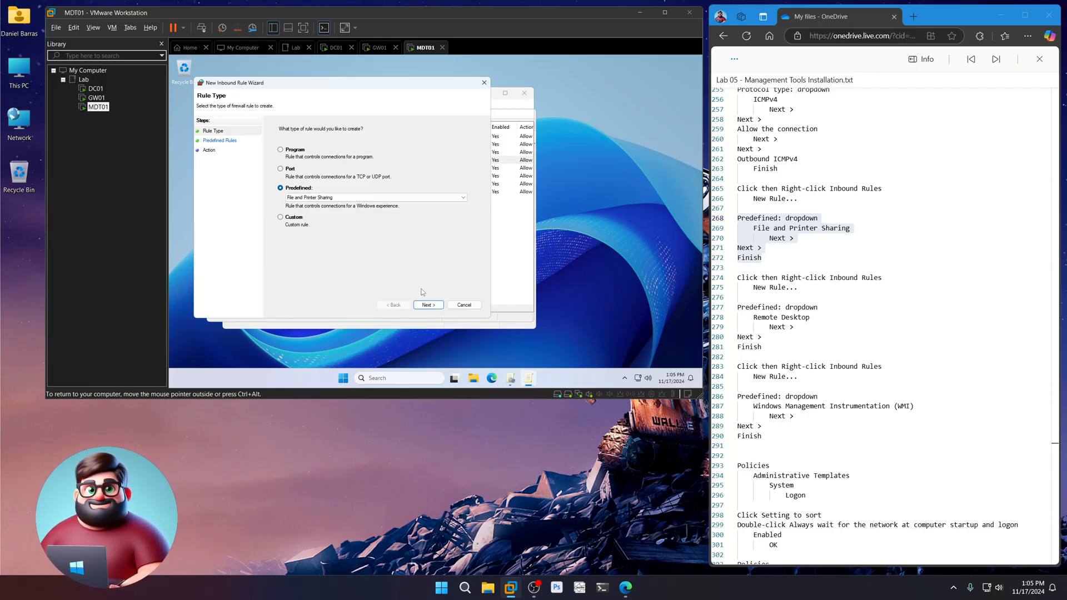
left_click(428, 305)
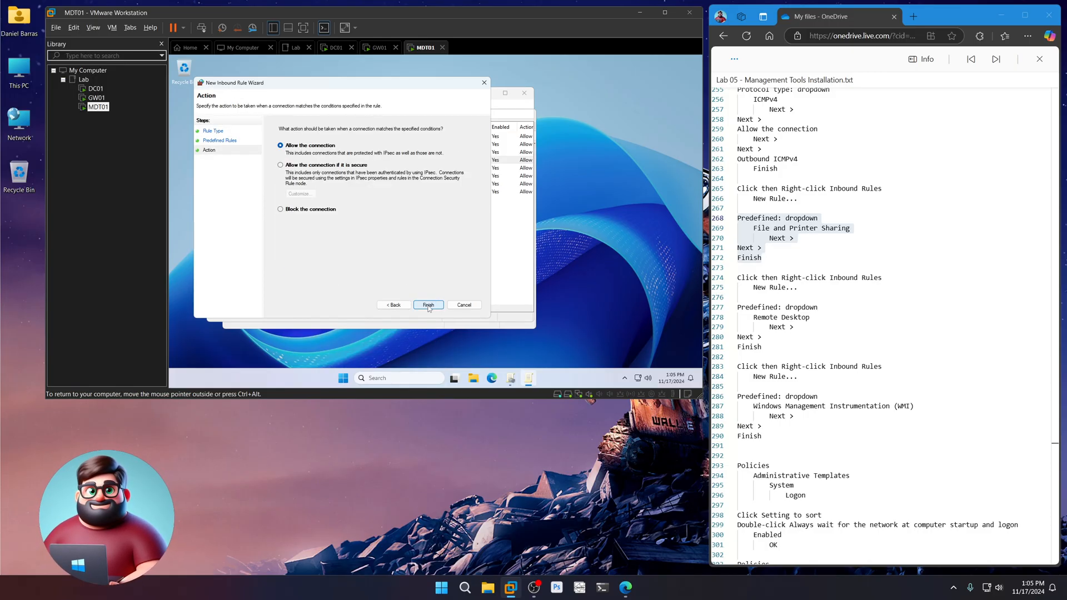
left_click(427, 305)
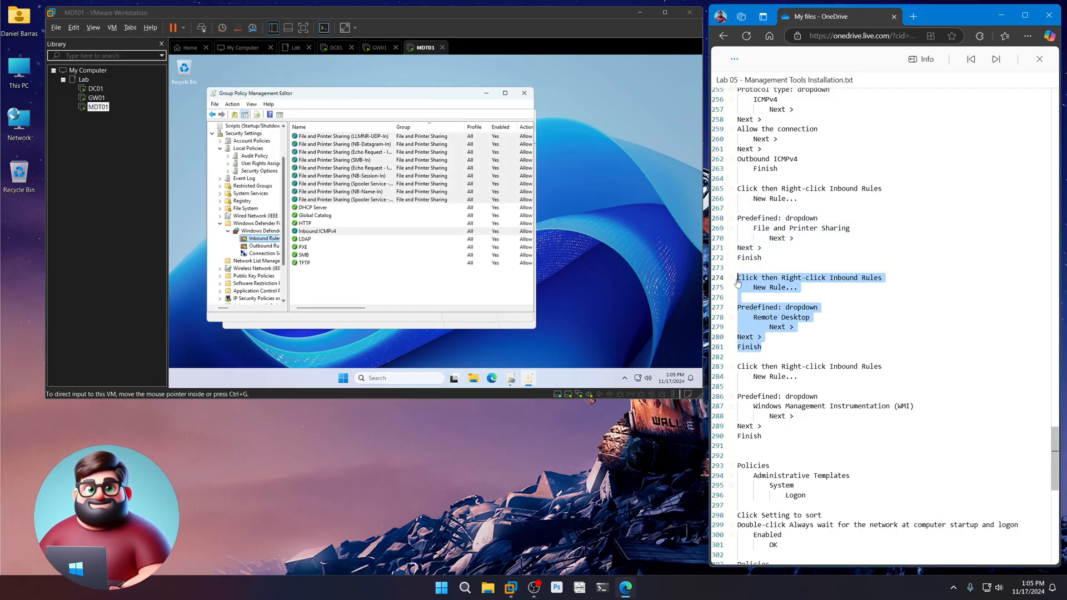
- Add the predefined Remote Desktop inbound rules (User Mode UDP/TCP and Shadow)
right_click(264, 238)
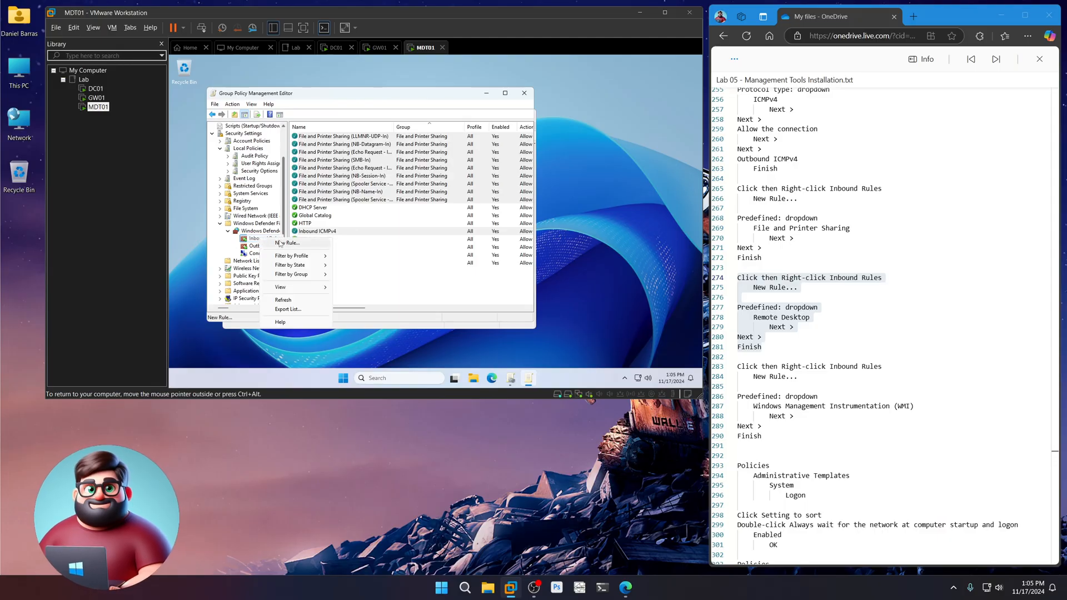
left_click(287, 242)
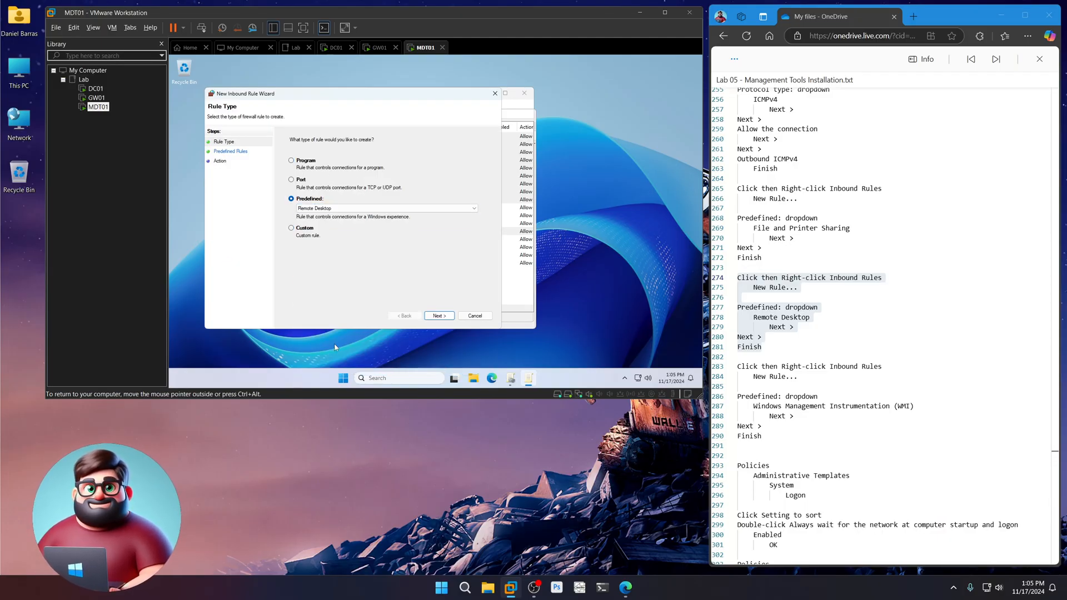
left_click(439, 315)
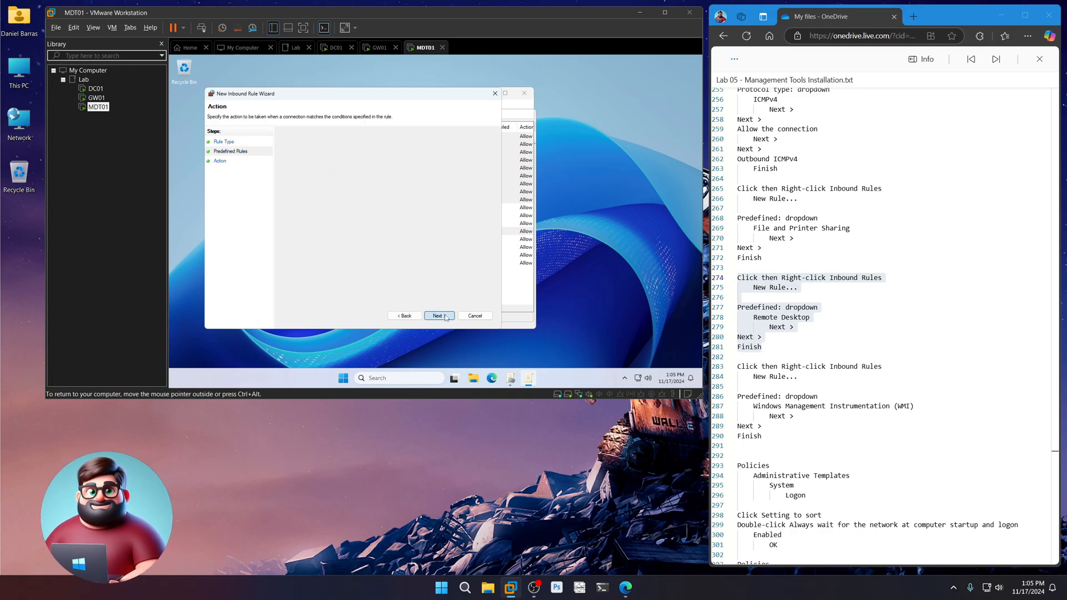
left_click(437, 315)
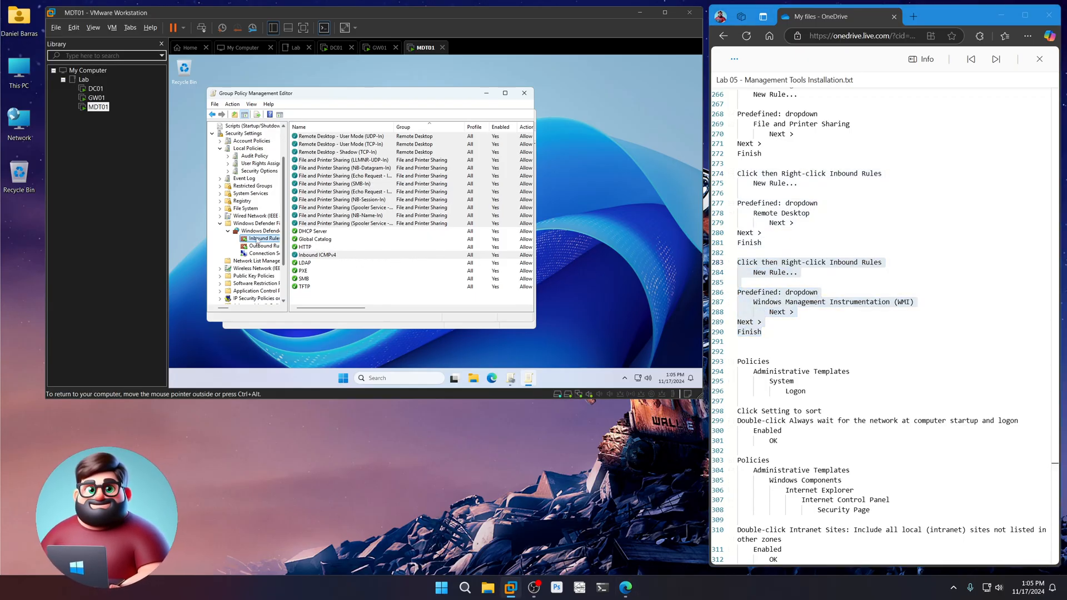
- Add the predefined Windows Management Instrumentation (WMI) inbound firewall rules to the Default Domain Policy
right_click(262, 238)
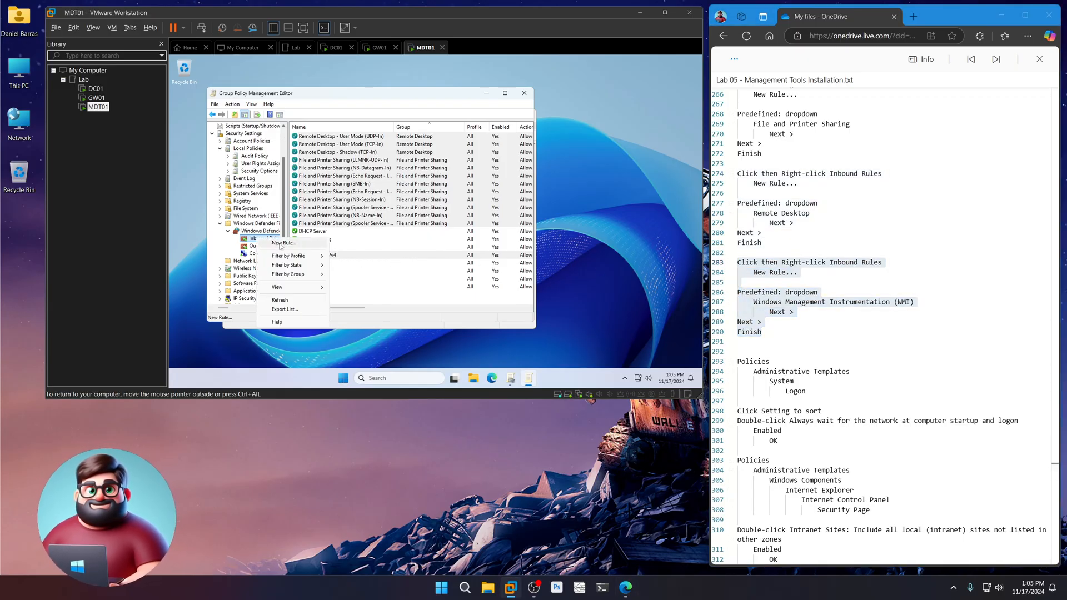
left_click(283, 243)
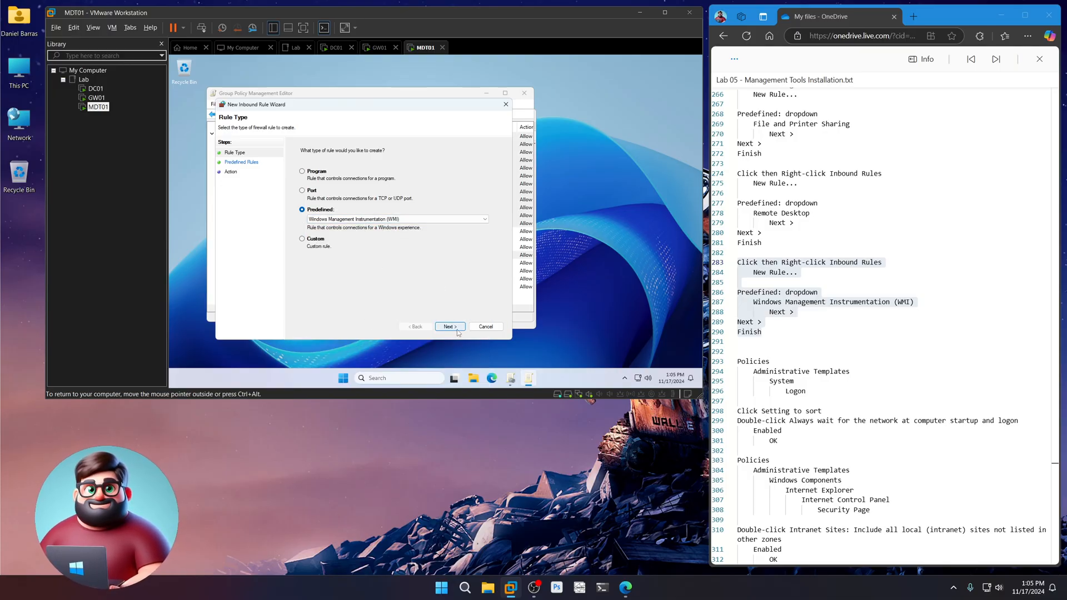
left_click(450, 326)
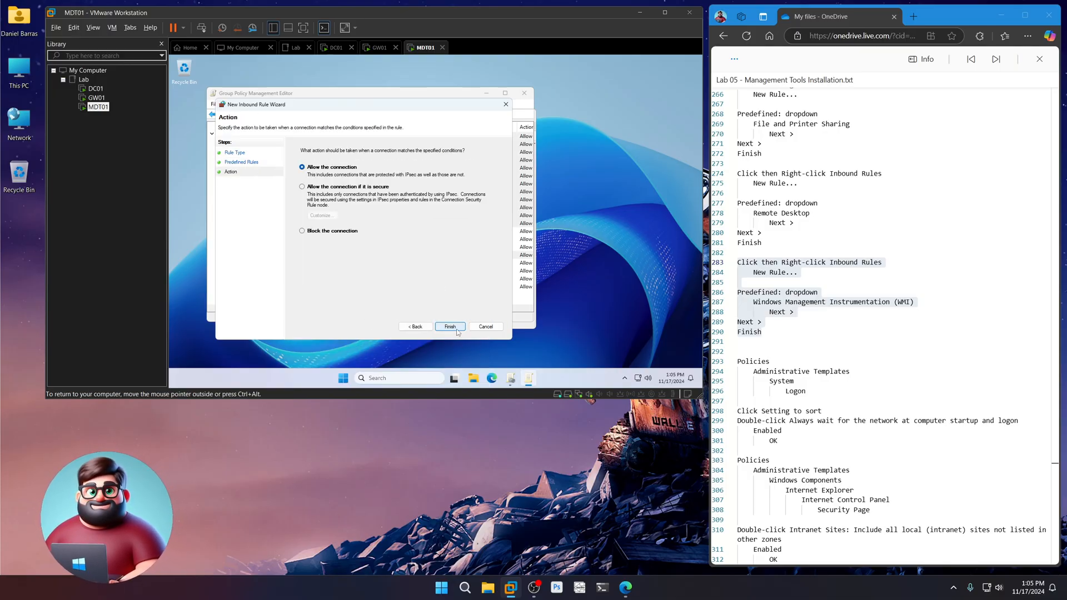
left_click(449, 326)
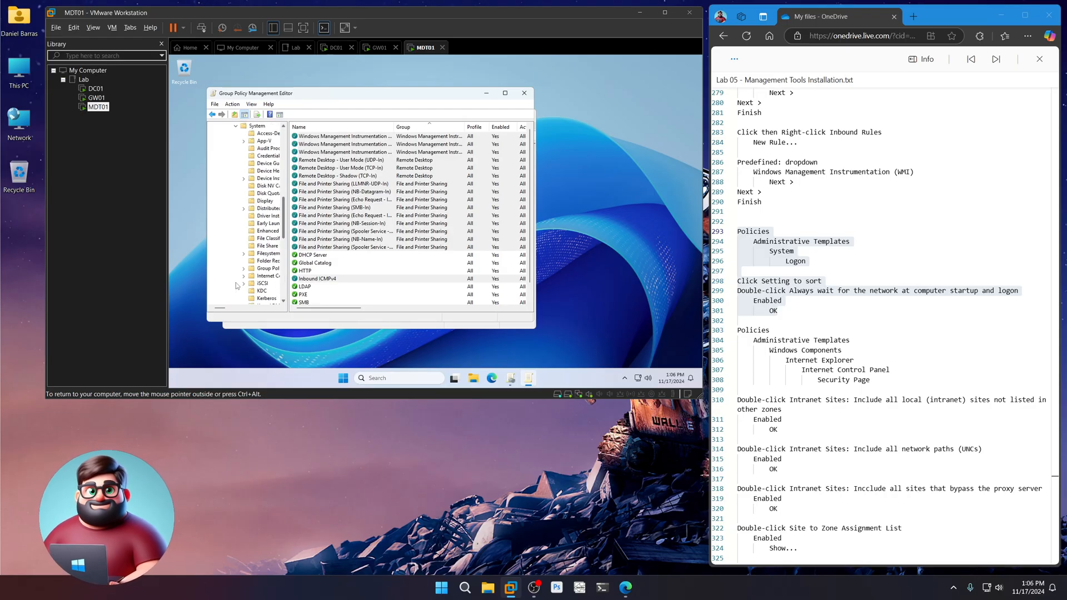
- Sort the Logon settings and enable 'Always wait for the network at computer startup and logon'
scroll("down", 3)
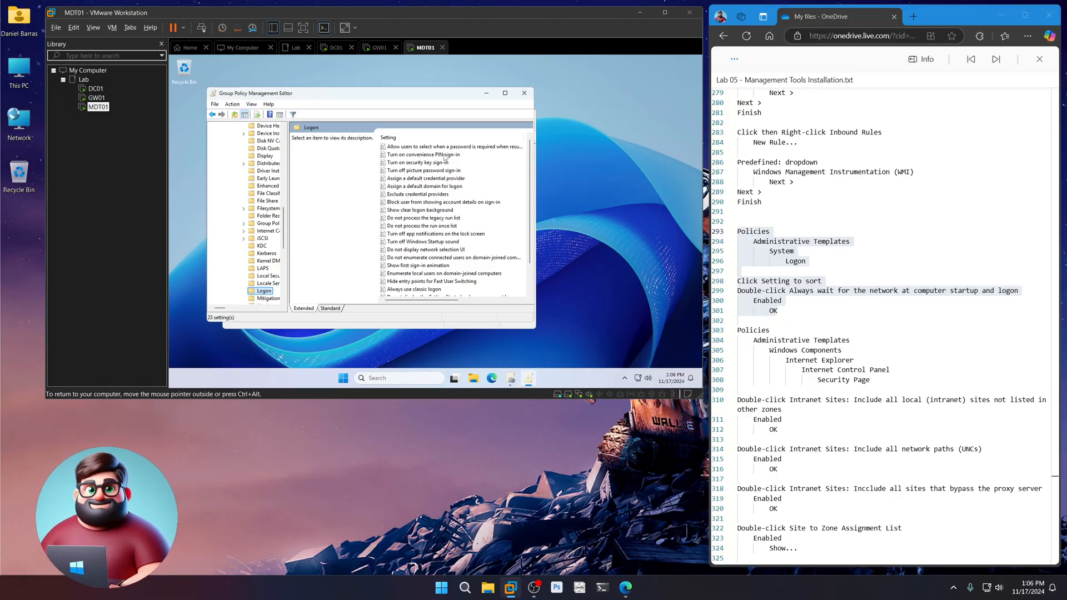
left_click(389, 138)
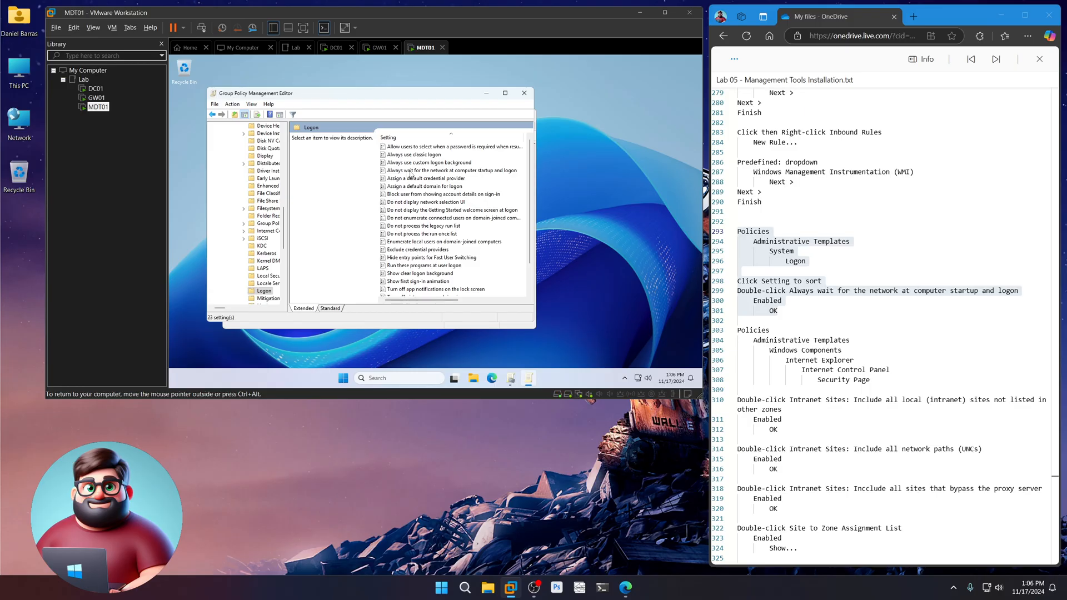
double_click(452, 170)
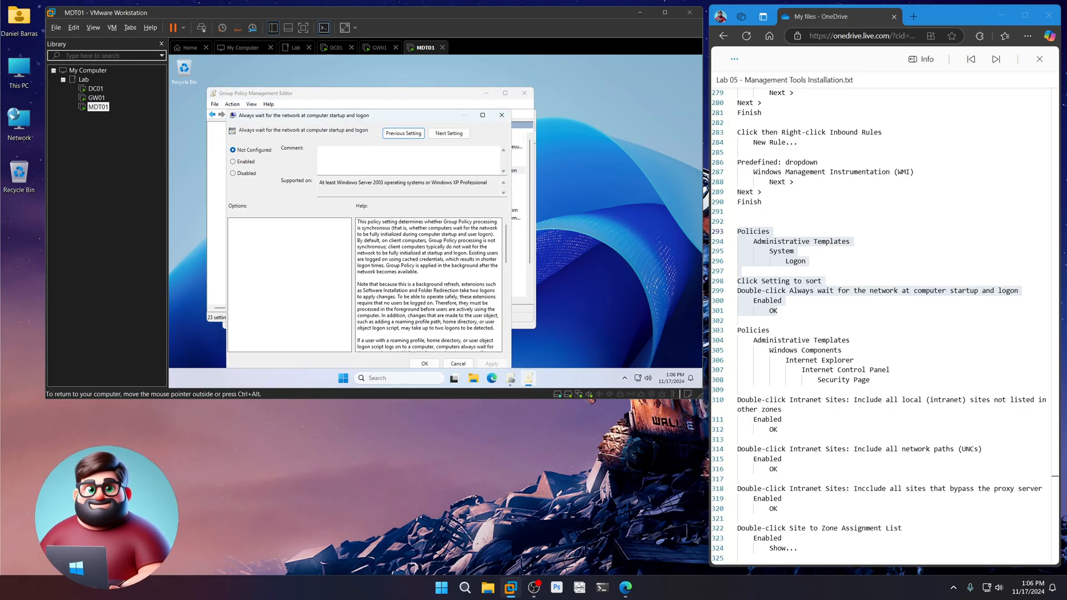
left_click(233, 161)
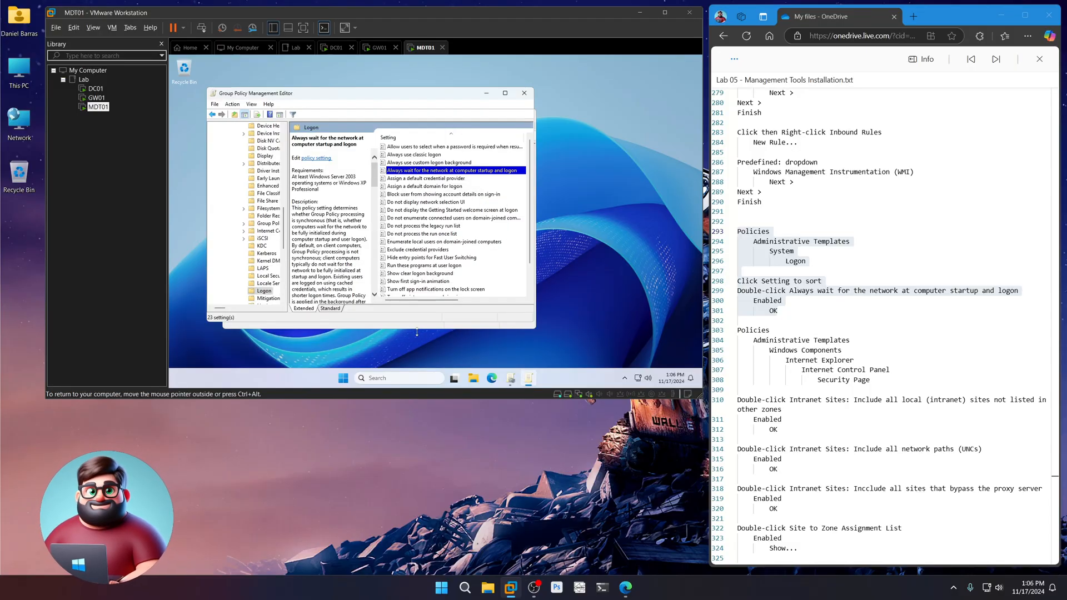
left_click_drag(737, 330, 867, 380)
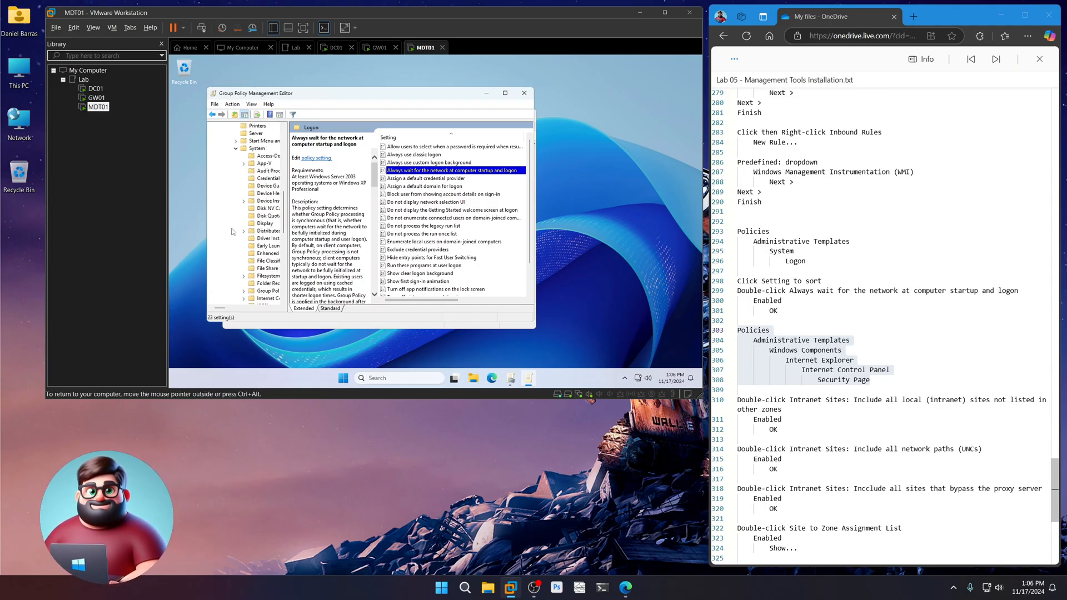
- Expand Internet Explorer > Internet Control Panel to reach the Security Page policies
scroll("down", 3)
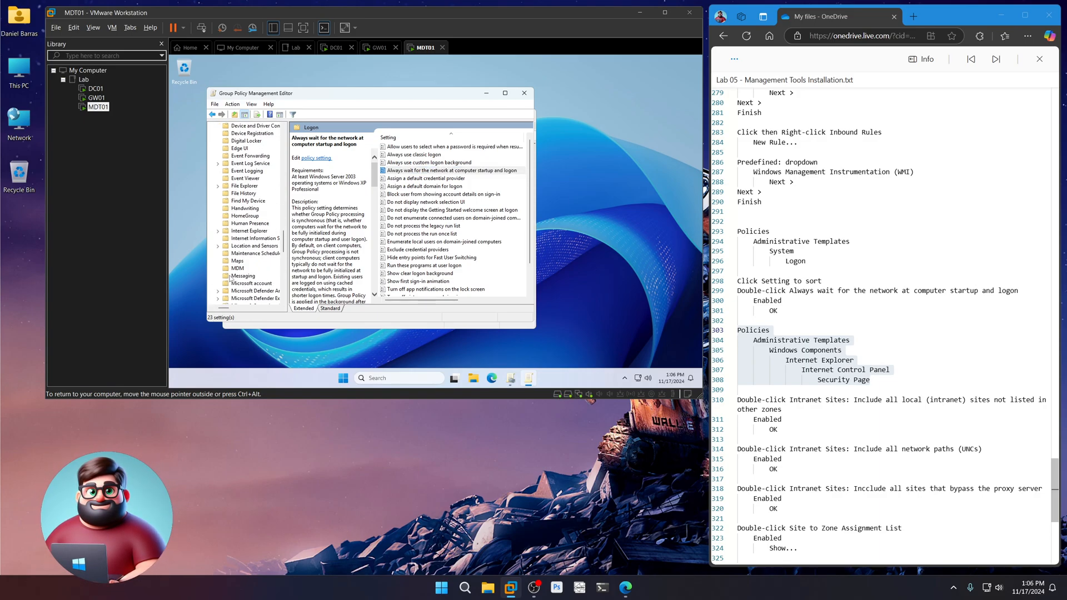
left_click(219, 231)
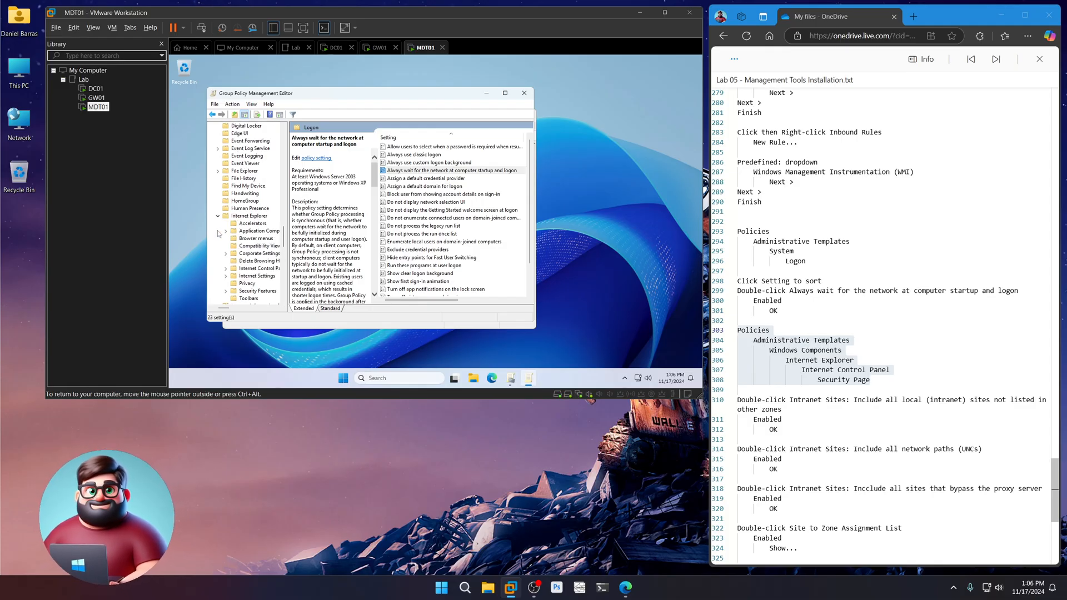
left_click(257, 268)
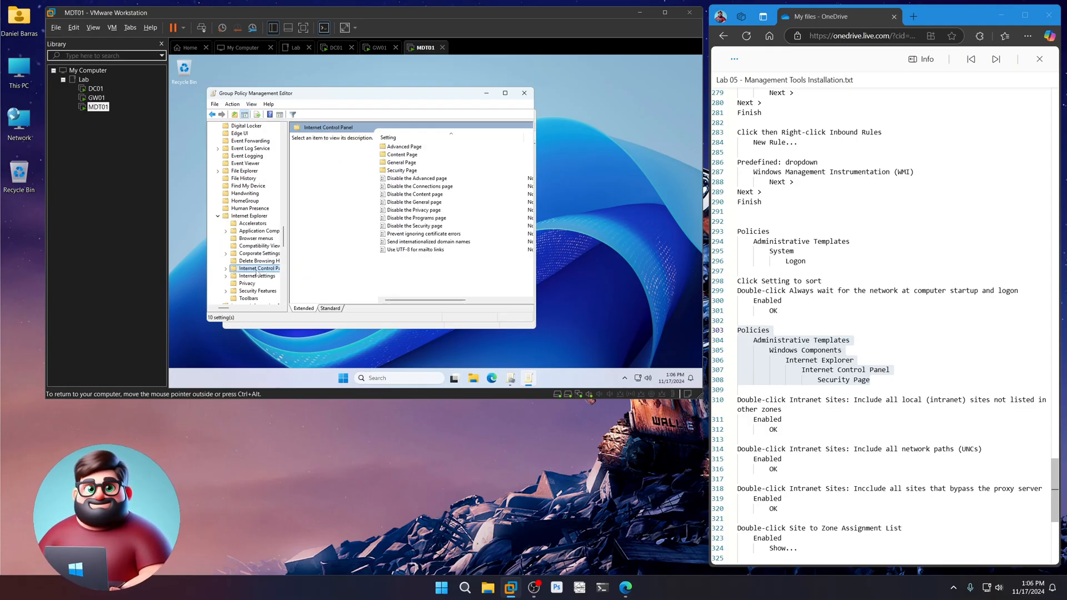
left_click(261, 298)
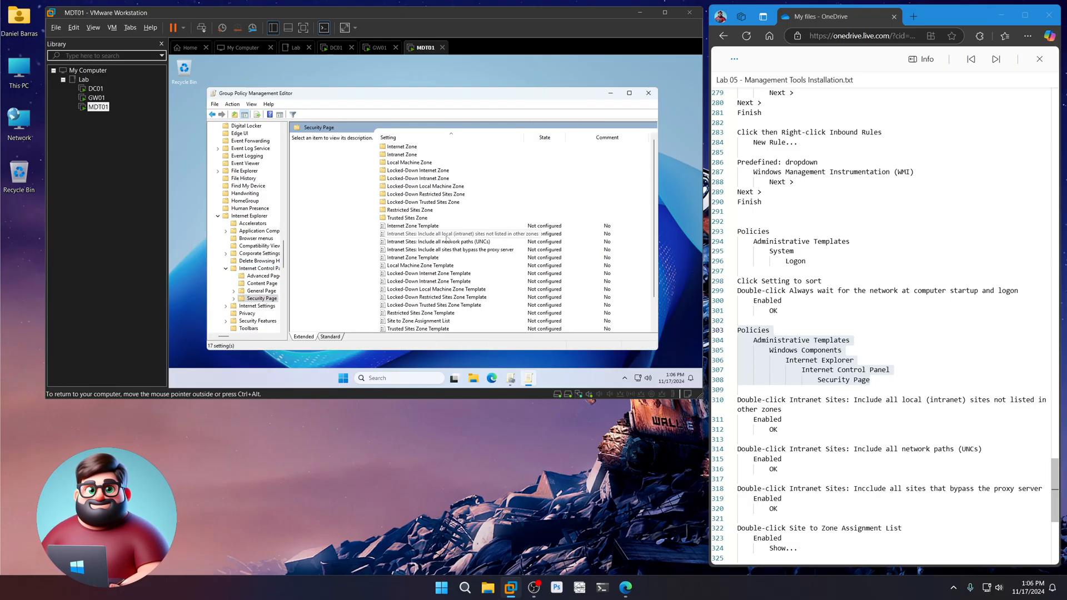
- Enable the Intranet Sites policies for local intranet sites, network paths (UNCs) and proxy-bypass sites
left_click(452, 234)
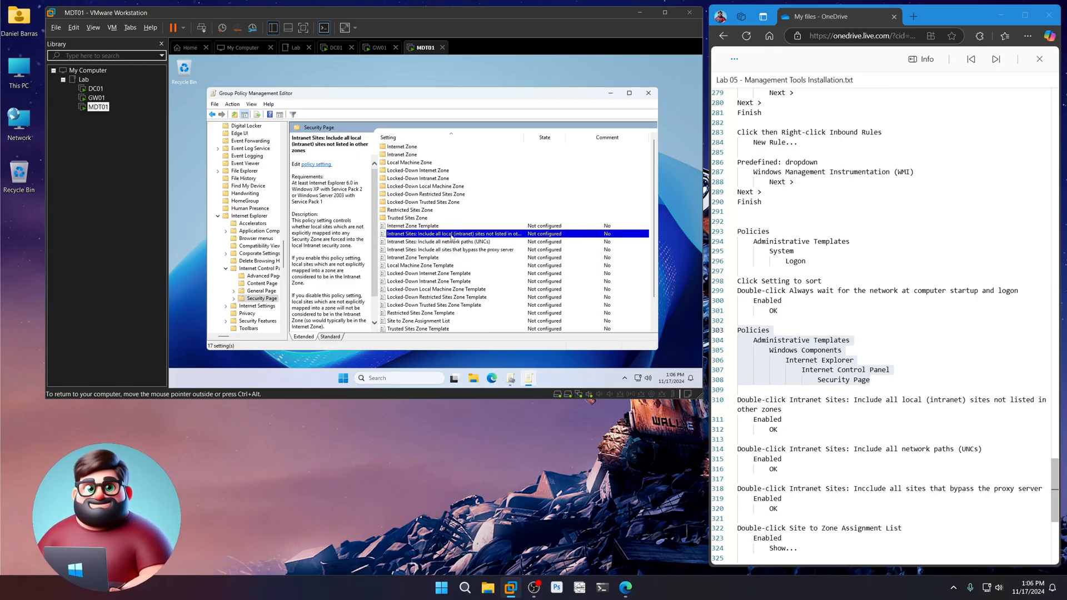
double_click(453, 234)
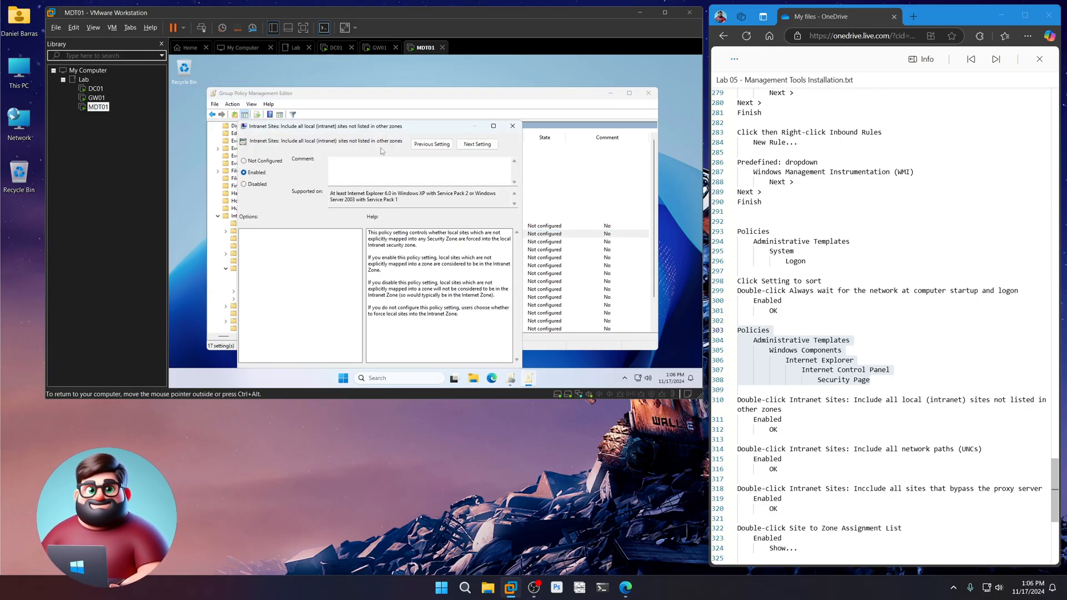
left_click(512, 126)
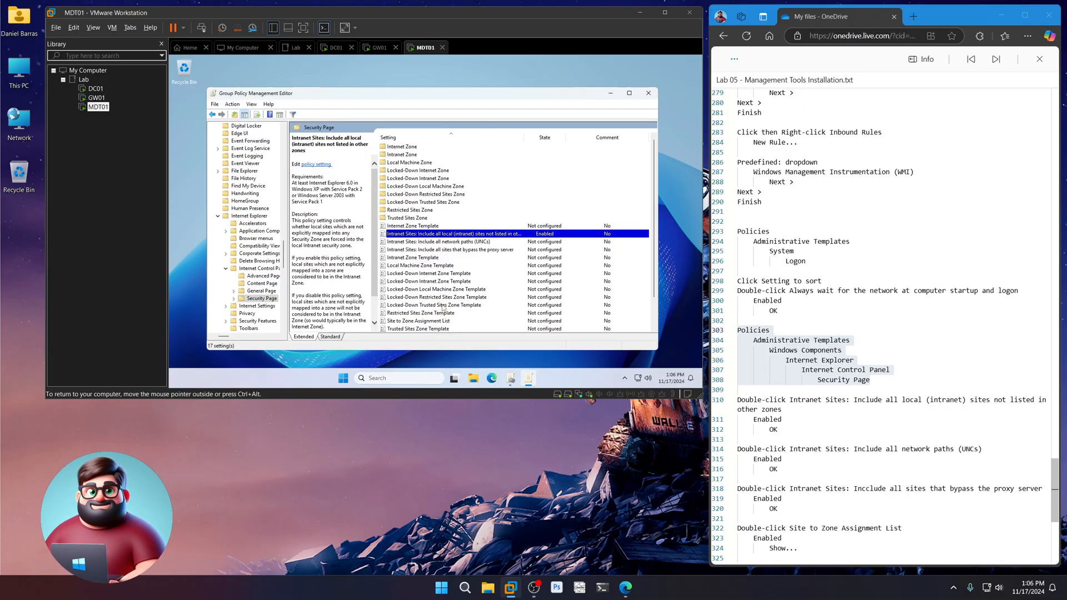
double_click(438, 241)
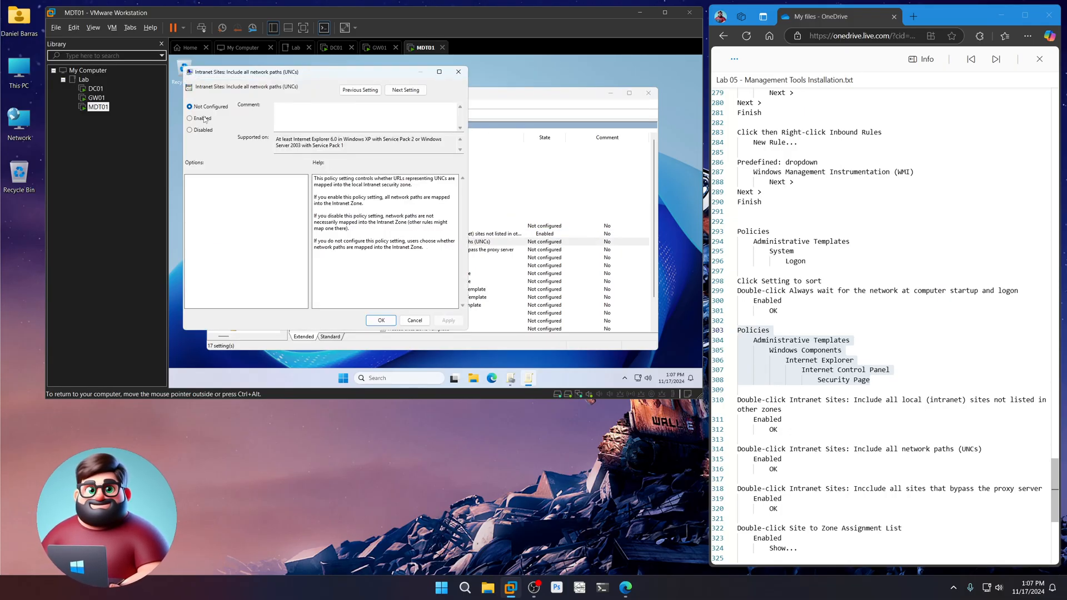
left_click(380, 320)
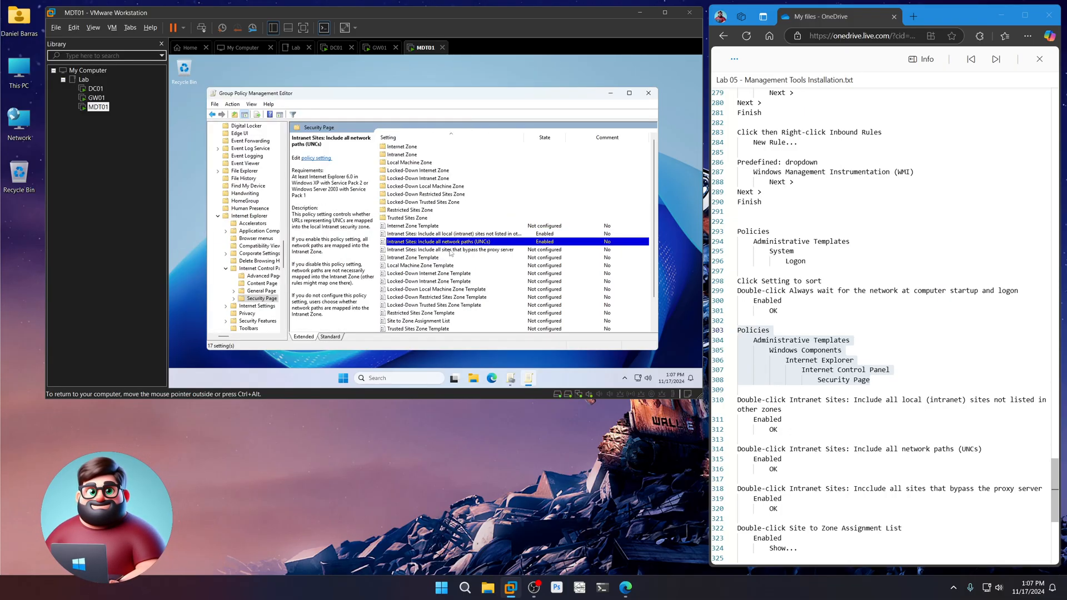
left_click(450, 250)
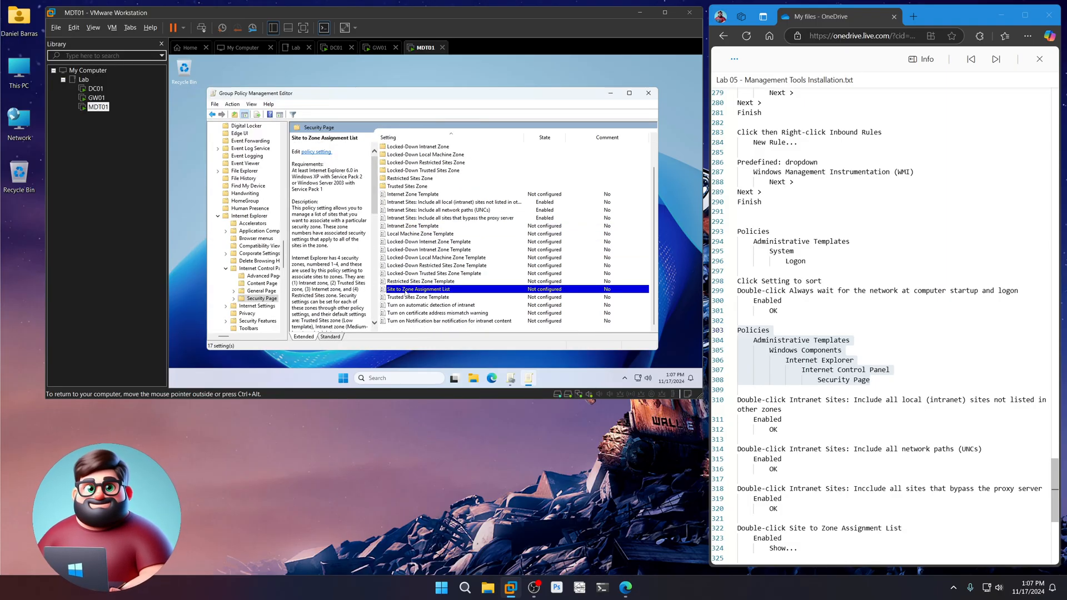
- Turn on Site to Zone Assignment List with an entry mapping *.mdt.lab to zone 1
double_click(418, 289)
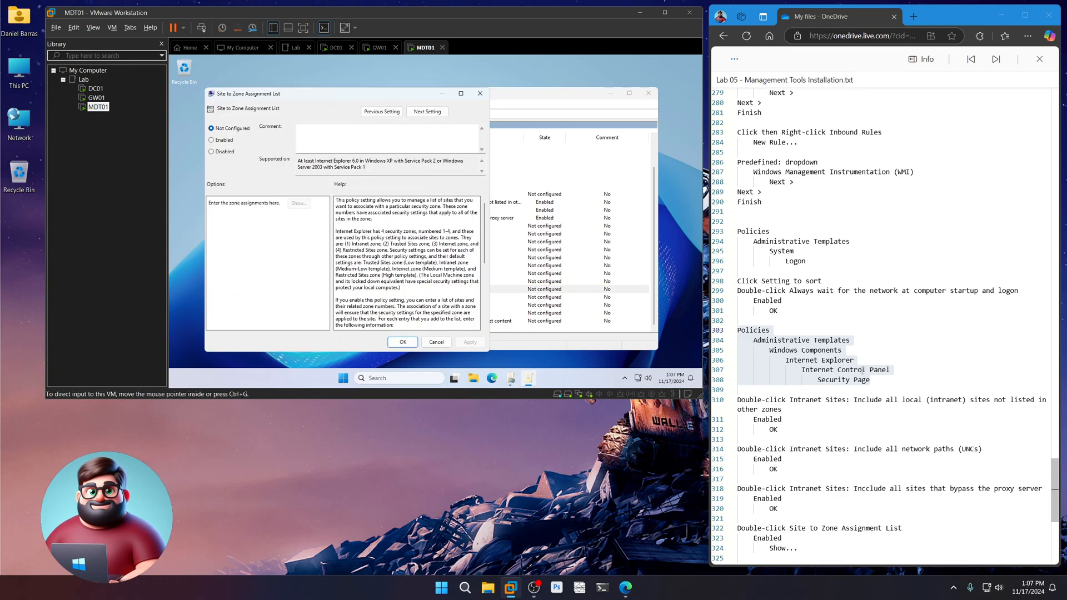
scroll("down", 3)
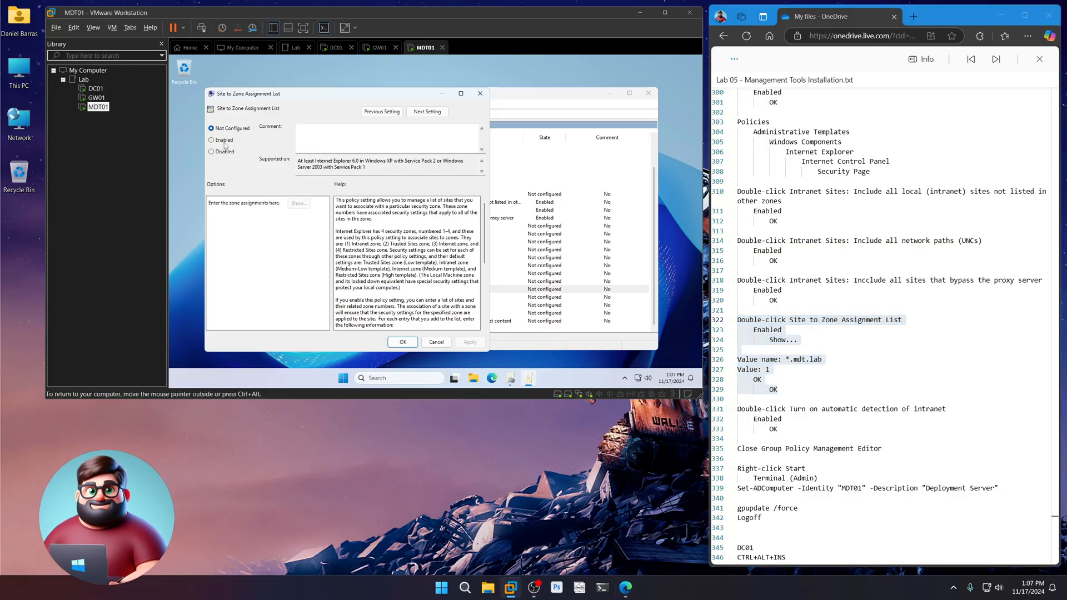
left_click(298, 202)
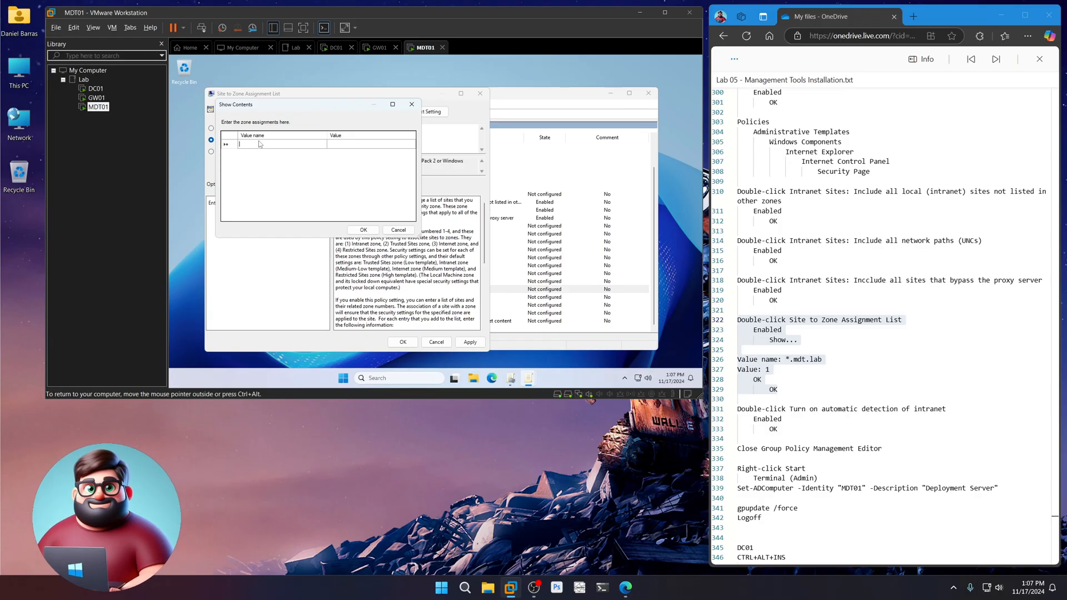
type("*.mdt.")
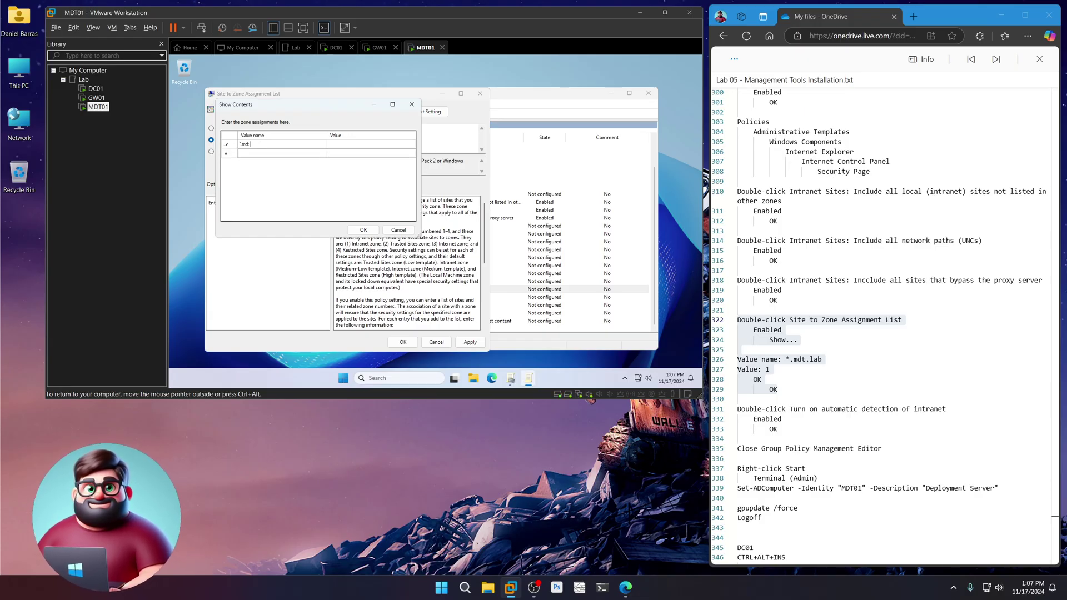
left_click(370, 143)
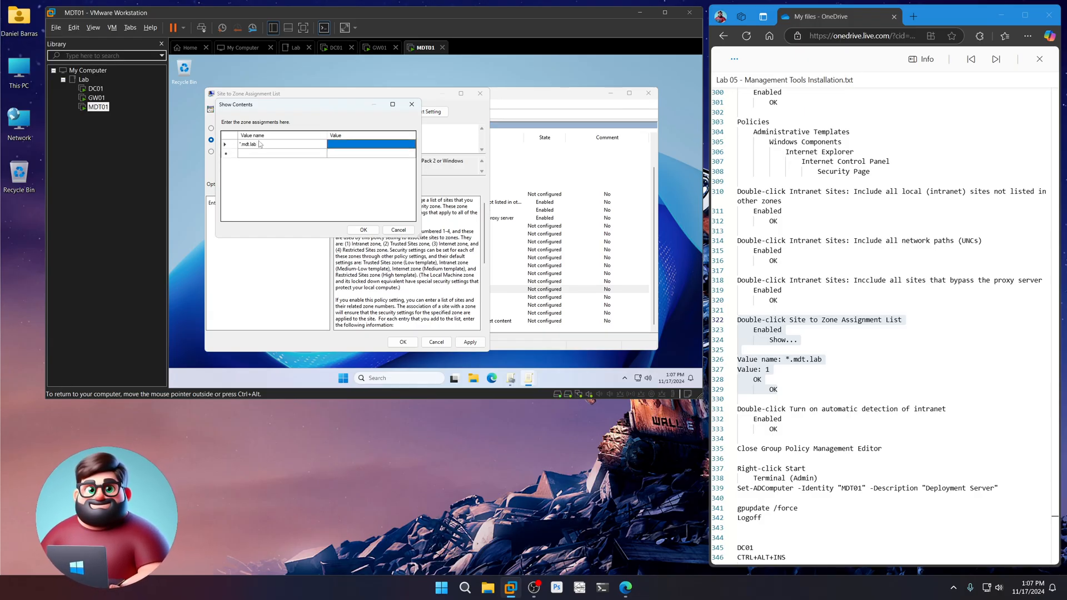
type("1")
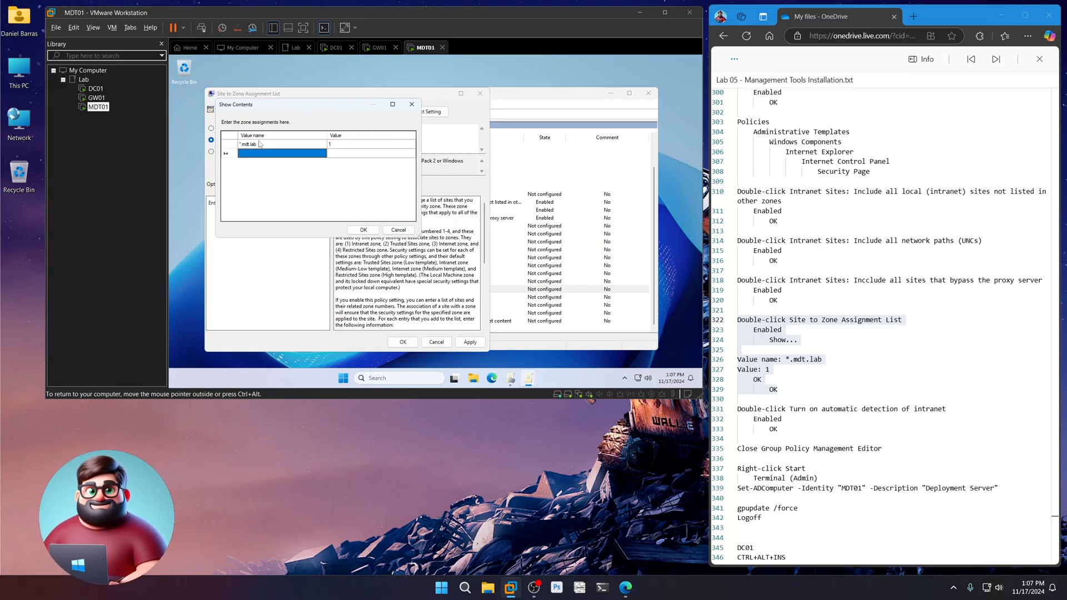
left_click(363, 230)
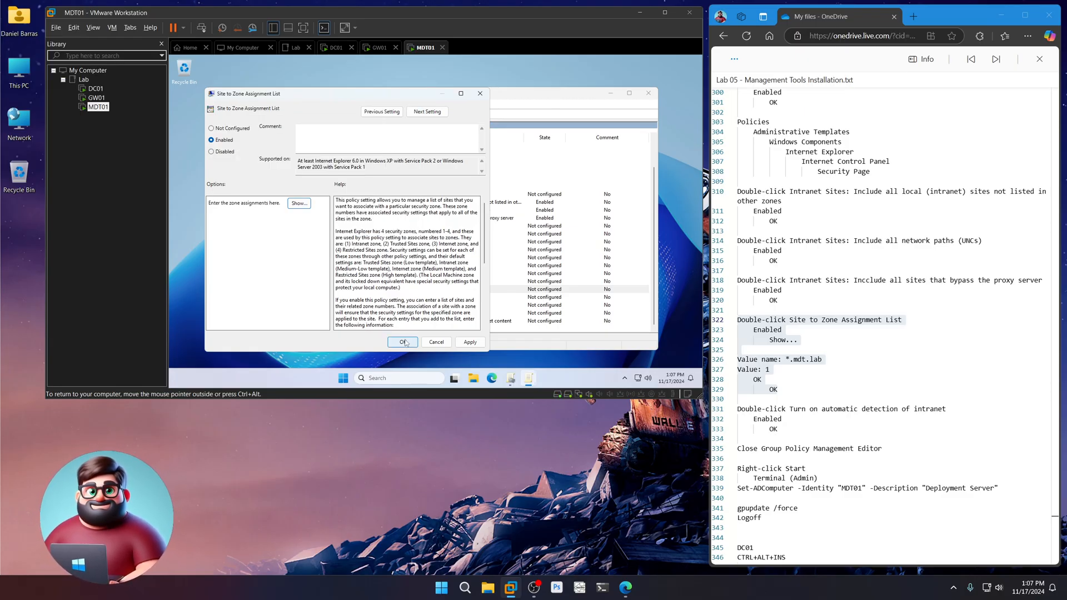
left_click(402, 342)
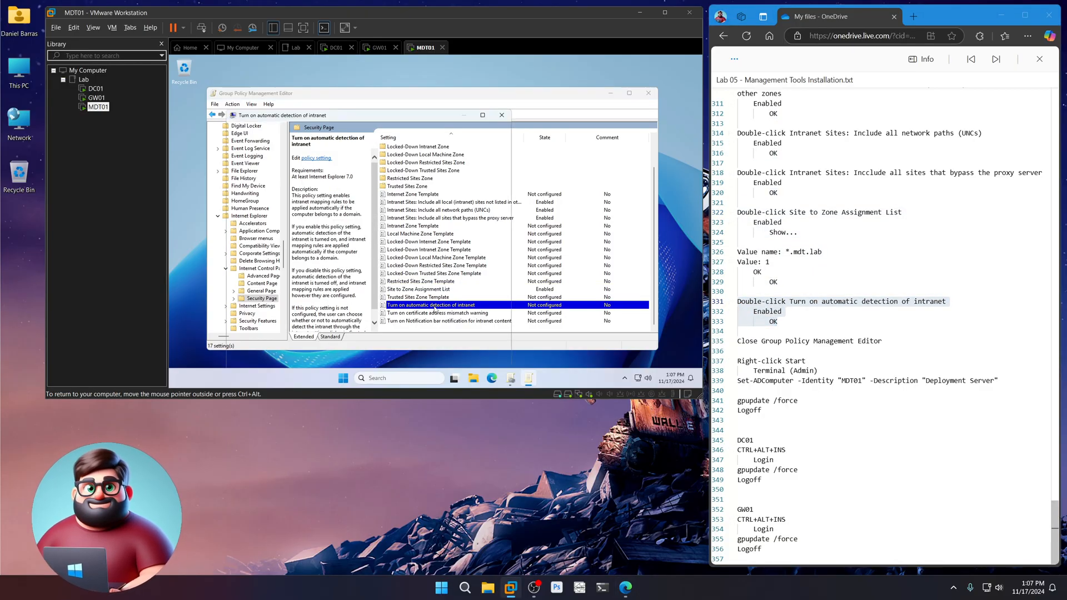
- Enable 'Turn on automatic detection of intranet' and close the Group Policy Management Editor
double_click(431, 305)
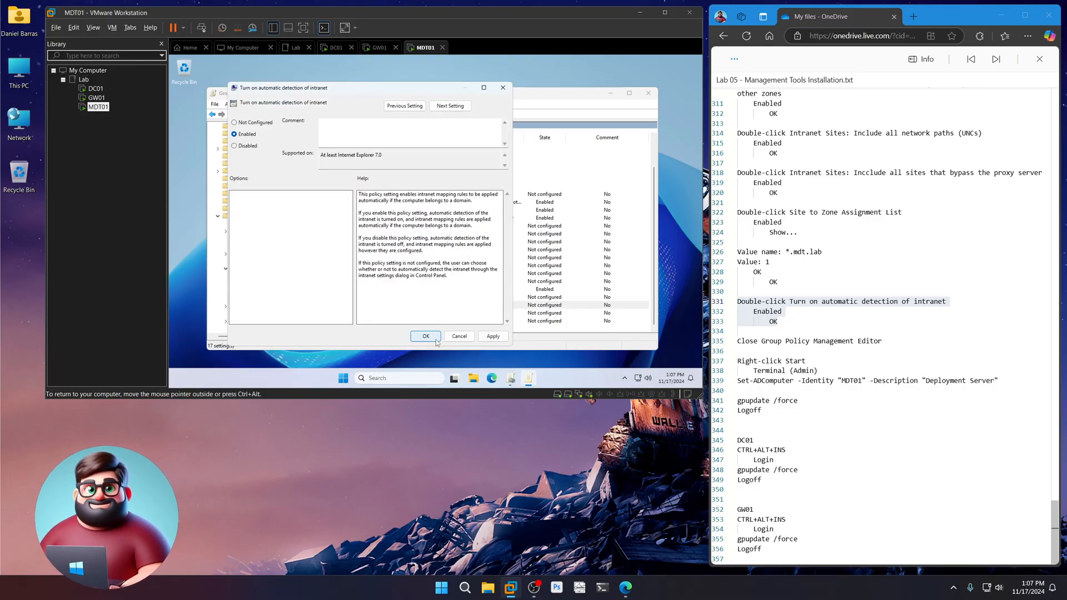
left_click(426, 336)
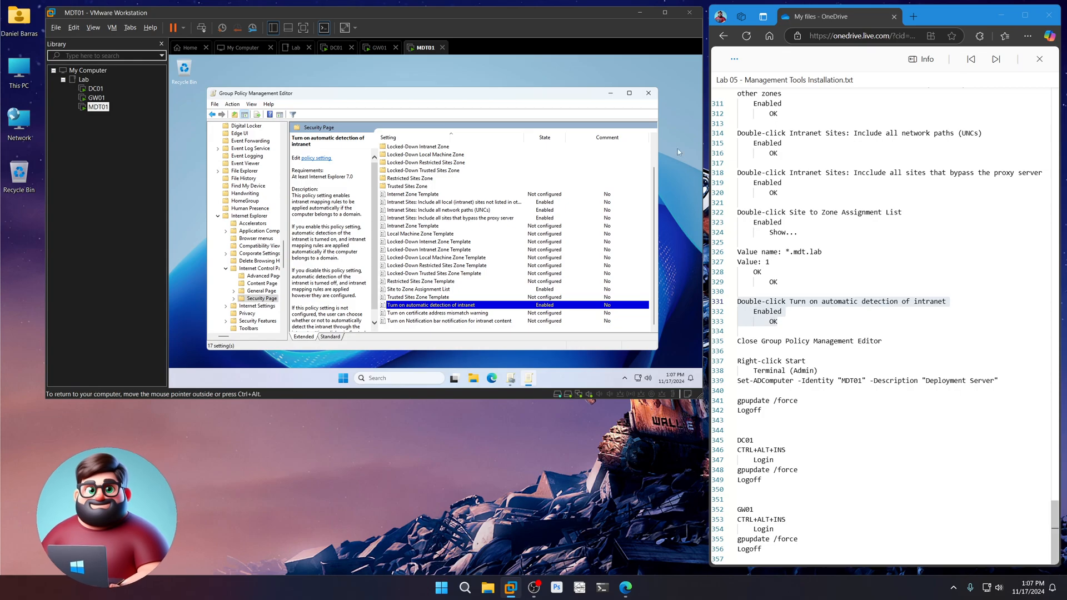
left_click(648, 93)
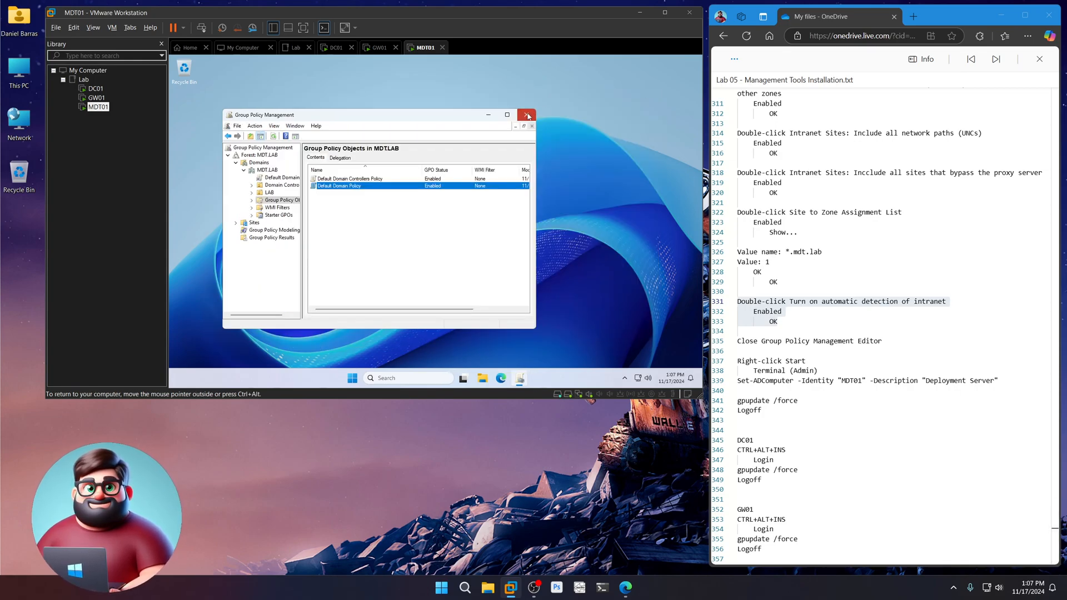
- Set MDT01's description to 'Deployment Server' with Set-ADComputer and check it in Active Directory Users and Computers
left_click(526, 114)
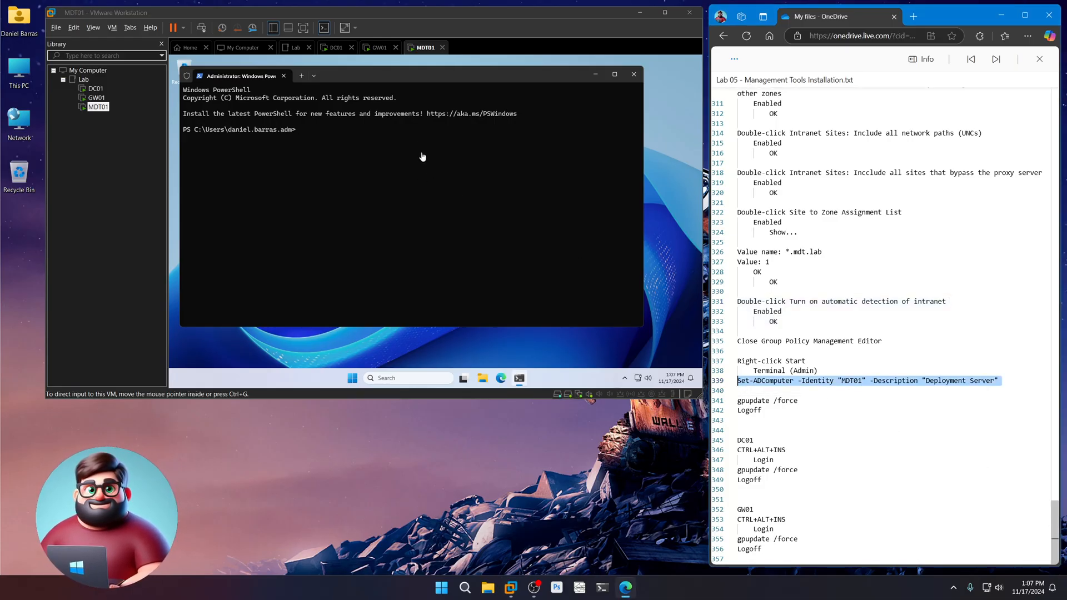
type("Set-ADComputer -Identity \"MDT01\" -Description \"Deployment Server\"")
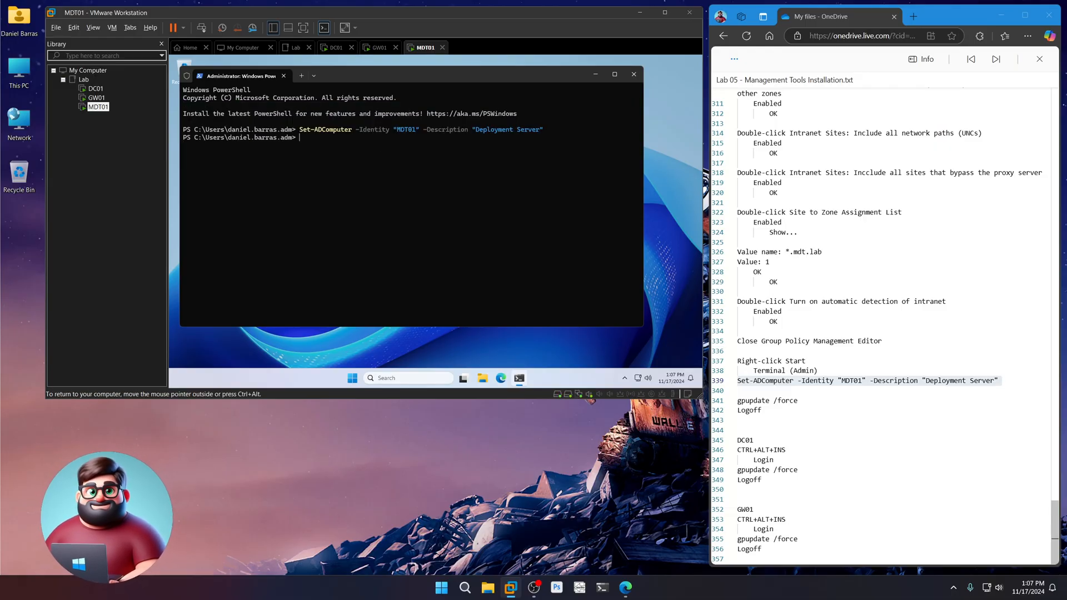
left_click(352, 378)
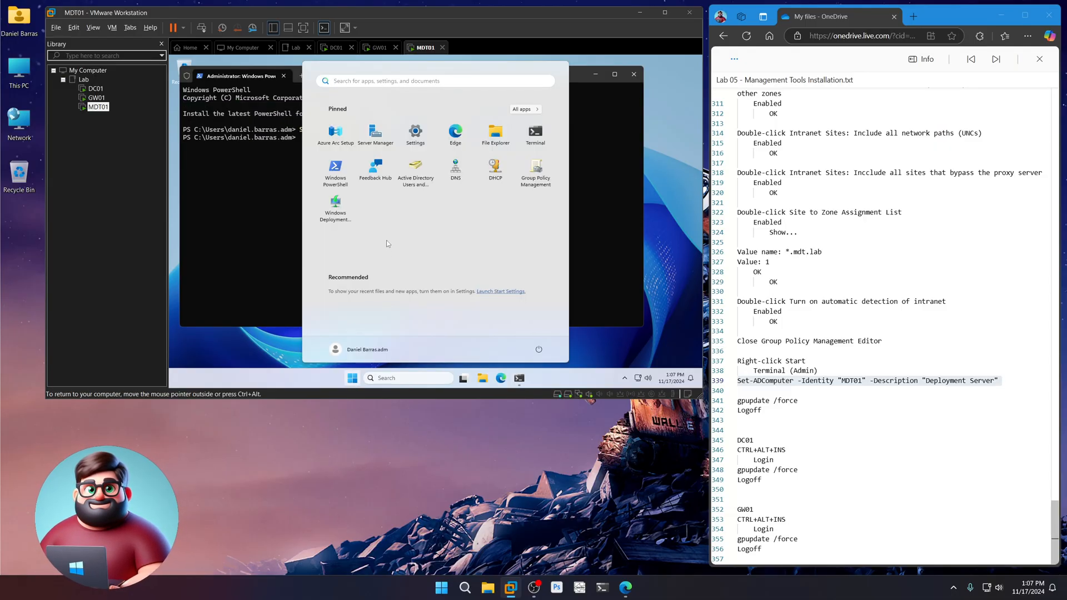
left_click(416, 168)
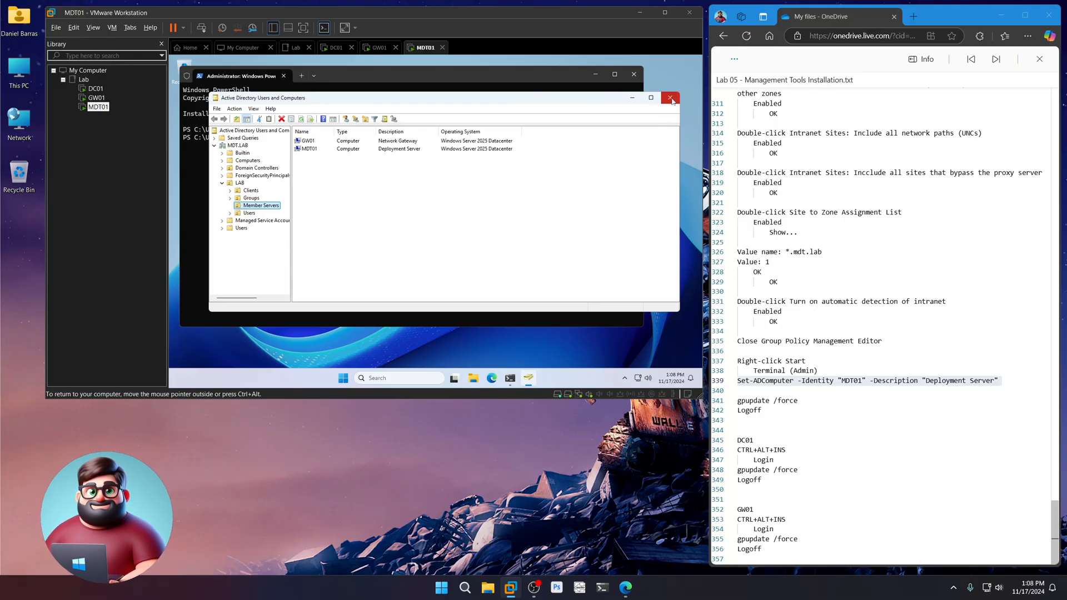
left_click(670, 98)
type("gpupdate /force")
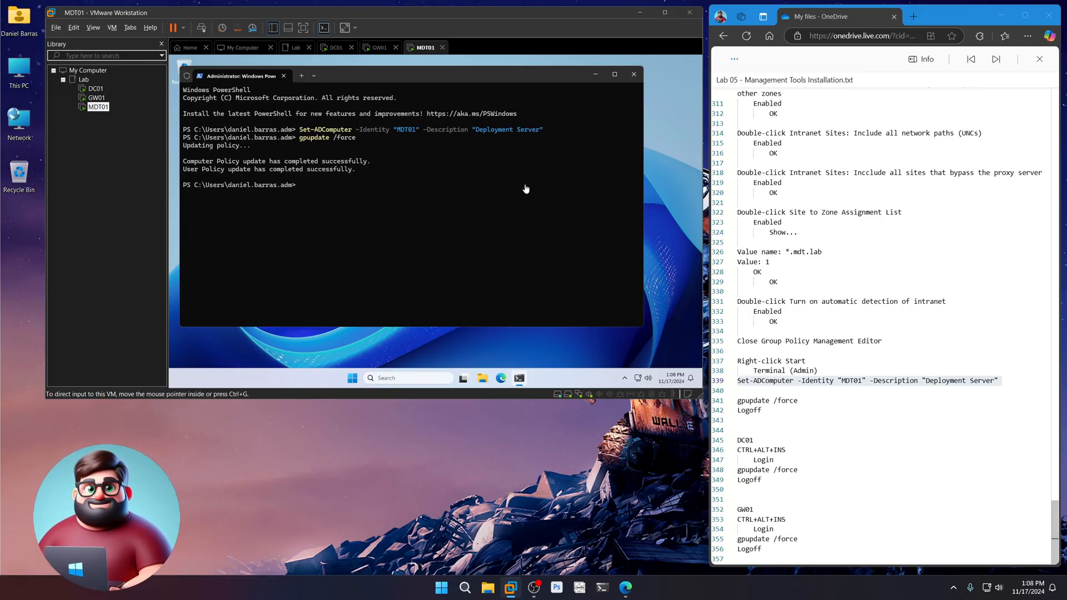
- Log off MDT01 and switch to the DC01 virtual machine
type("Logo")
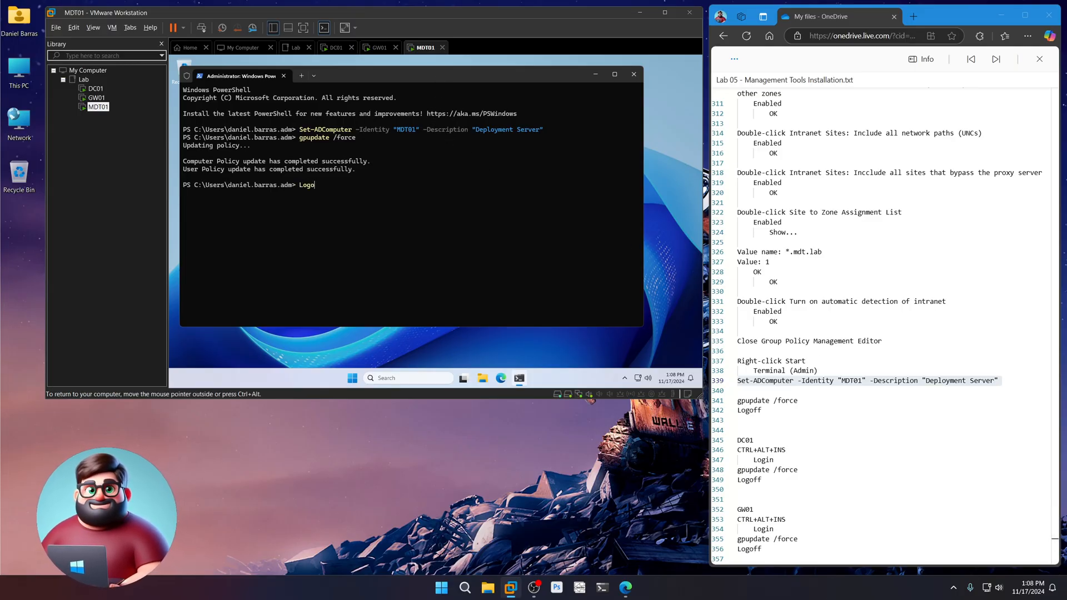
left_click(94, 89)
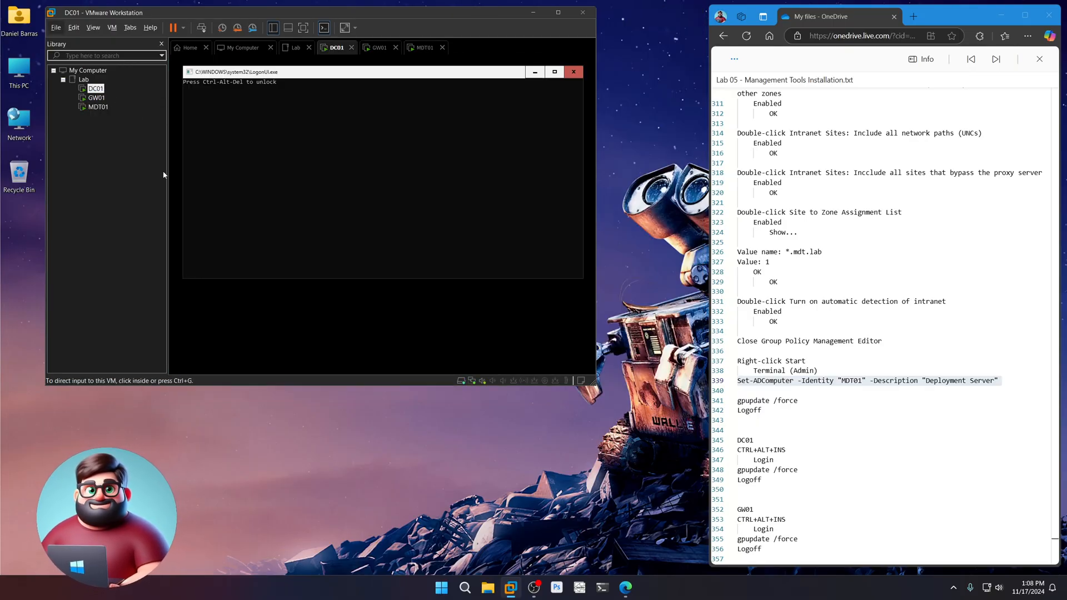
- Sign in to DC01 and GW01 and run gpupdate /force on each VM
key("ctrl+alt+insert")
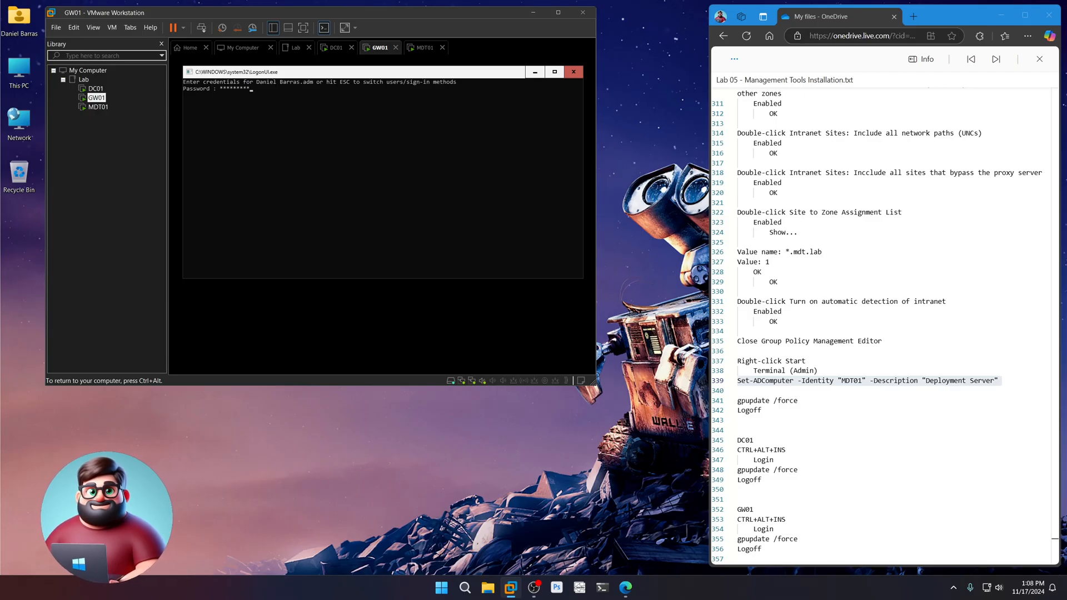
key("Enter")
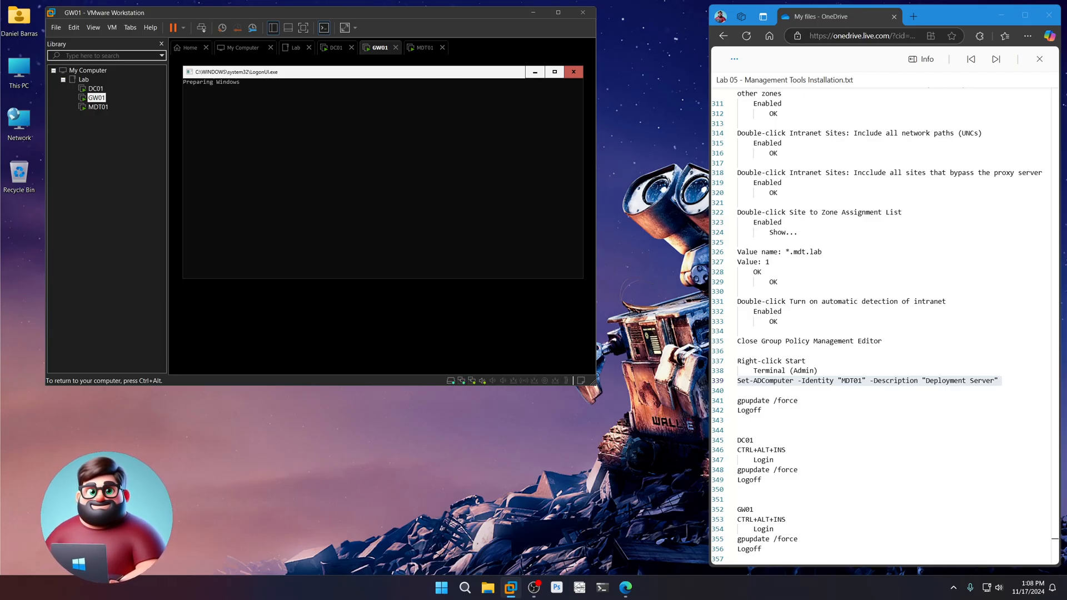
left_click(335, 47)
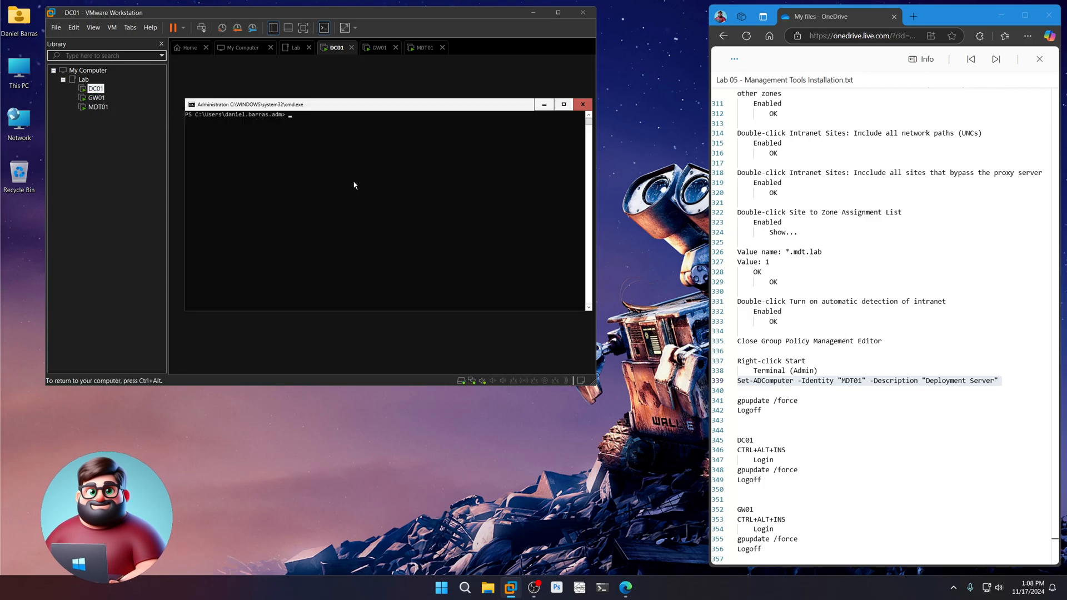
type("gpupdate /force")
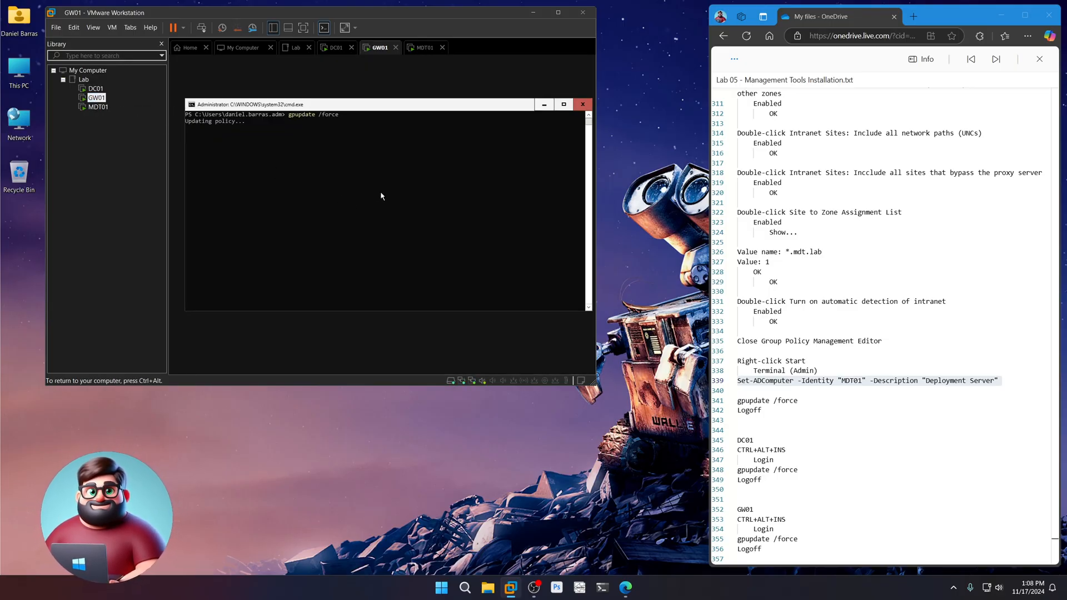
left_click(336, 47)
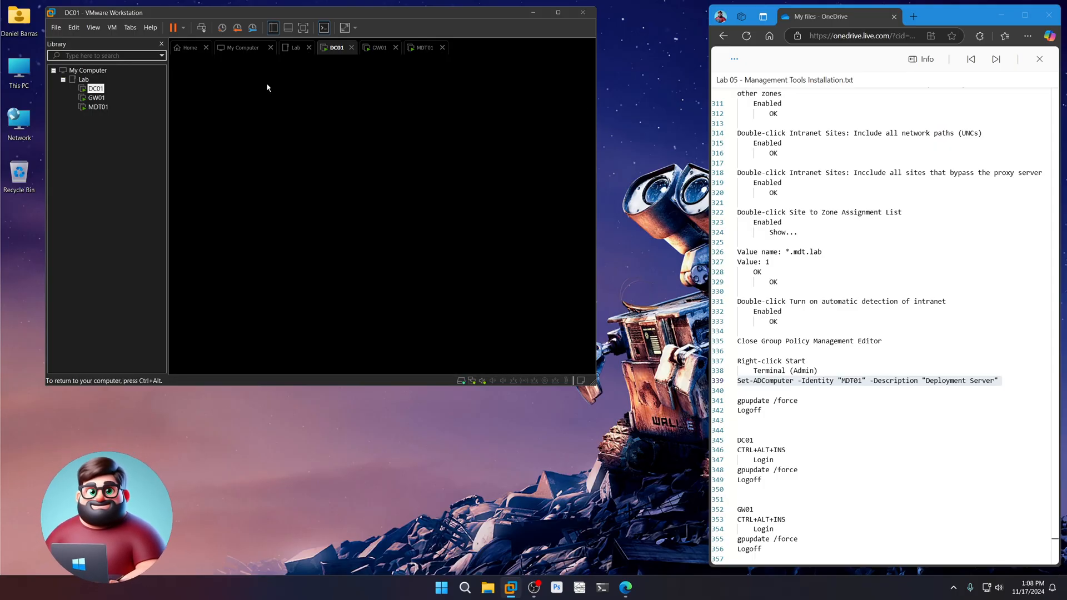
left_click(379, 47)
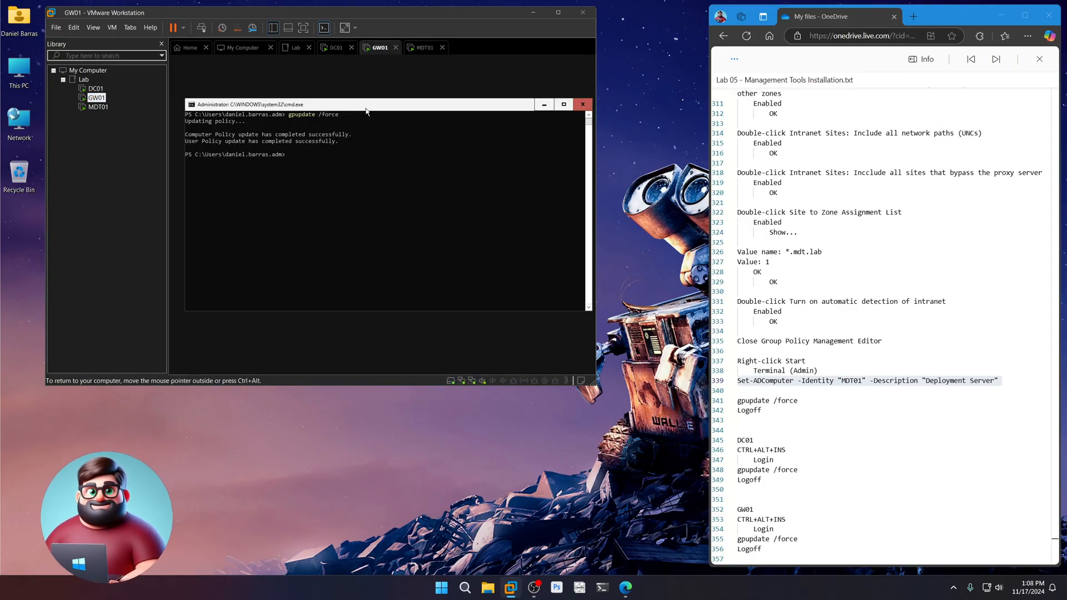